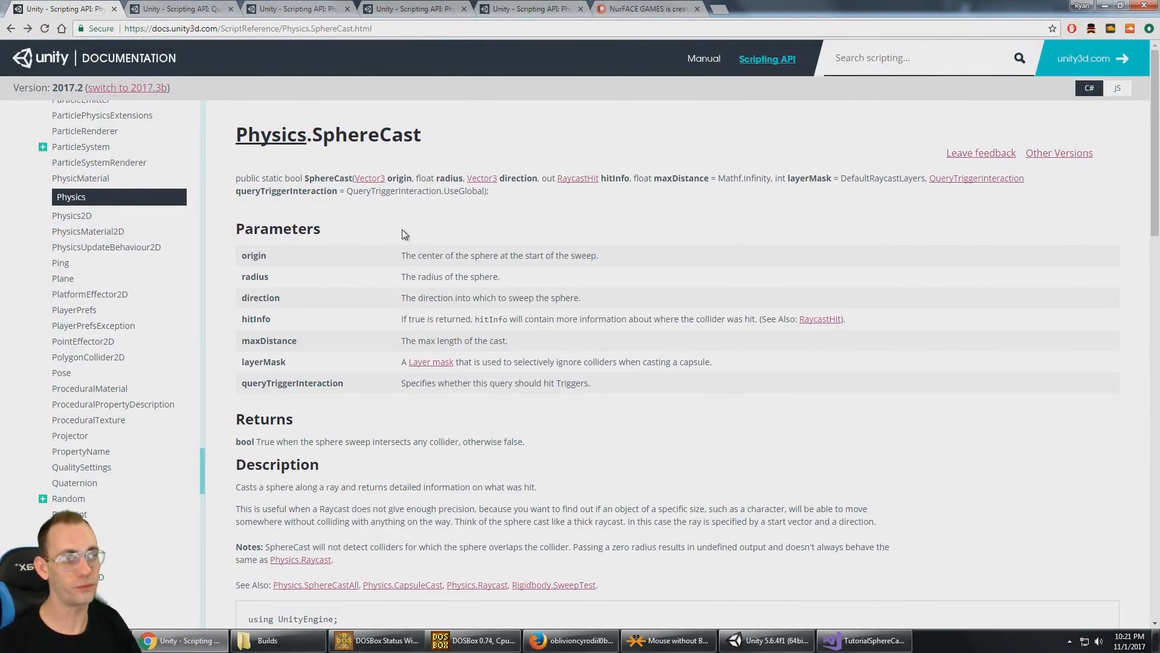
# Switch to Unity to show the completed TestScene with its plane, cube and floating sphere
pyautogui.click(766, 639)
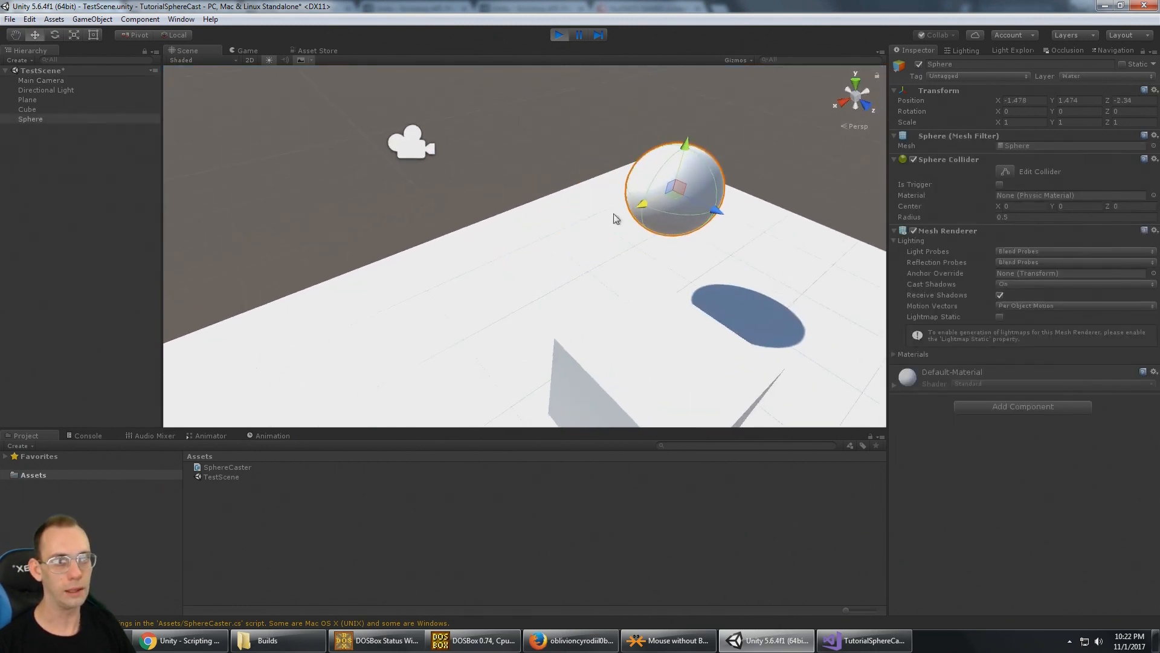
pyautogui.click(40, 80)
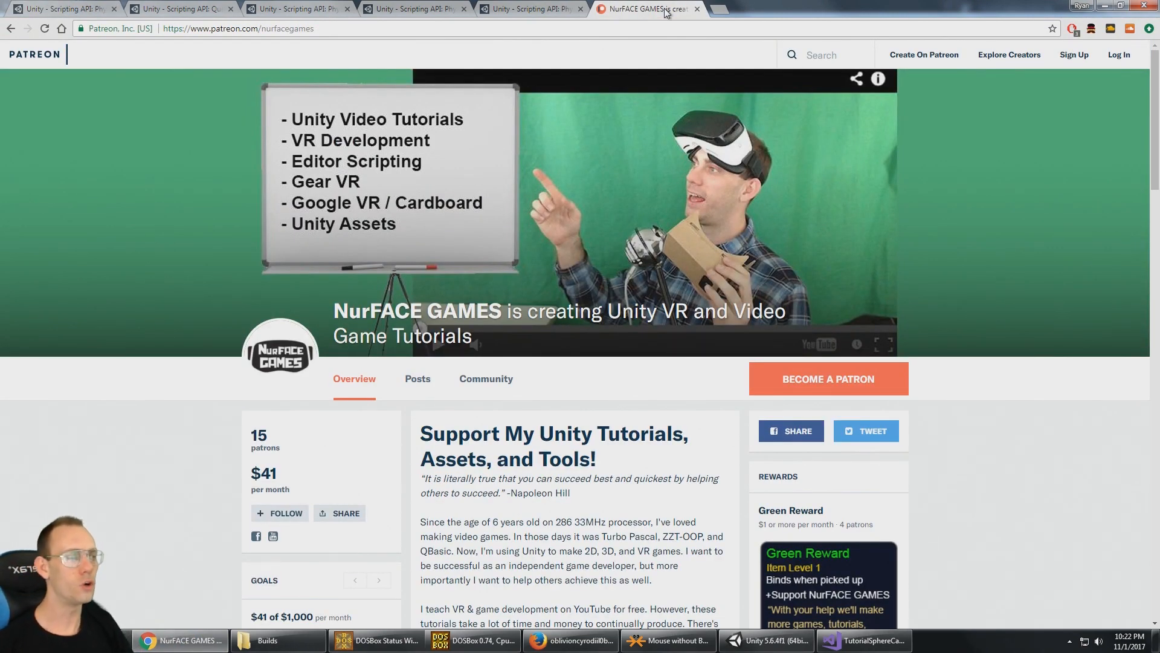
# Scroll the NurFACE GAMES Patreon page, then return to Unity's empty TestScene
pyautogui.scroll(-3)
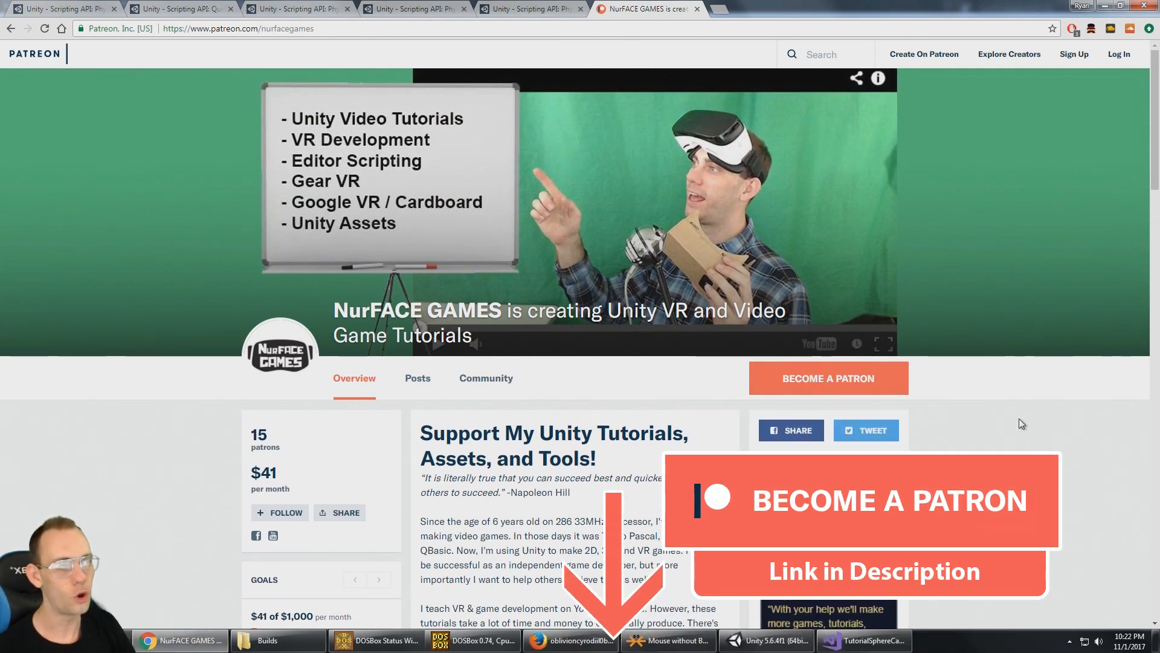
pyautogui.click(769, 639)
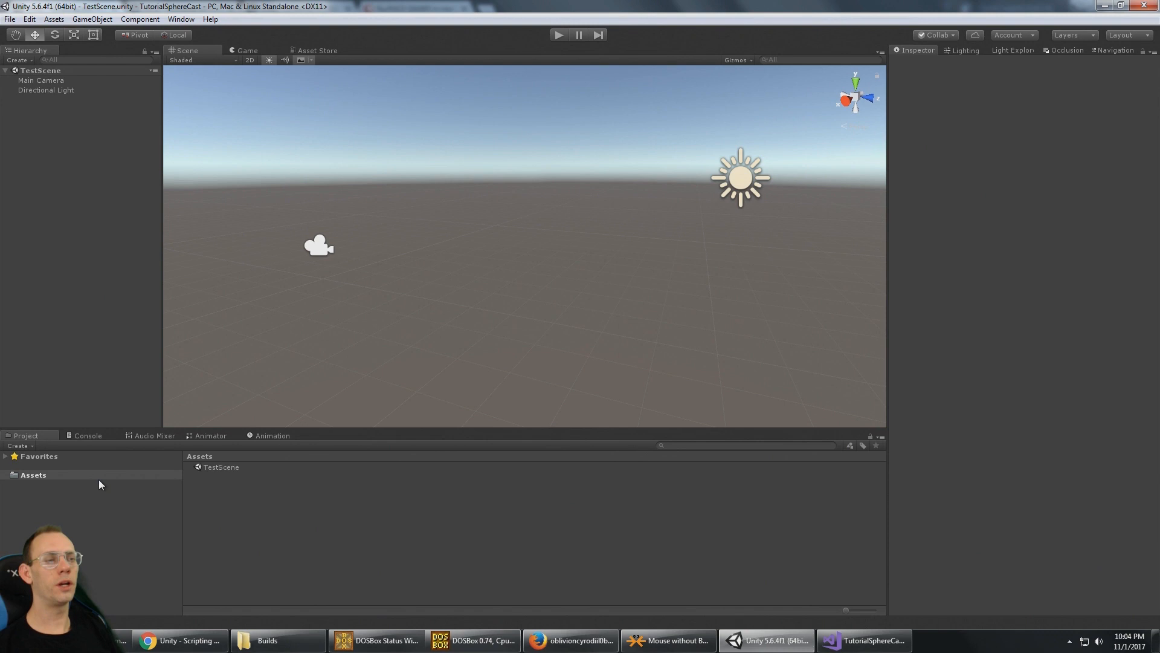
pyautogui.moveTo(141, 540)
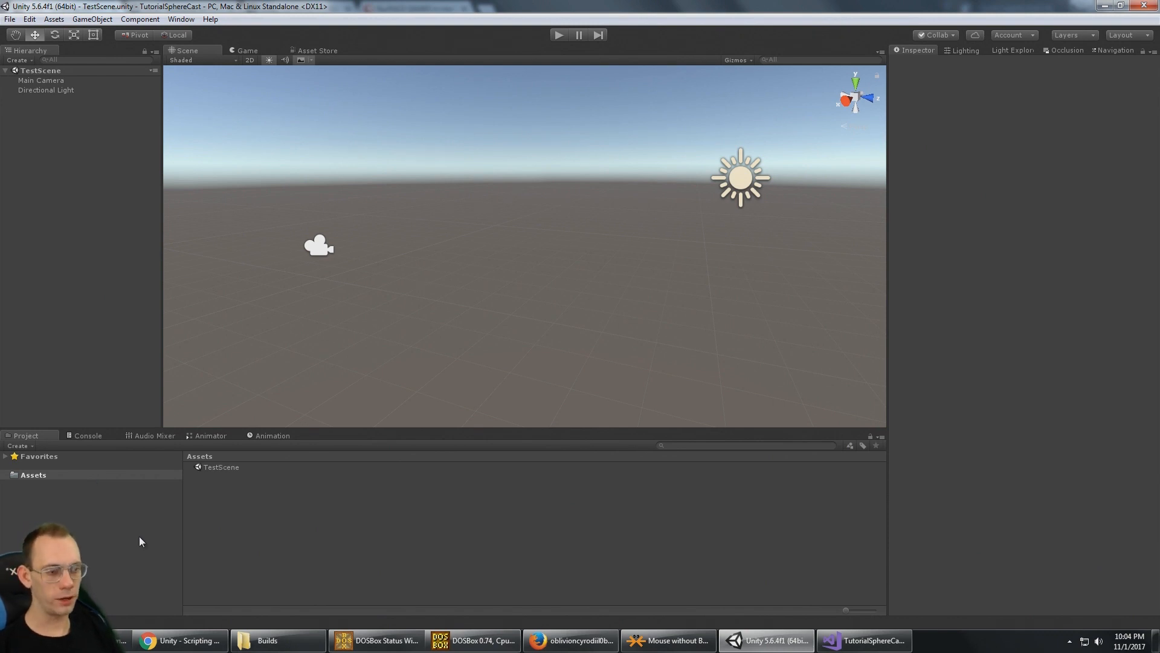
# Bring the Physics.SphereCast documentation page back up in Chrome
pyautogui.click(180, 639)
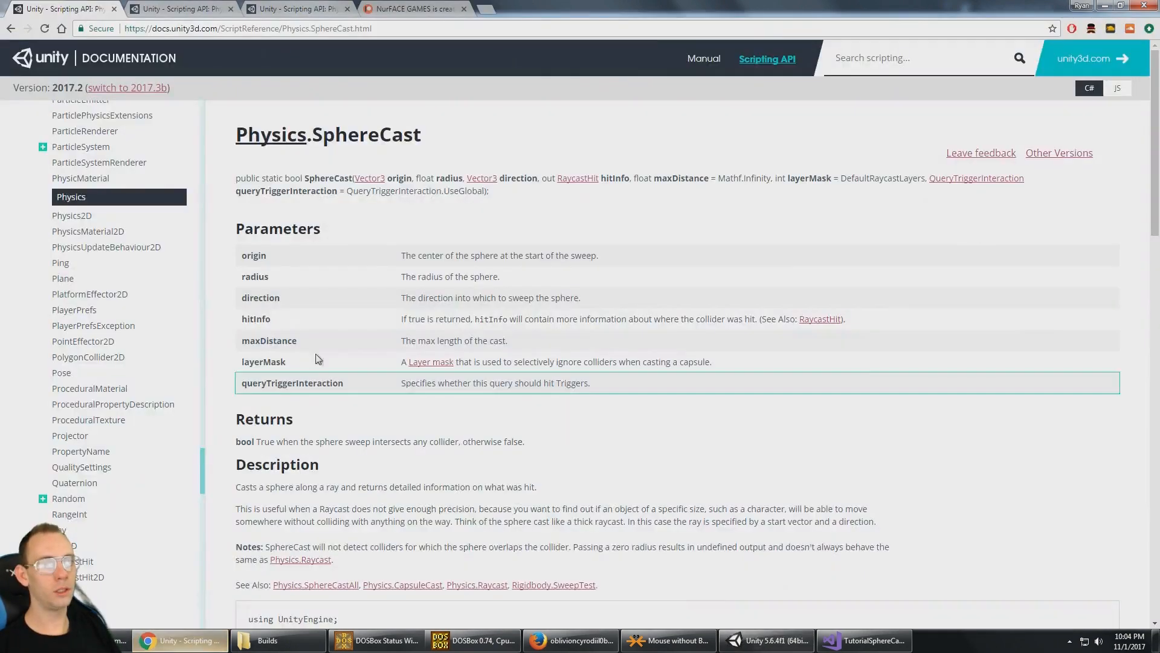
pyautogui.moveTo(333, 244)
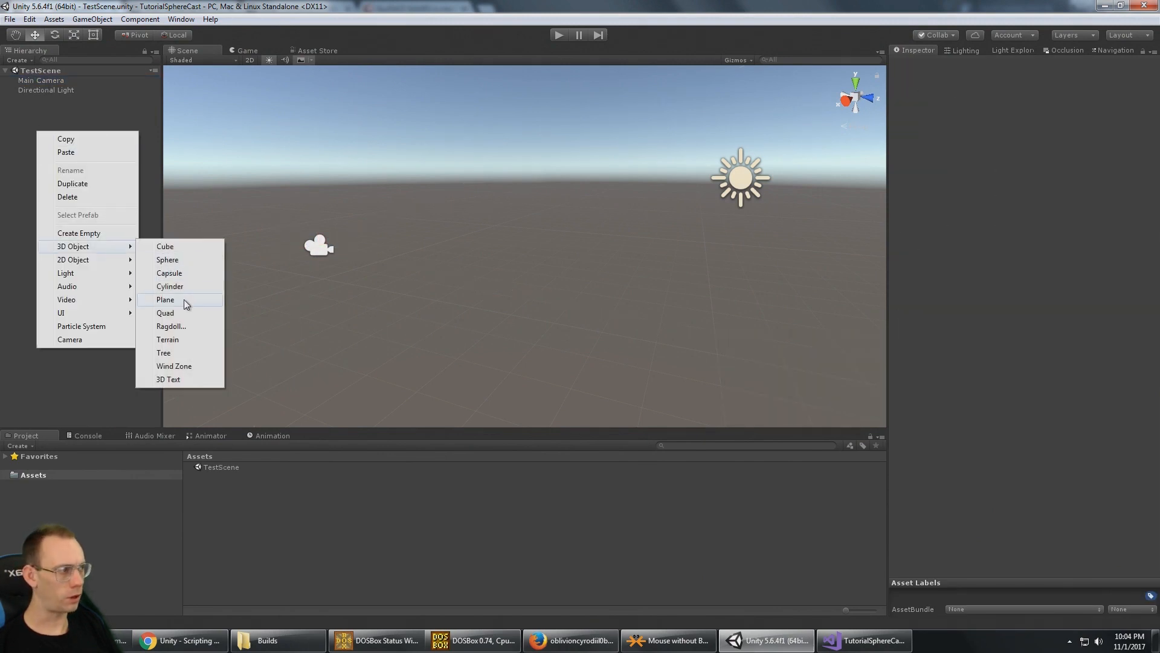
# Add a Plane from the Hierarchy and give Main Camera a new 'SphereCaster' script component
pyautogui.click(165, 300)
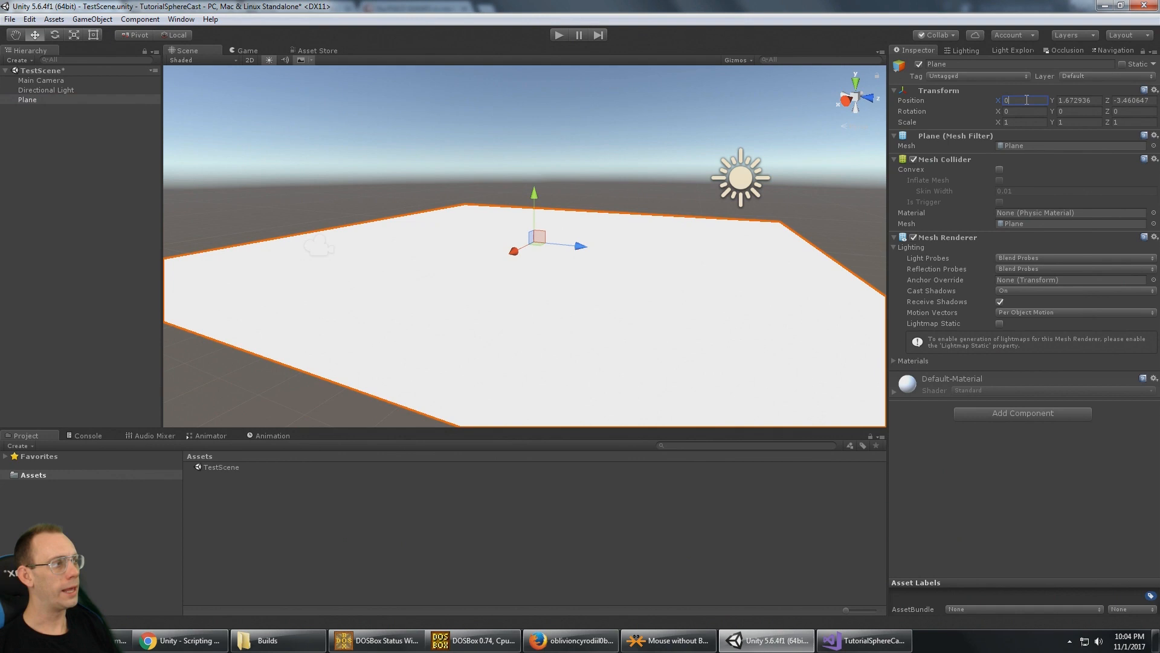
pyautogui.click(46, 90)
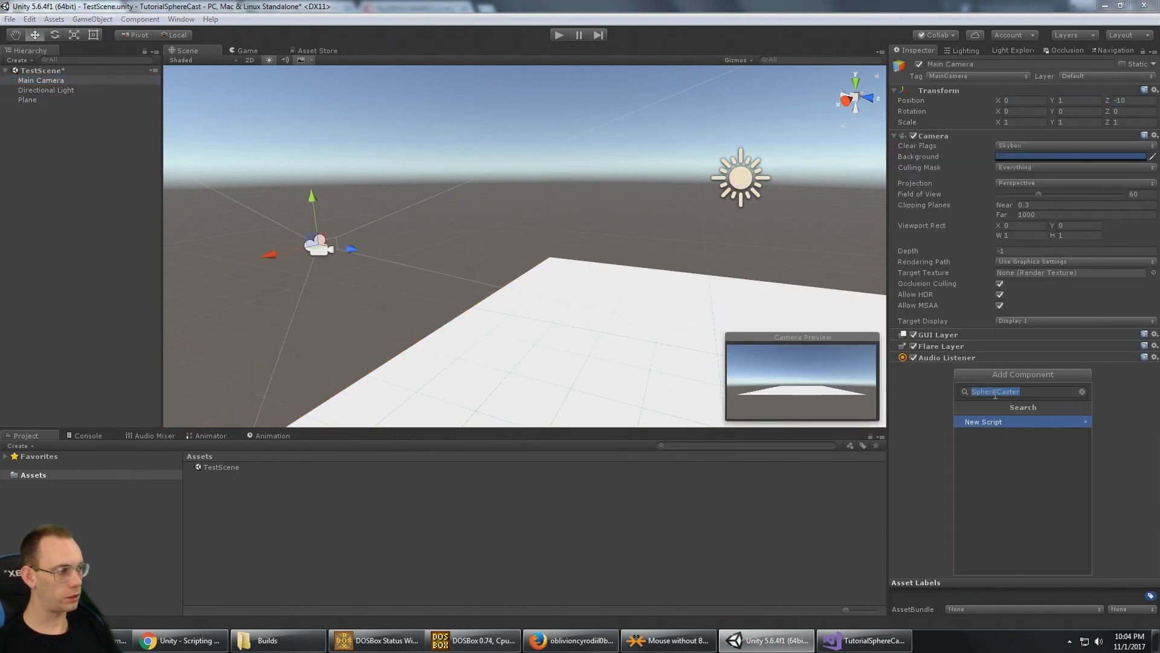
pyautogui.click(984, 421)
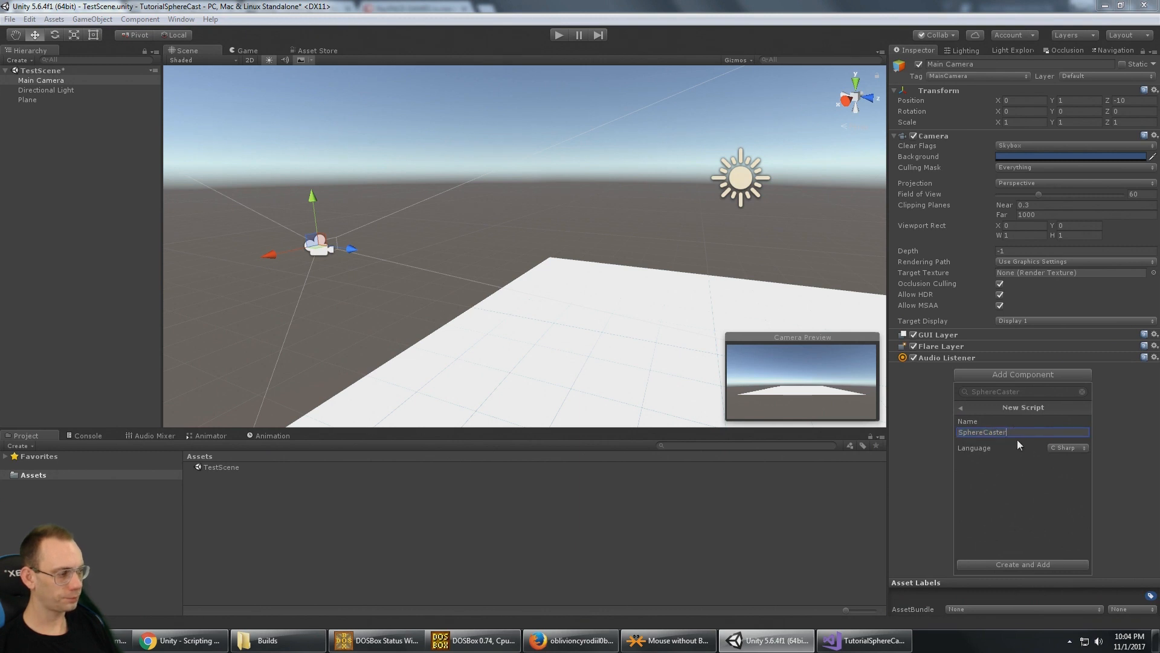
pyautogui.click(1022, 564)
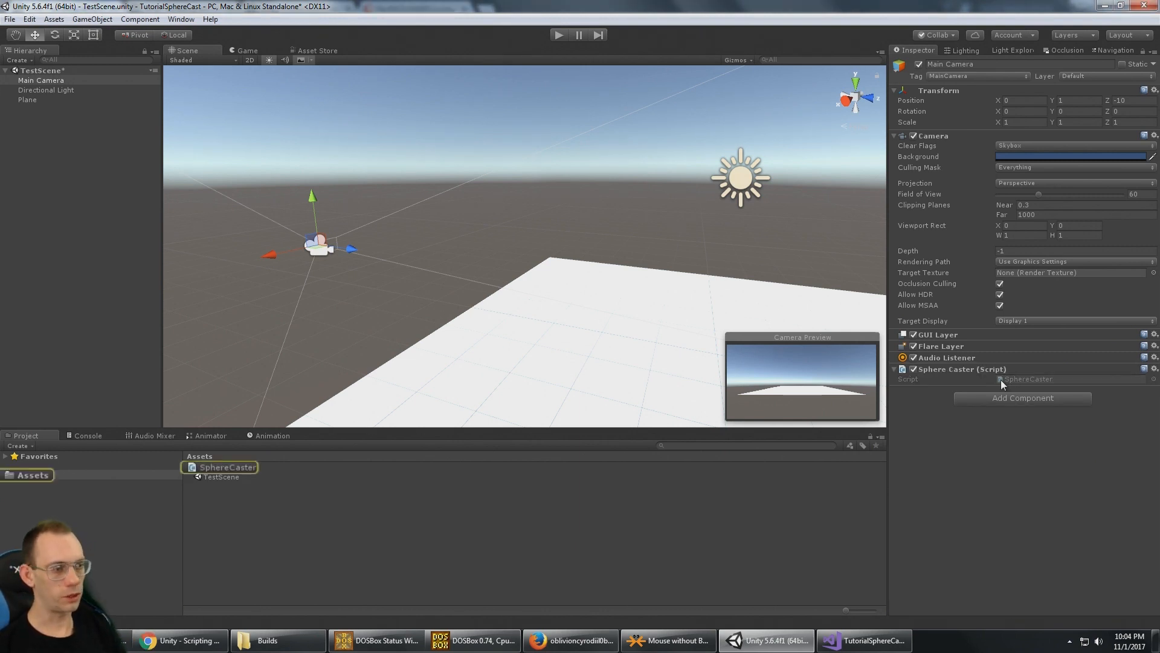
pyautogui.click(862, 640)
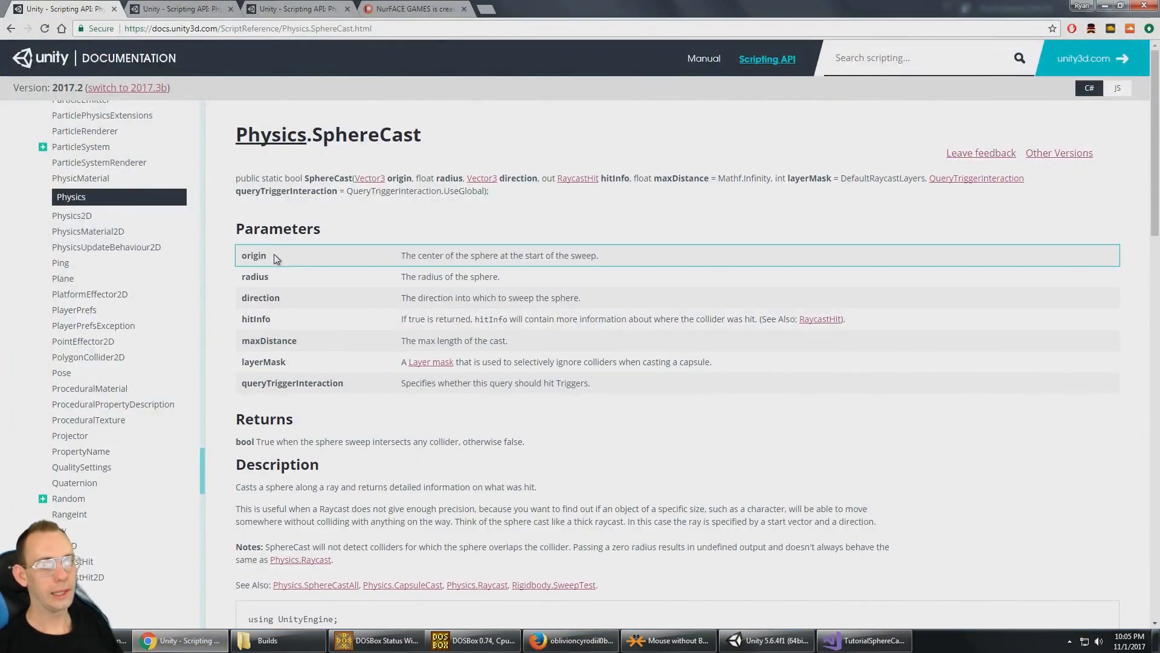
pyautogui.moveTo(348, 217)
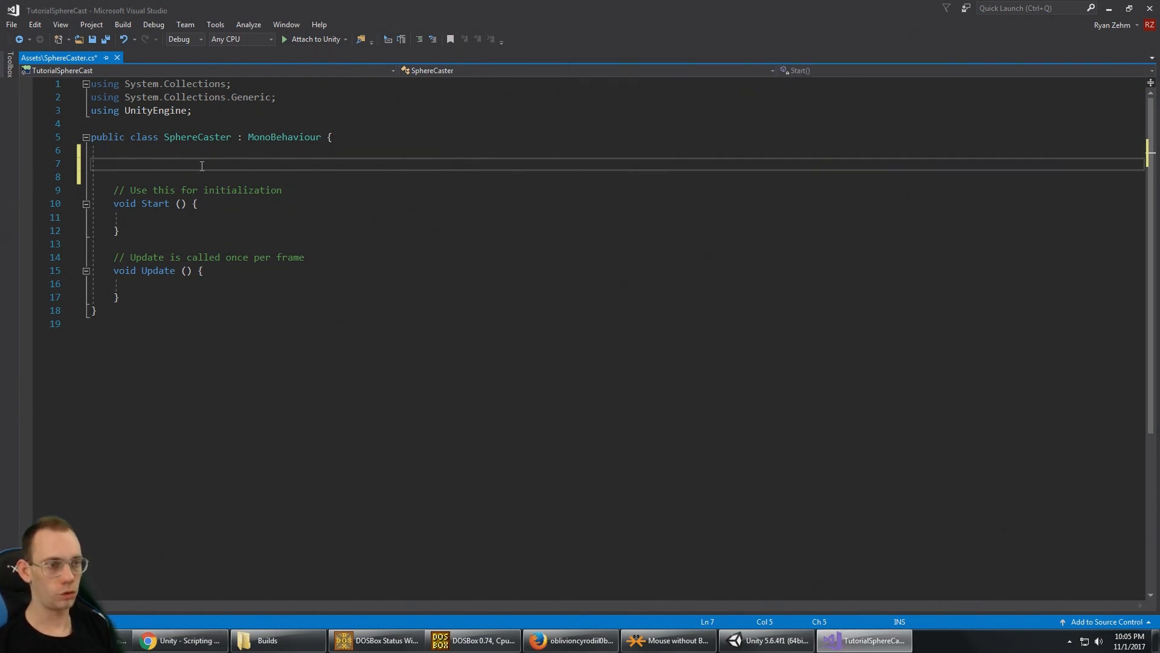
# Declare private Vector3 origin, public float sphereRadius and private Vector3 direction
pyautogui.write('private')
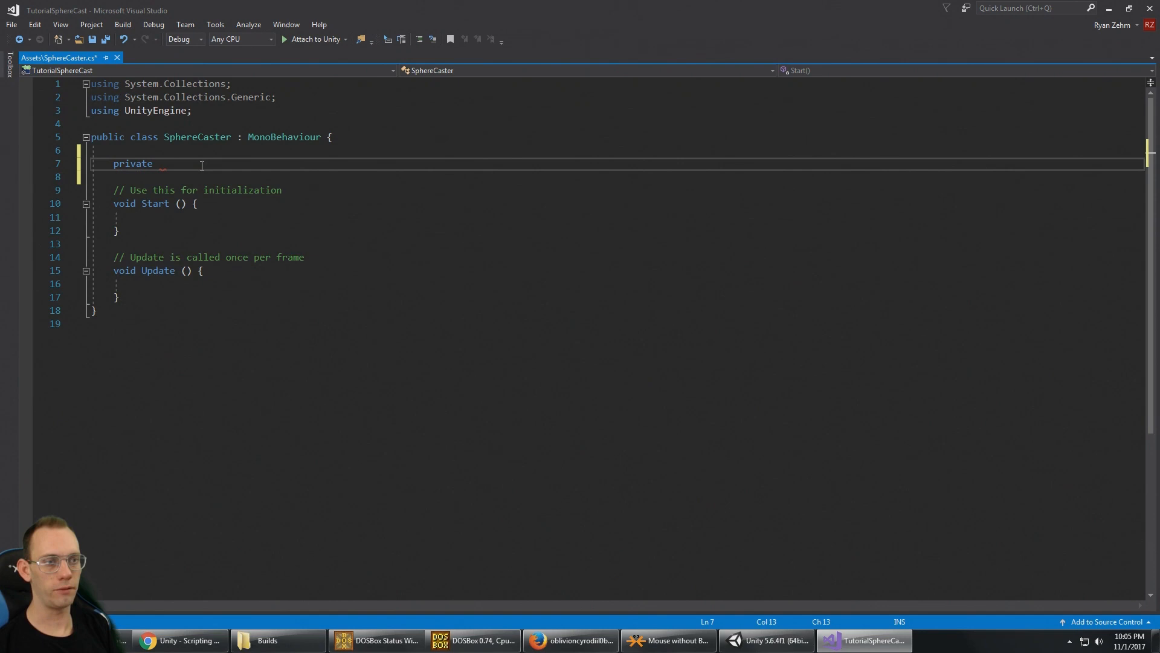
pyautogui.write('Vector3')
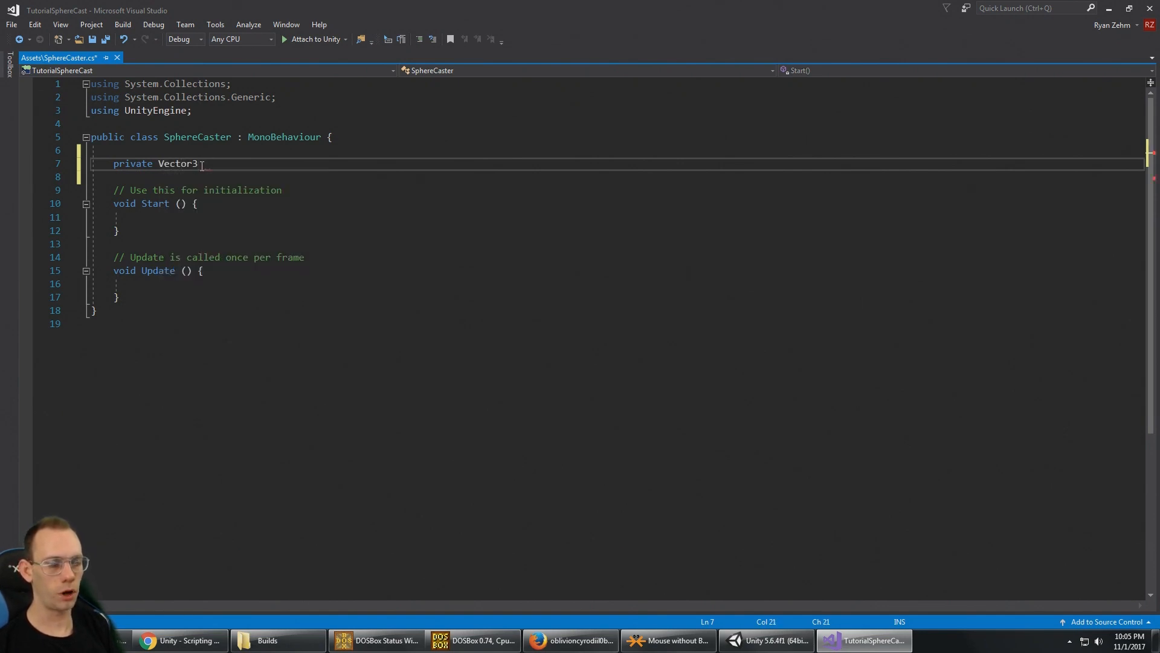
pyautogui.write('origin;')
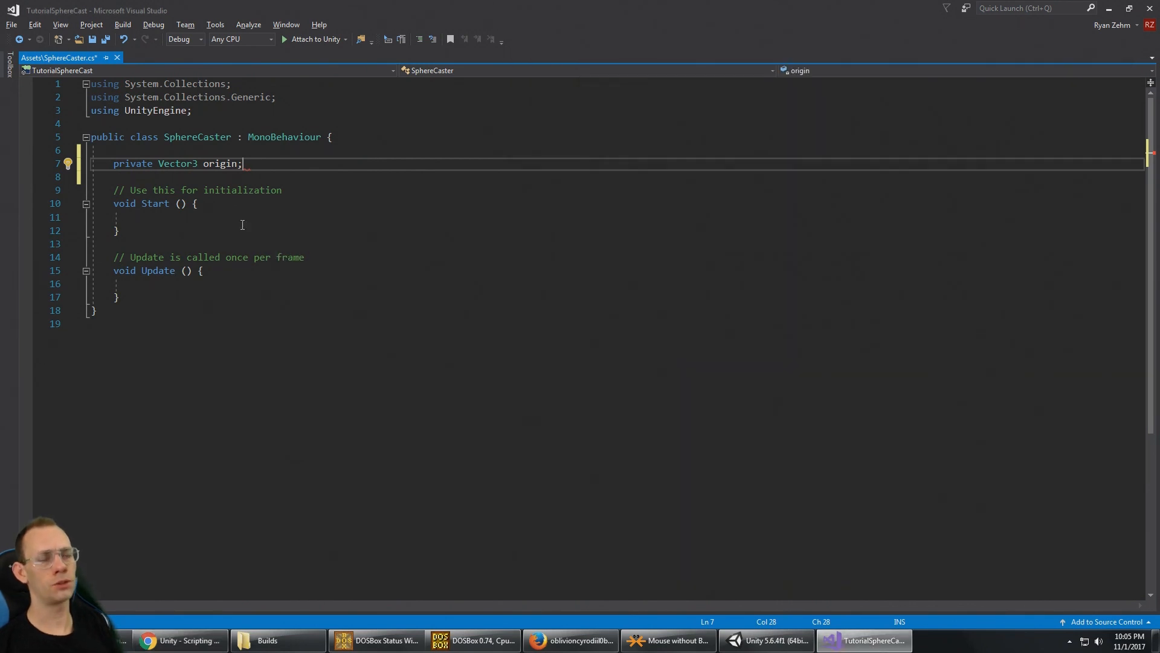
pyautogui.write('public')
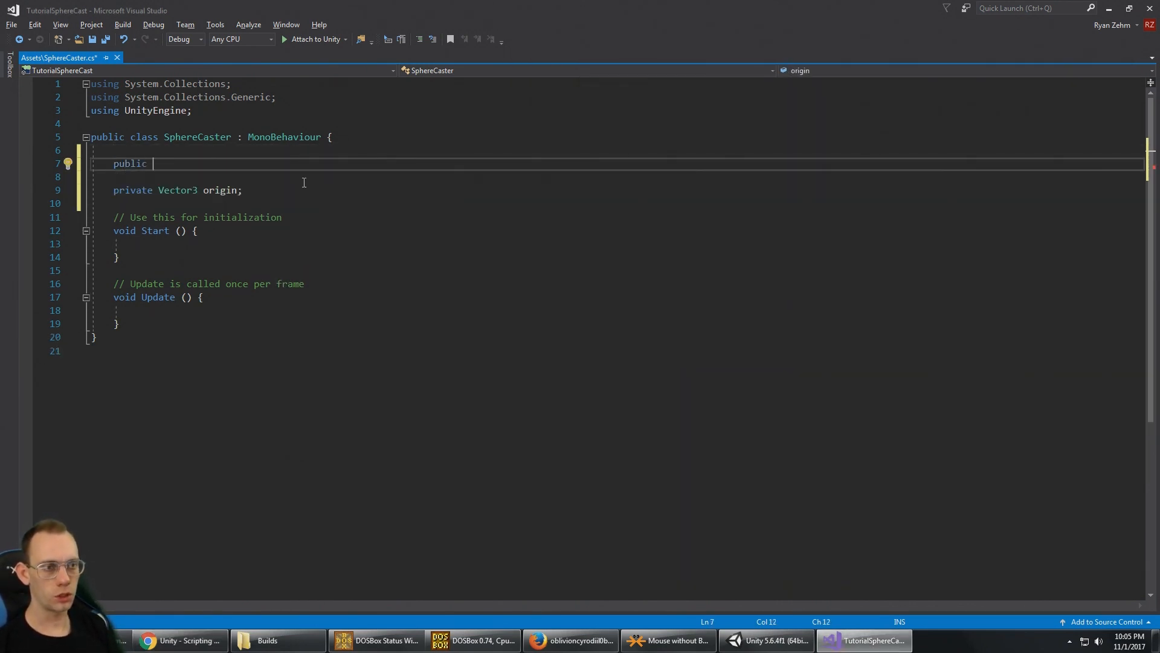
pyautogui.write('sphereRad')
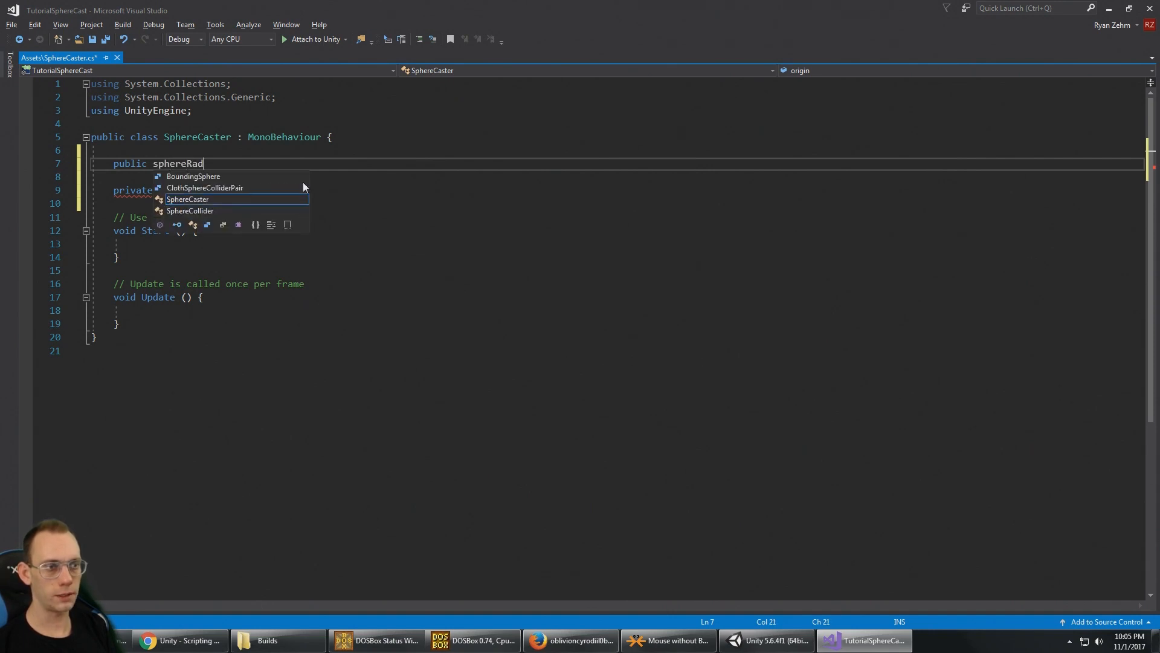
pyautogui.write('ius')
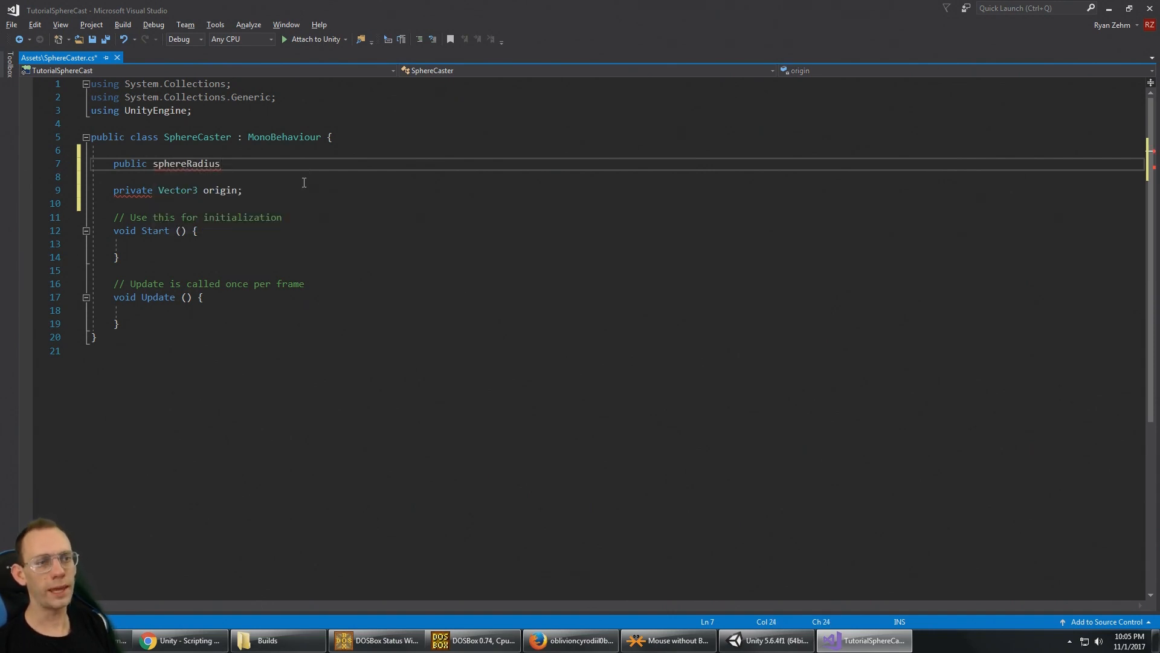
pyautogui.write('float')
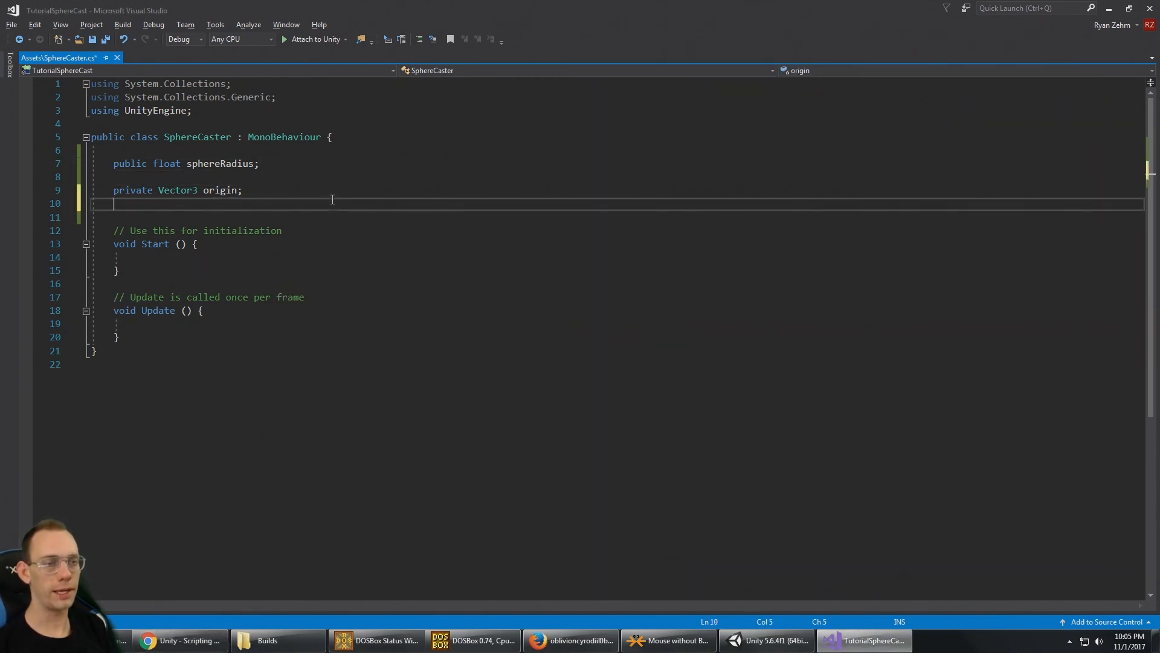
pyautogui.write('p')
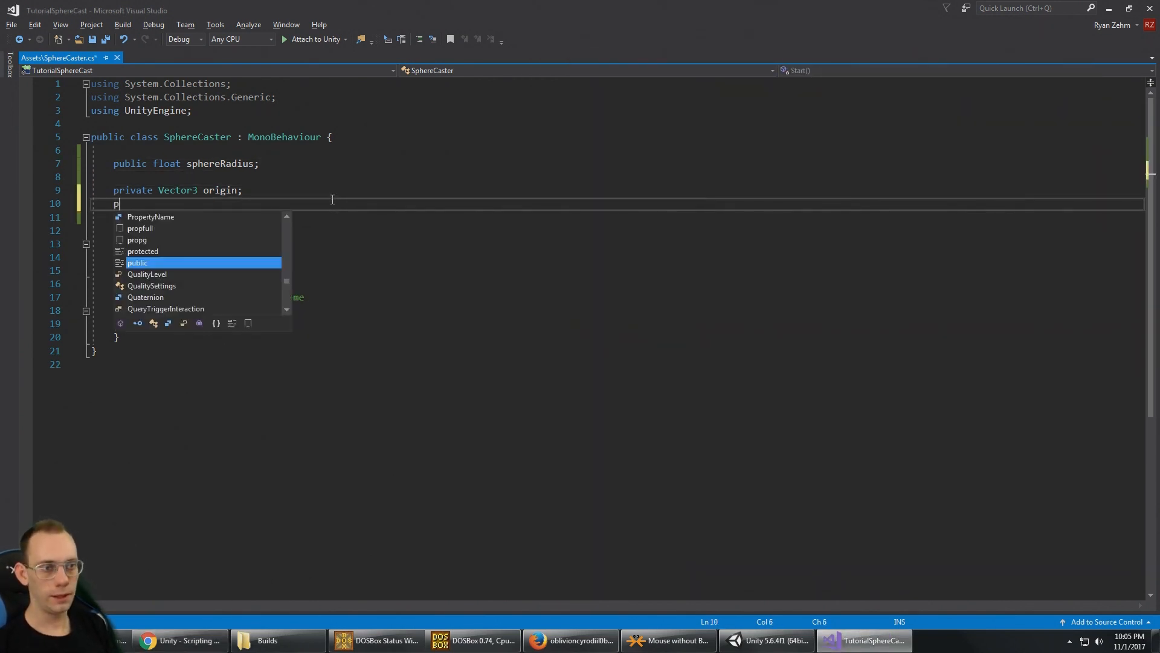
pyautogui.write('private Vae')
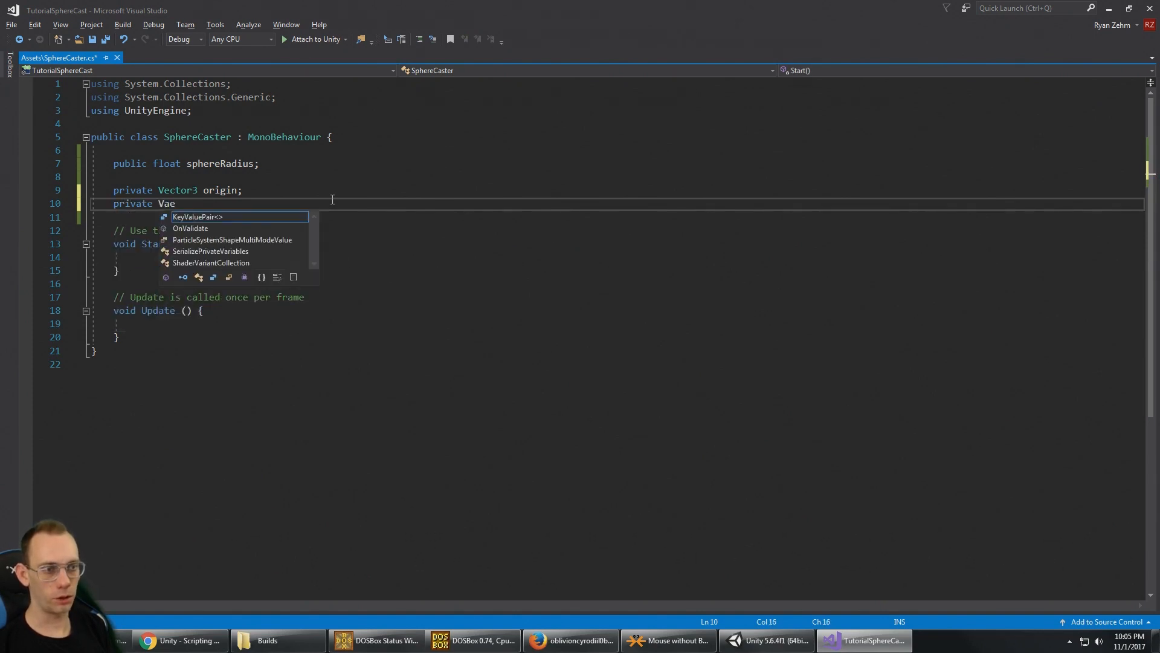
pyautogui.write('ctor3')
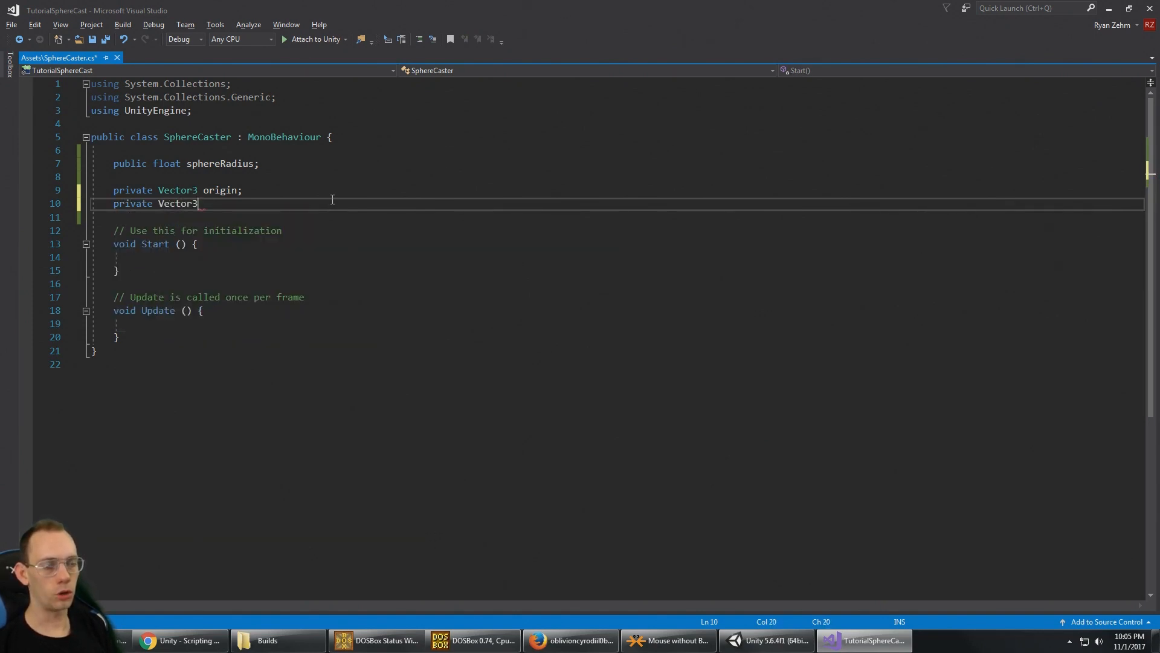
pyautogui.write('direction;')
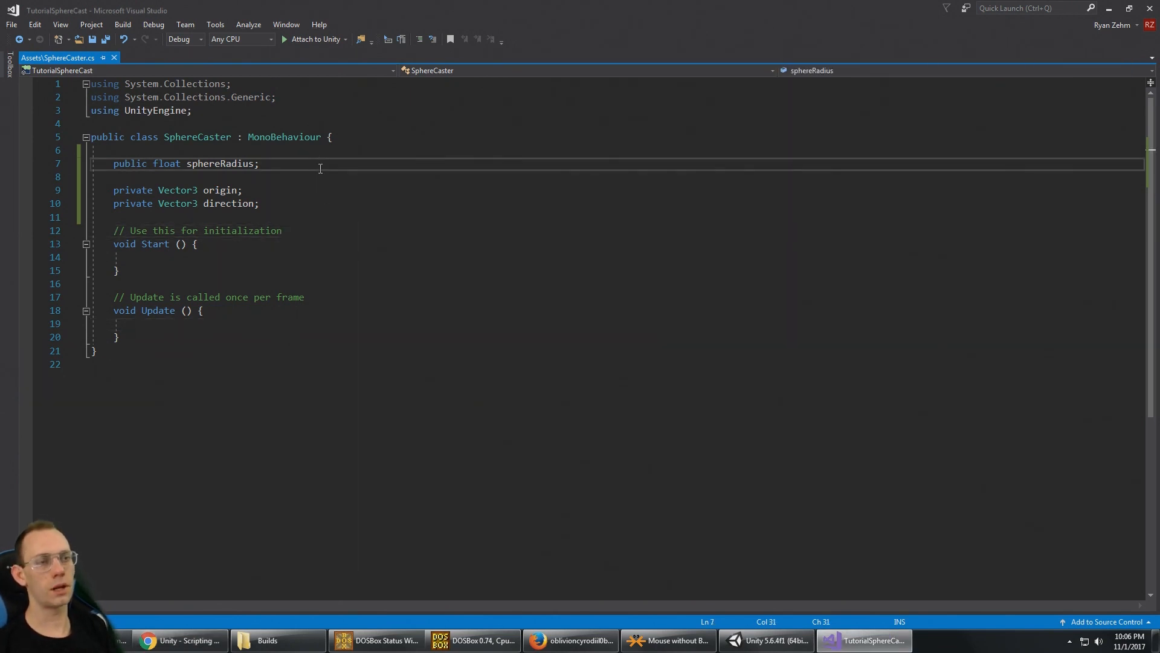
# Declare public float maxDistance and public LayerMask layerMask, fixing a typo
pyautogui.write('public float max')
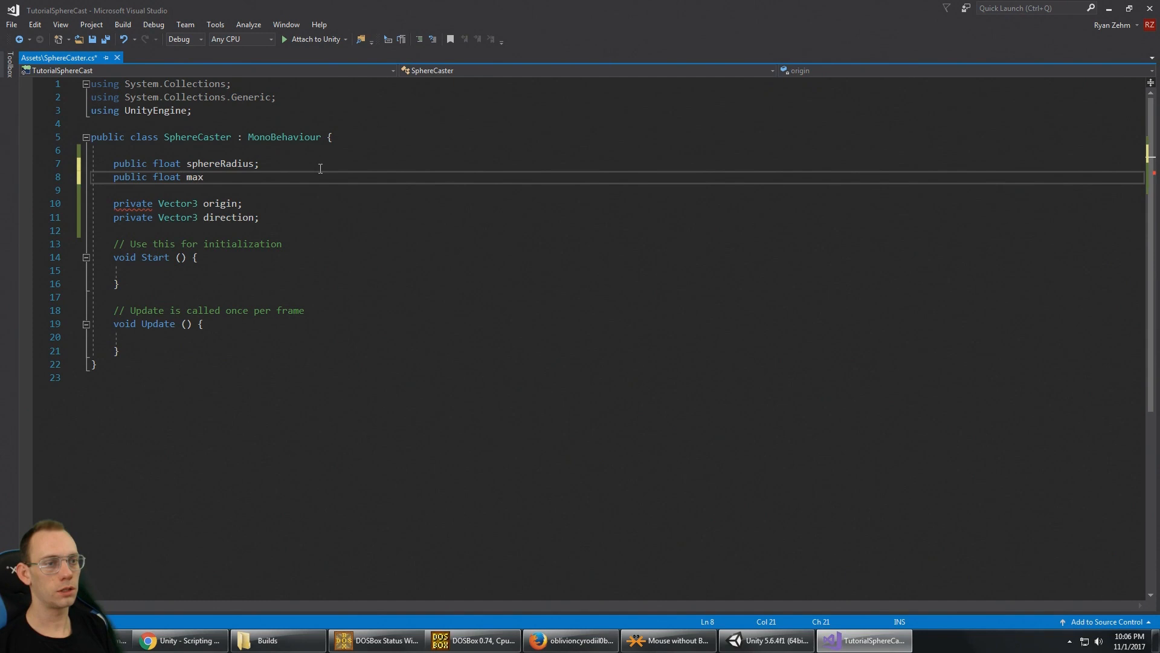
pyautogui.press('Backspace')
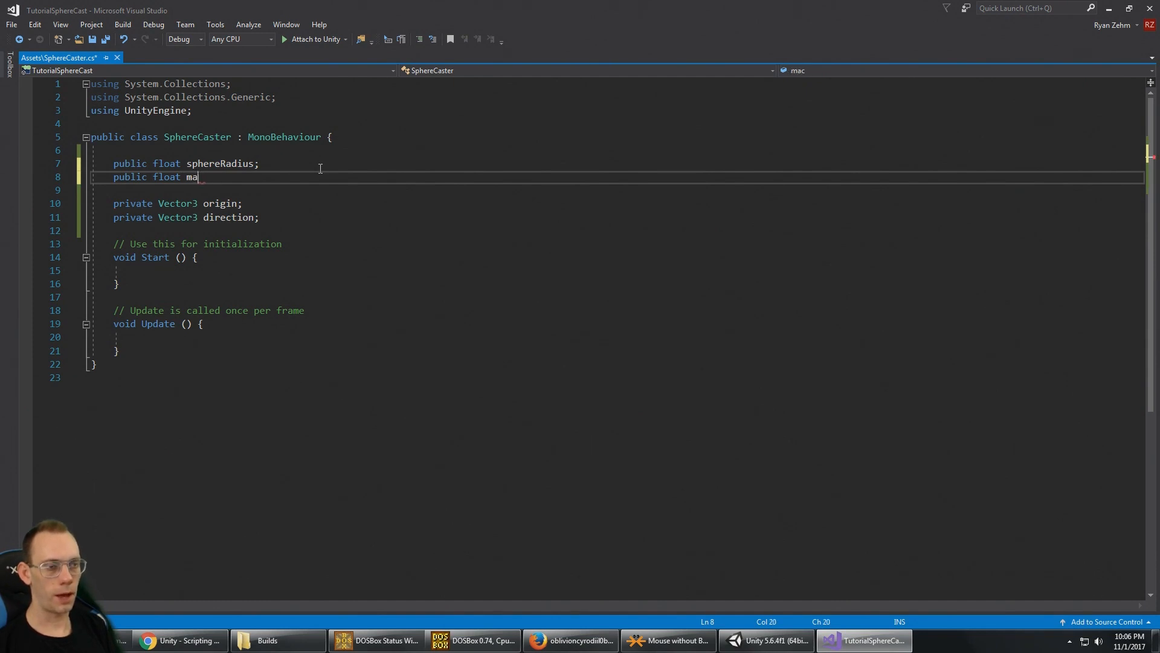
pyautogui.write('xDistance;')
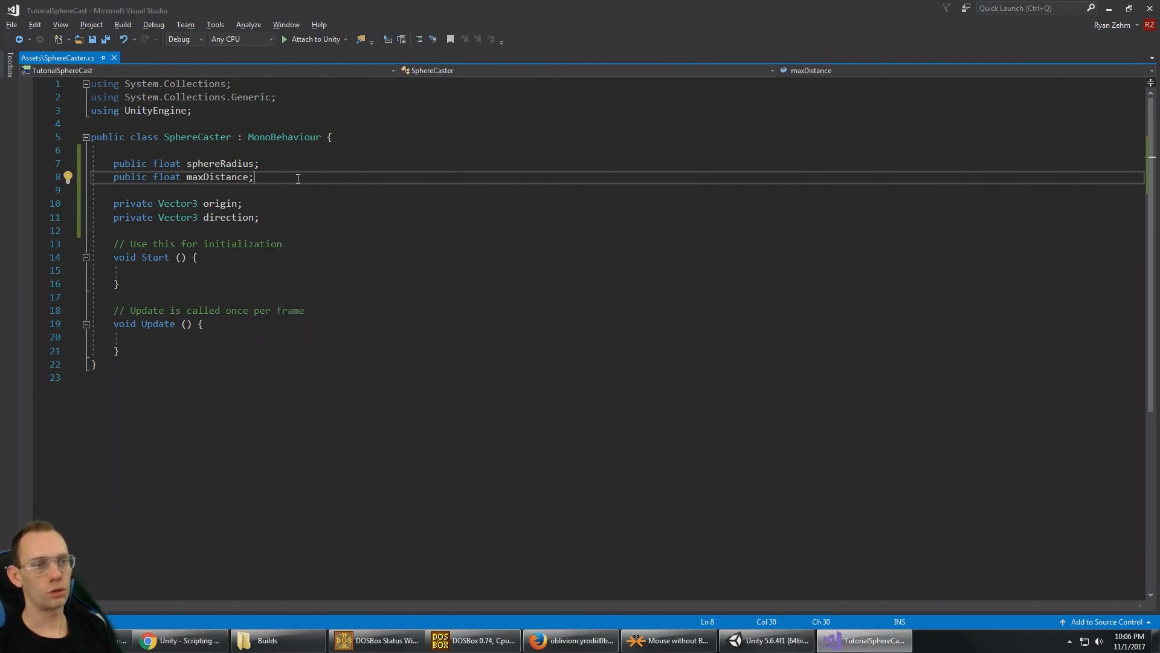
pyautogui.write('pu')
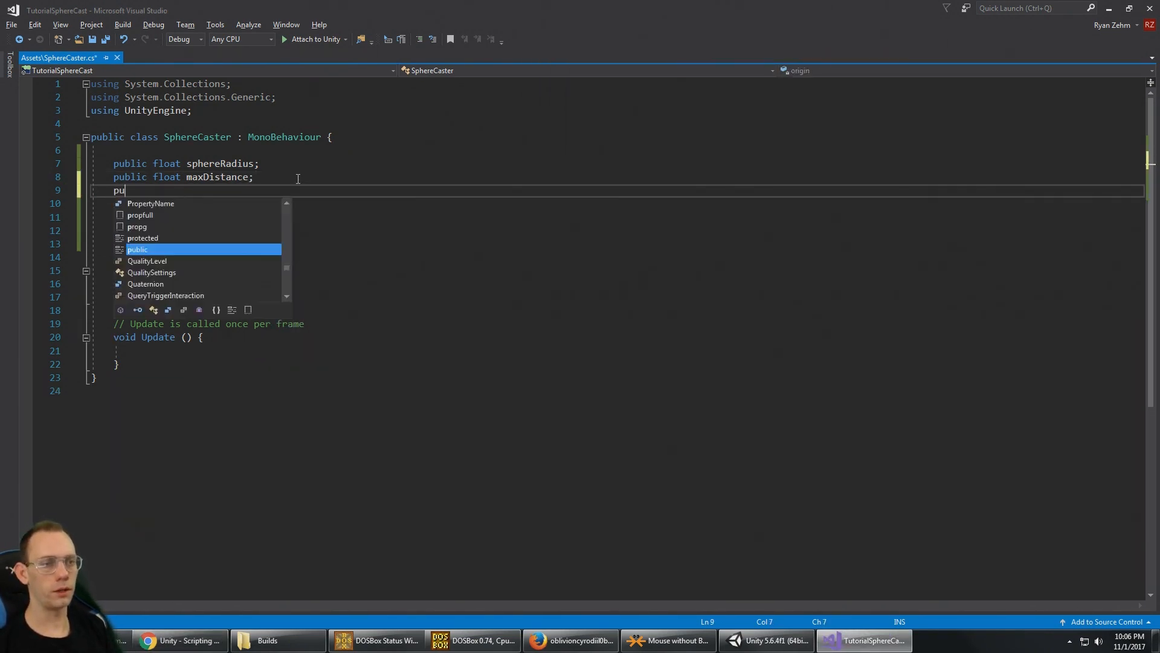
pyautogui.write('blic La')
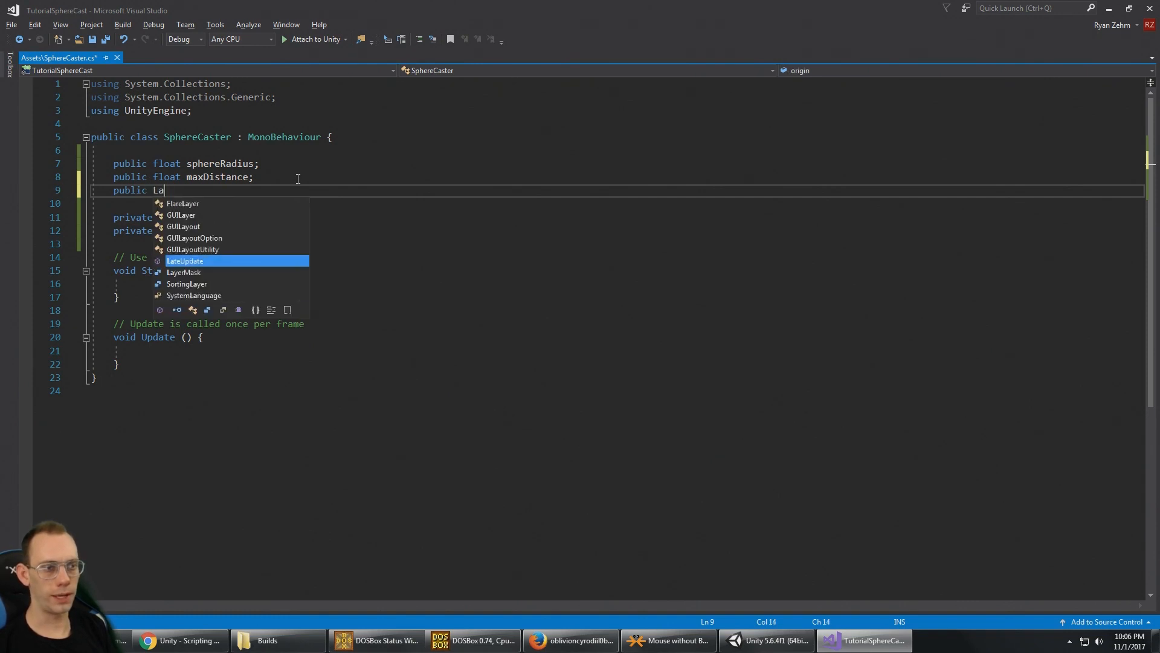
pyautogui.write('s')
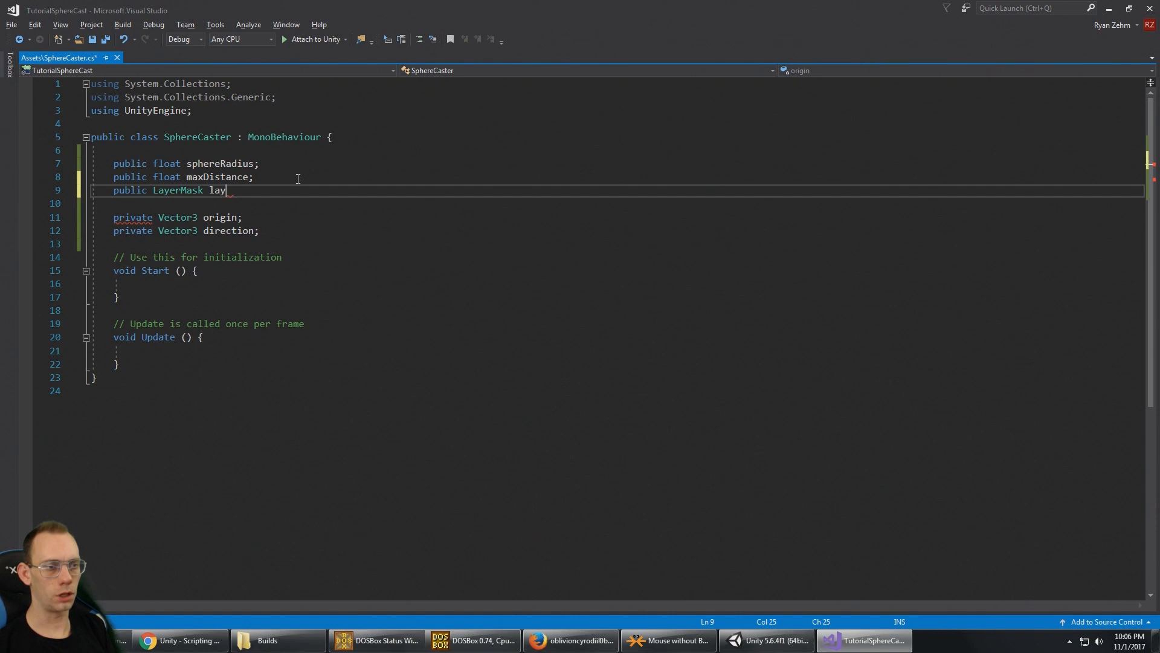
pyautogui.write('erMask;')
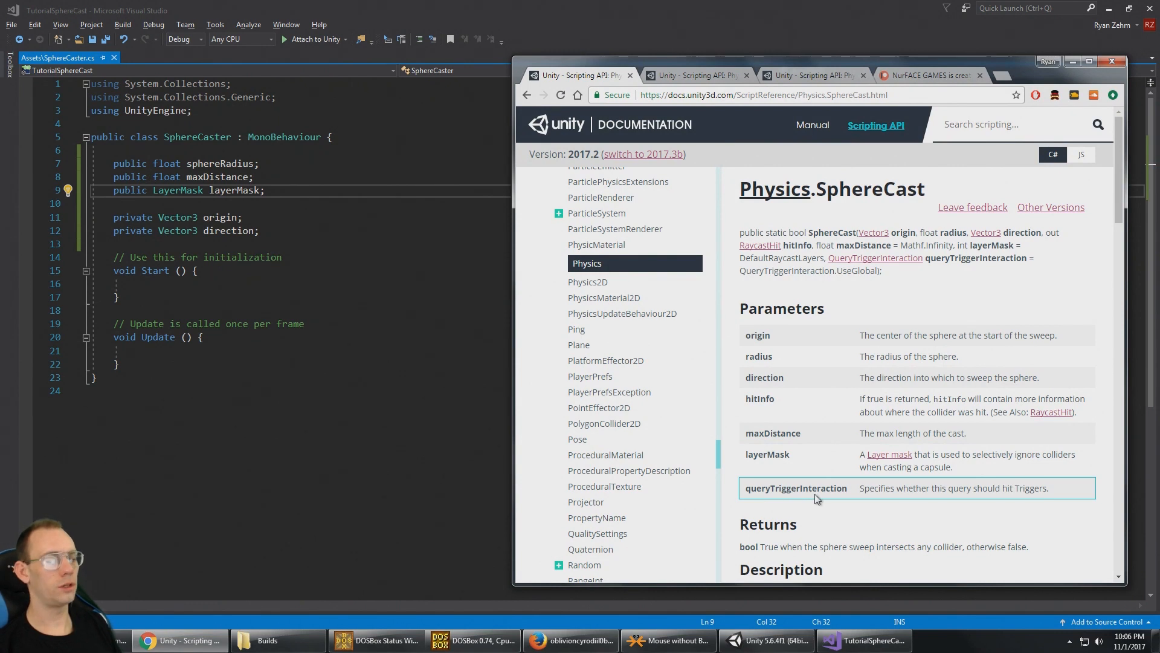
pyautogui.moveTo(847, 491)
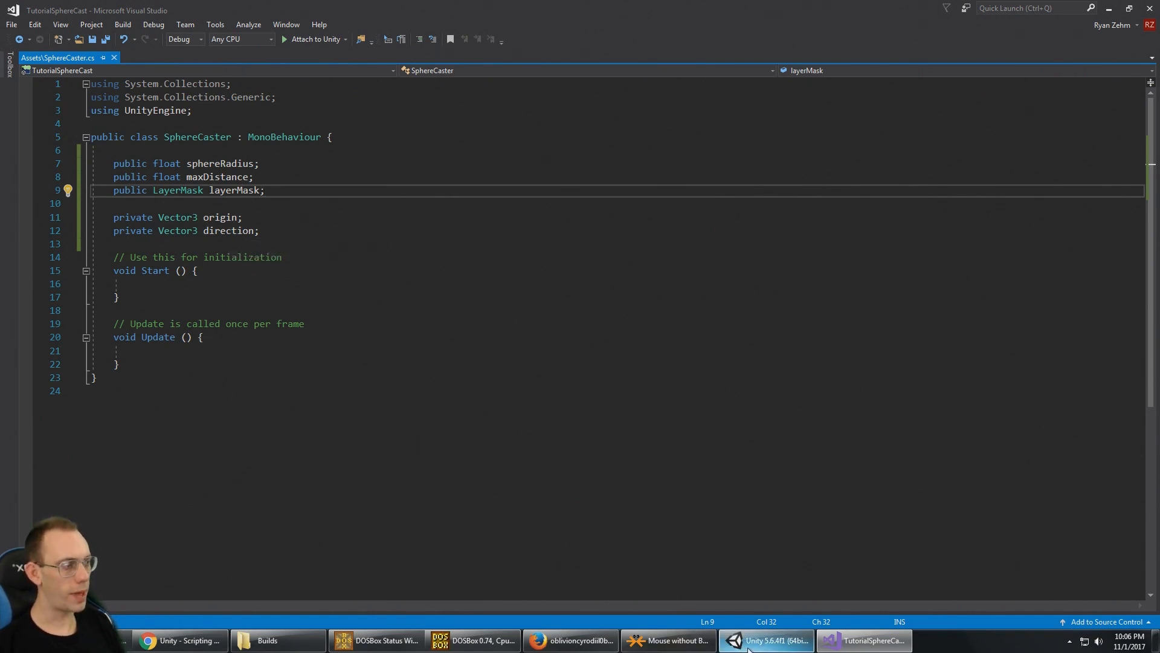
# Enter Sphere Radius 0.5 and Max Distance 5 in the camera's Sphere Caster component
pyautogui.click(765, 640)
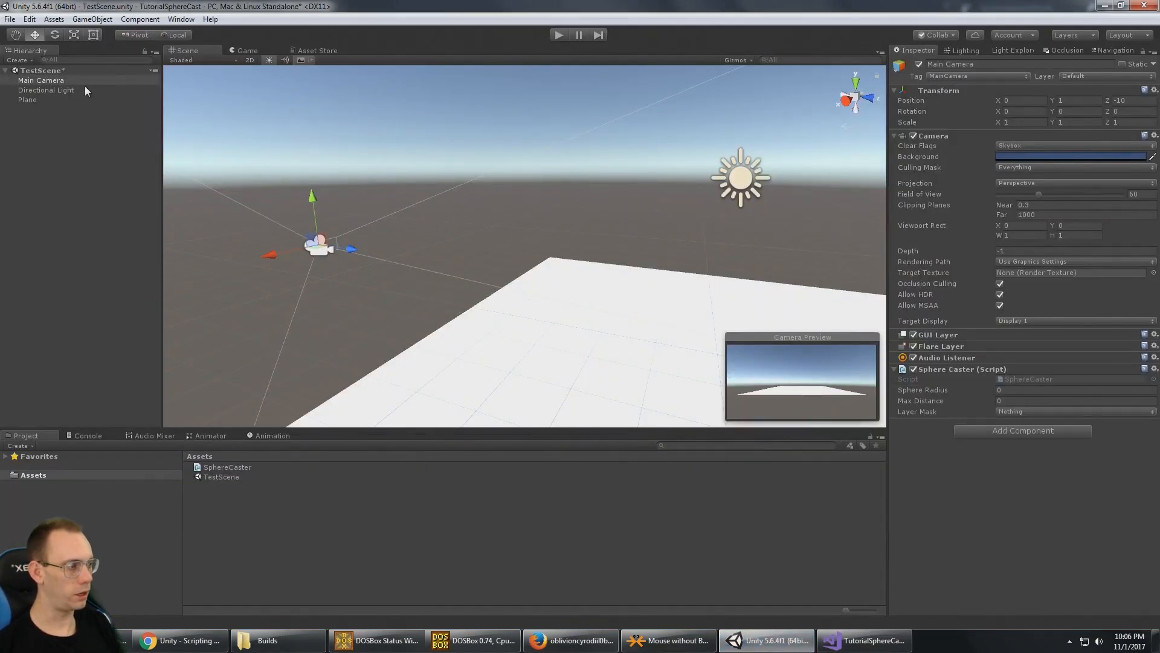
pyautogui.click(1073, 411)
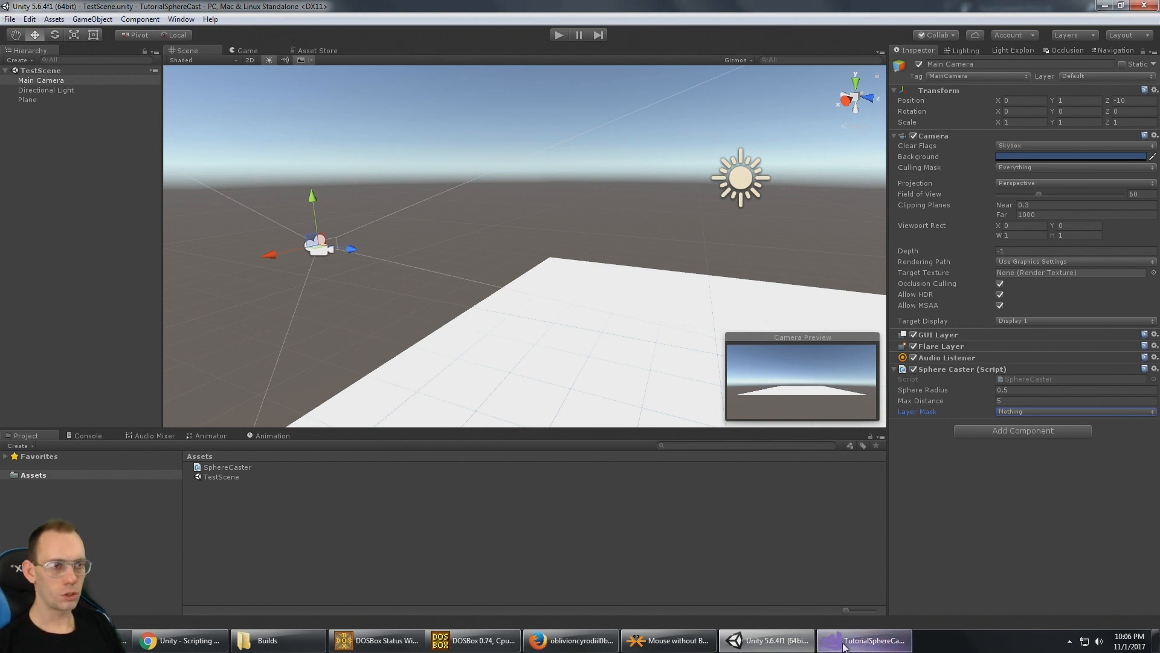
pyautogui.click(861, 640)
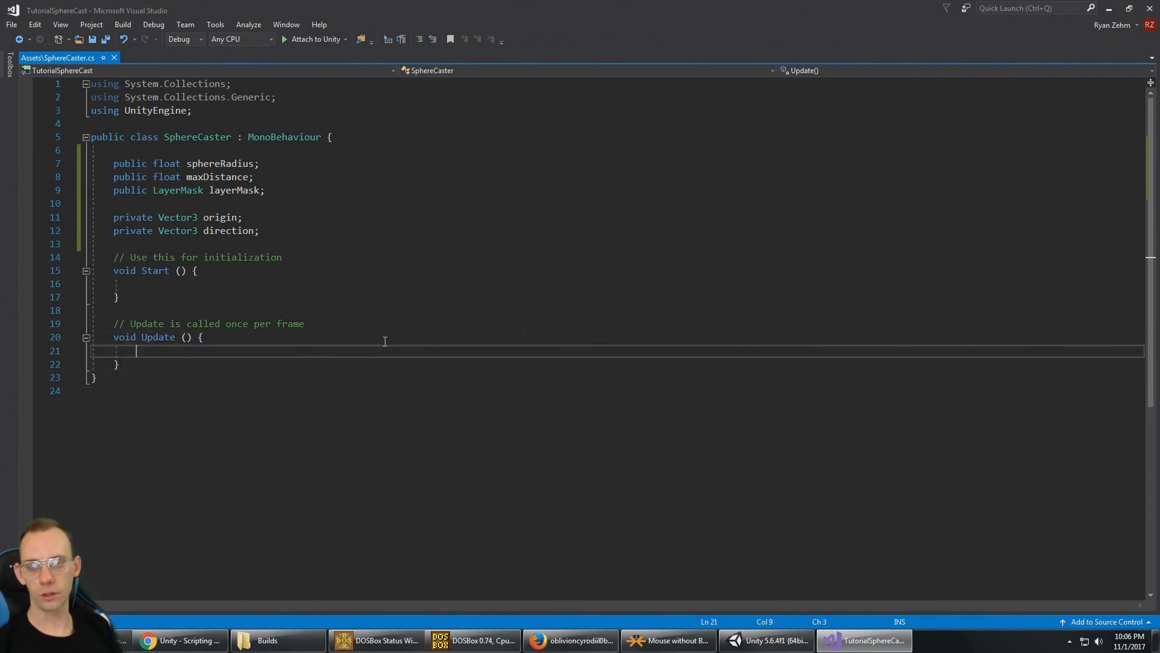
# In Update, assign origin = transform.position and direction = transform.forward
pyautogui.write('o')
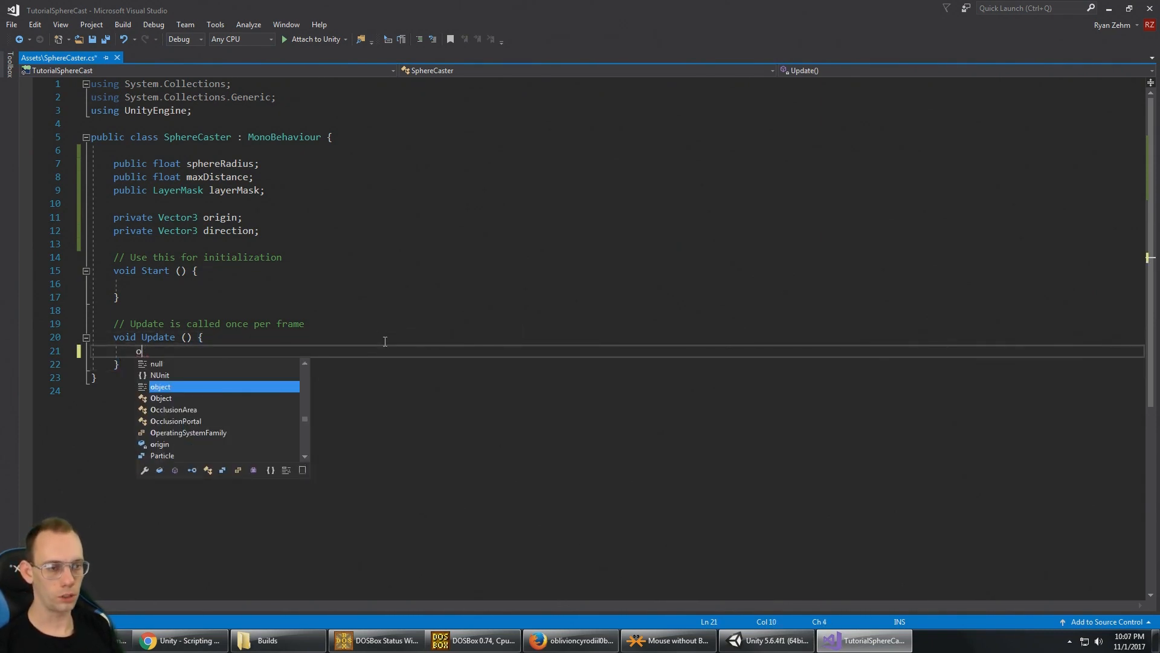
pyautogui.write('rigin = tran')
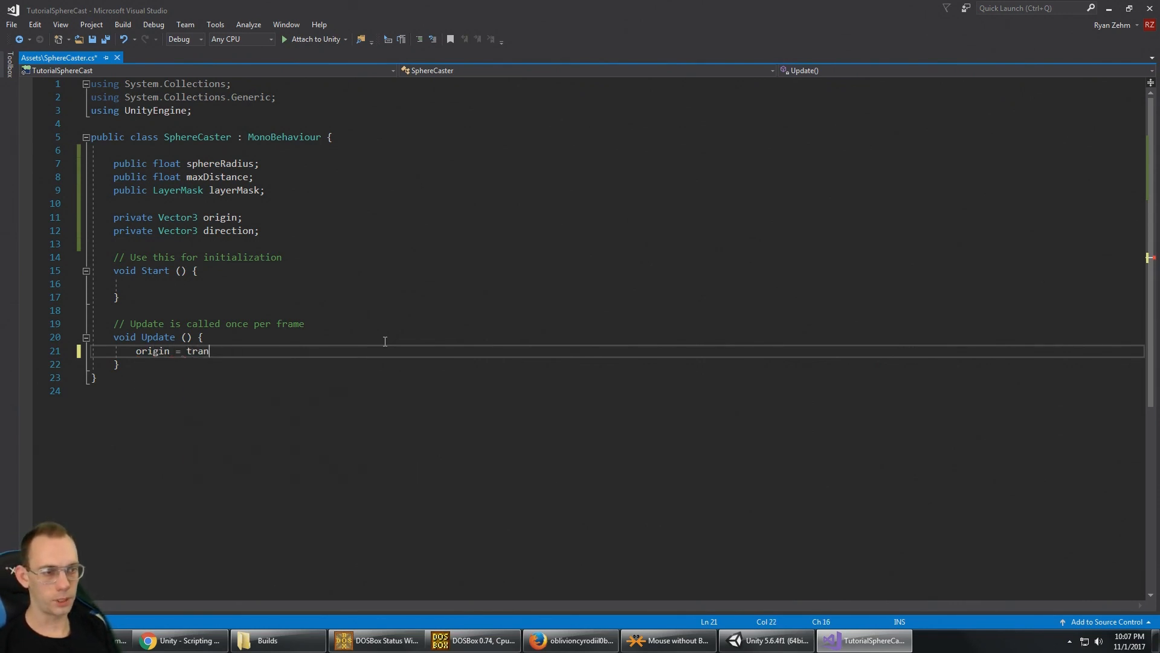
pyautogui.write('sform.position;')
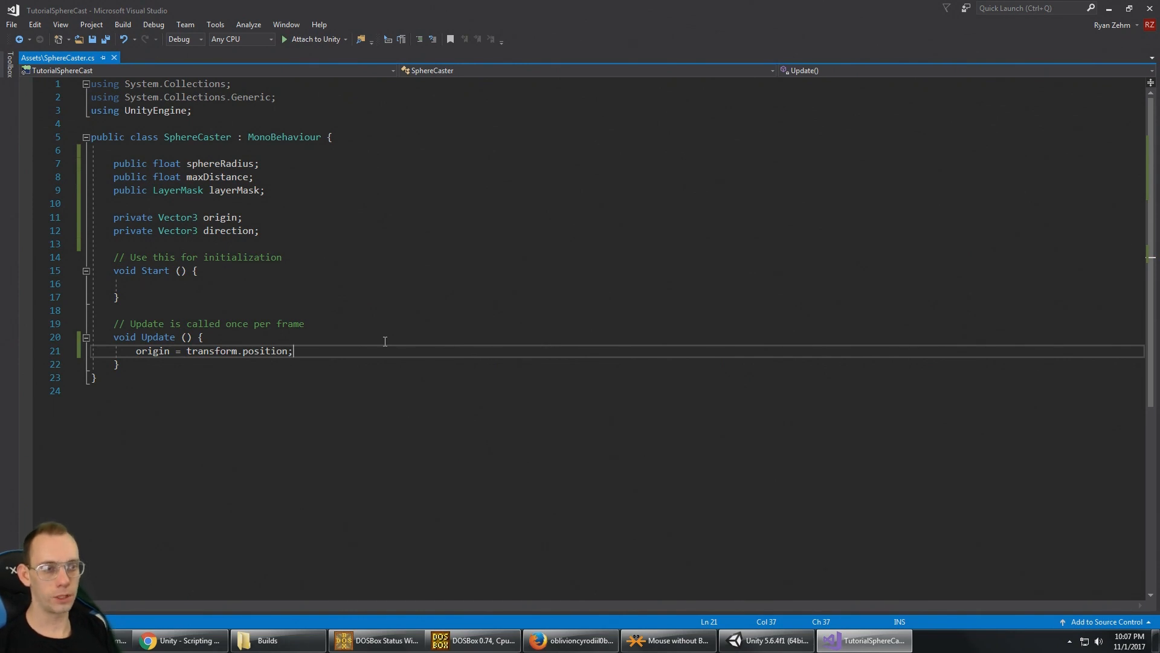
pyautogui.press('enter')
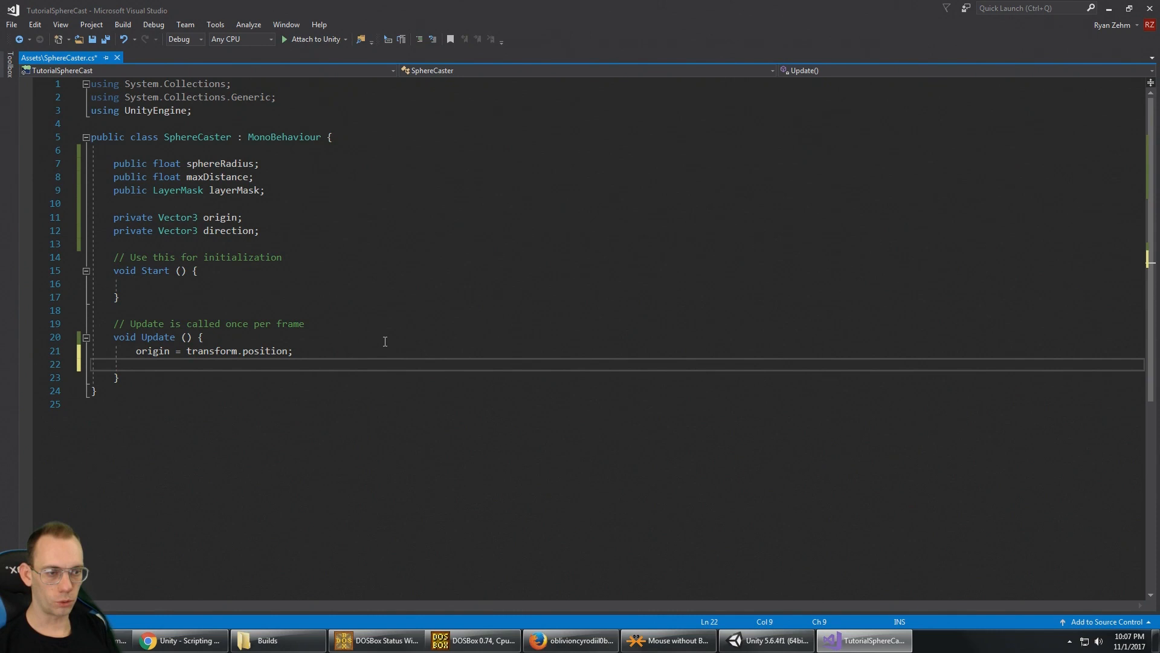
pyautogui.write('direction =')
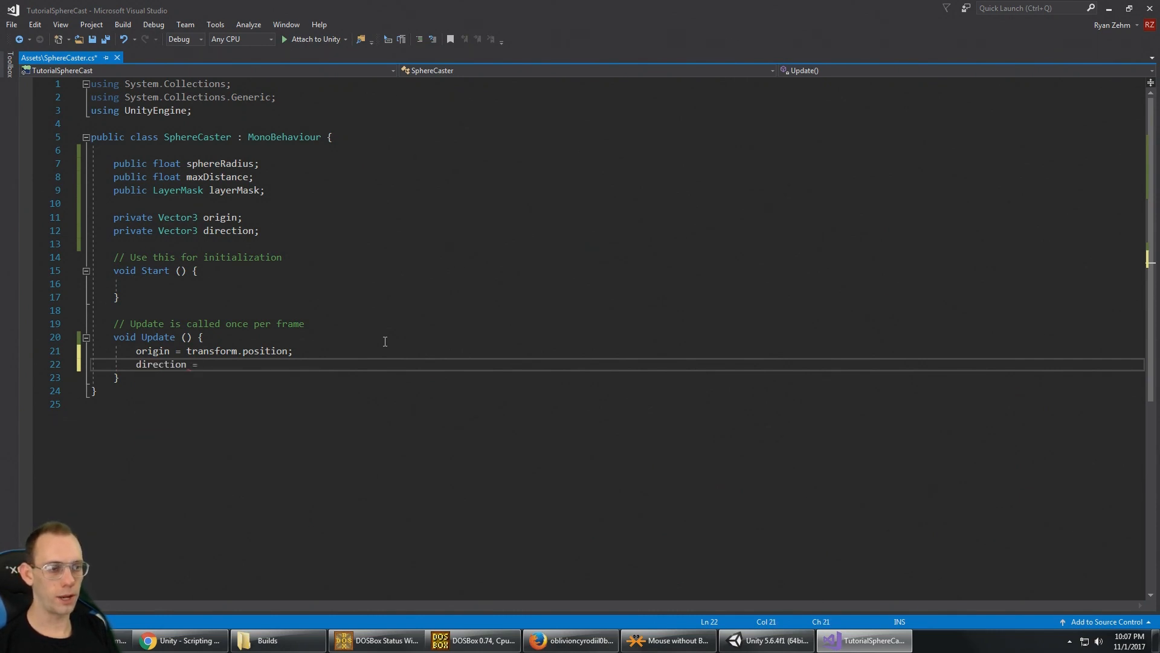
pyautogui.write('transform.forward;')
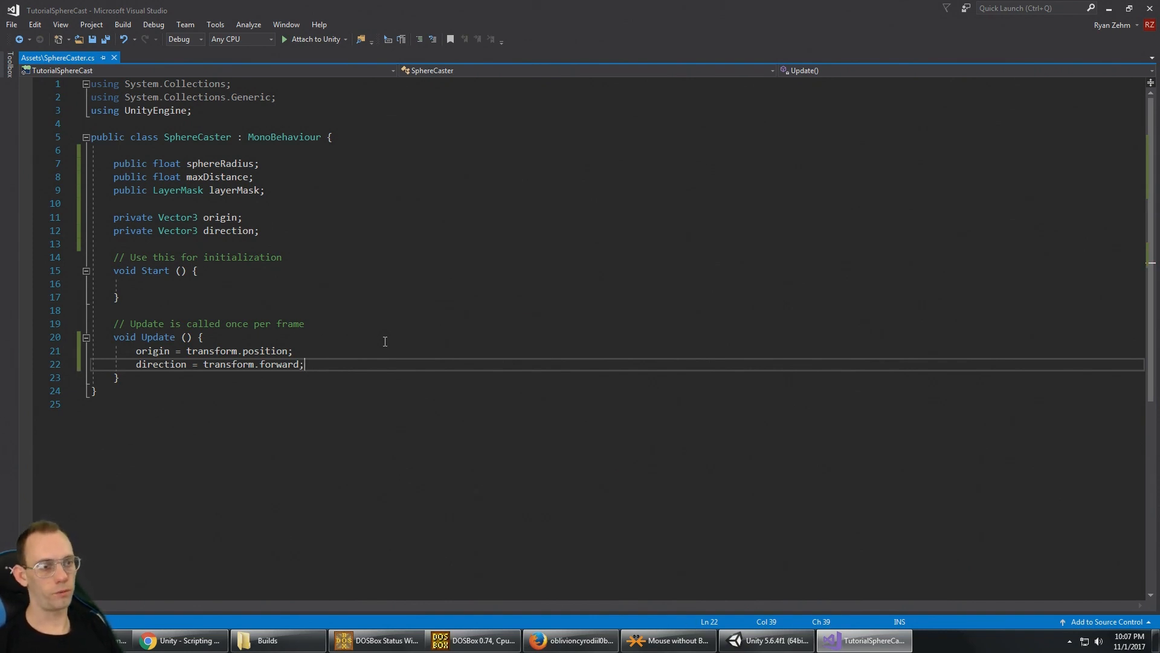
pyautogui.moveTo(364, 370)
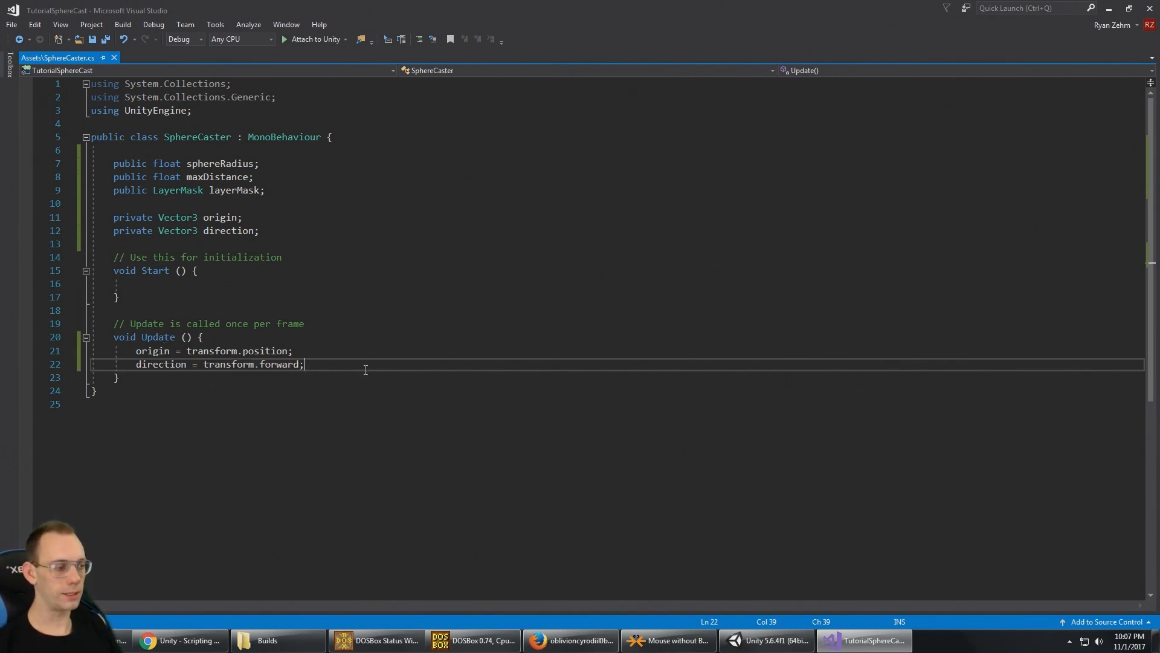
# Check the compiled script in Unity, then declare RaycastHit hit
pyautogui.click(767, 639)
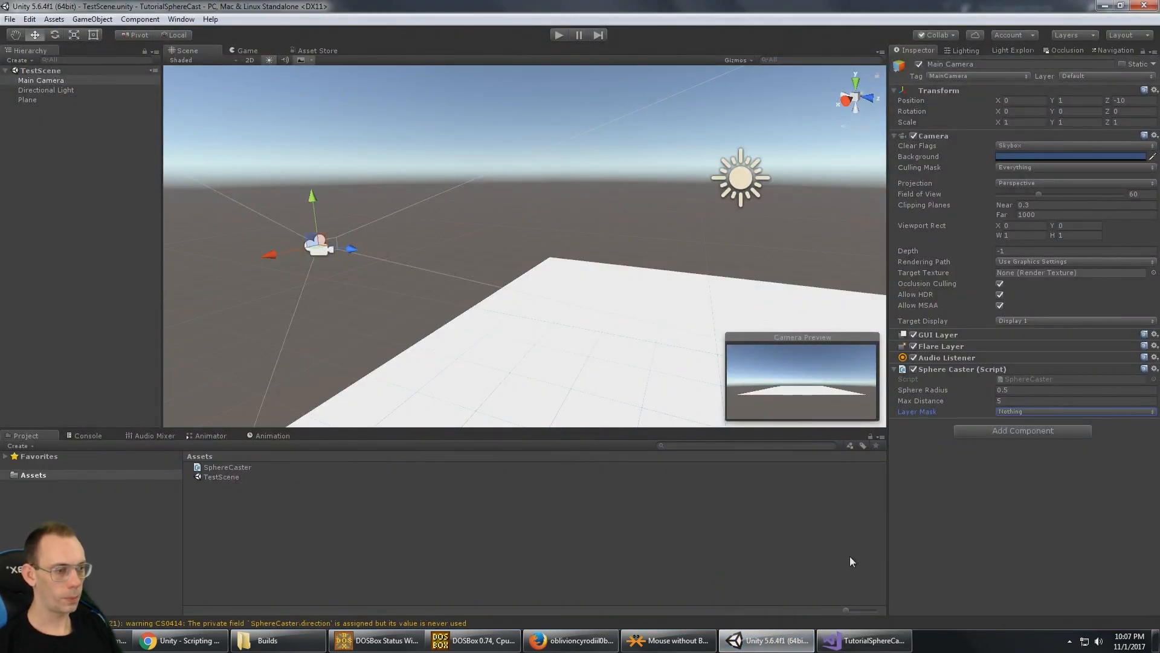
pyautogui.click(863, 639)
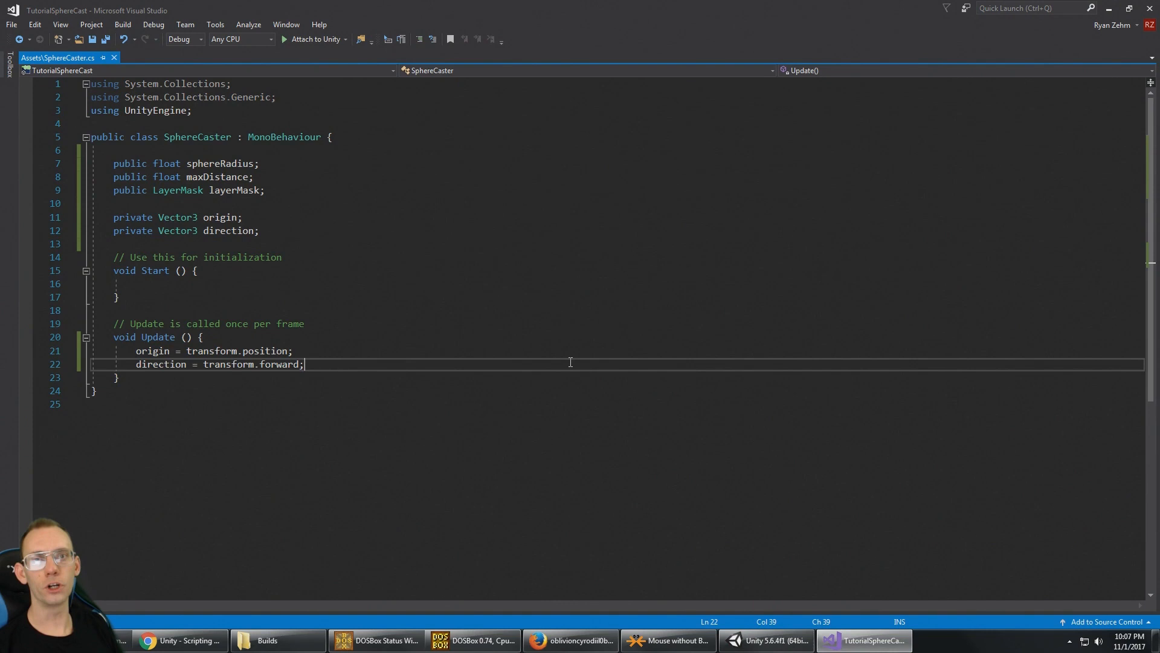
pyautogui.moveTo(432, 369)
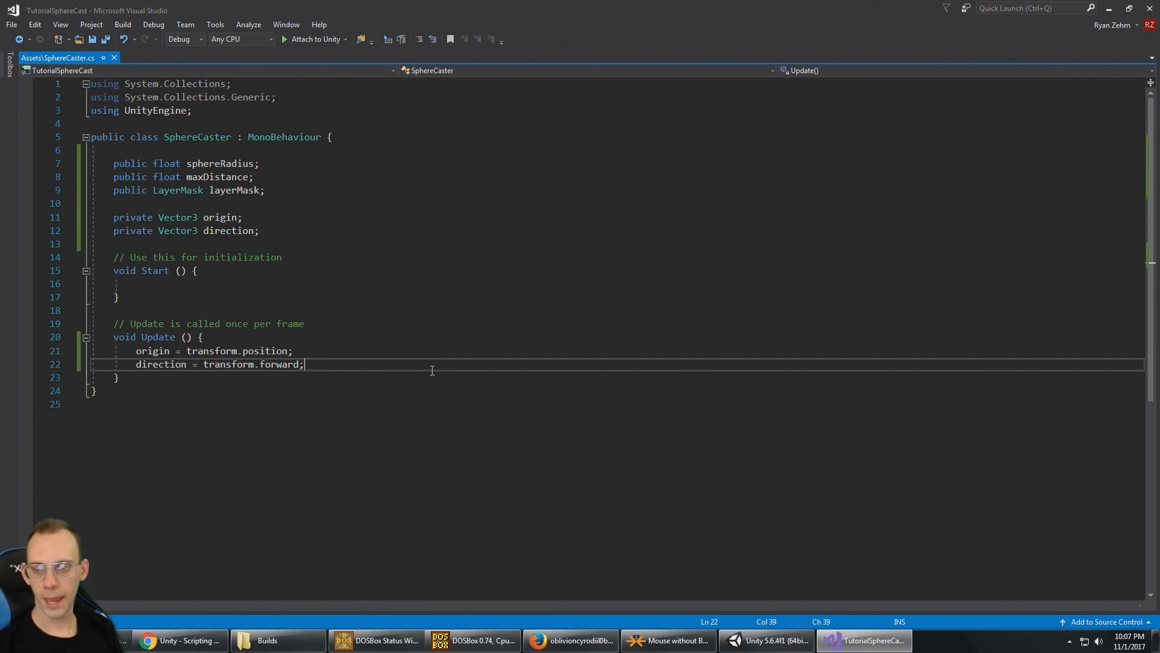
pyautogui.write('R')
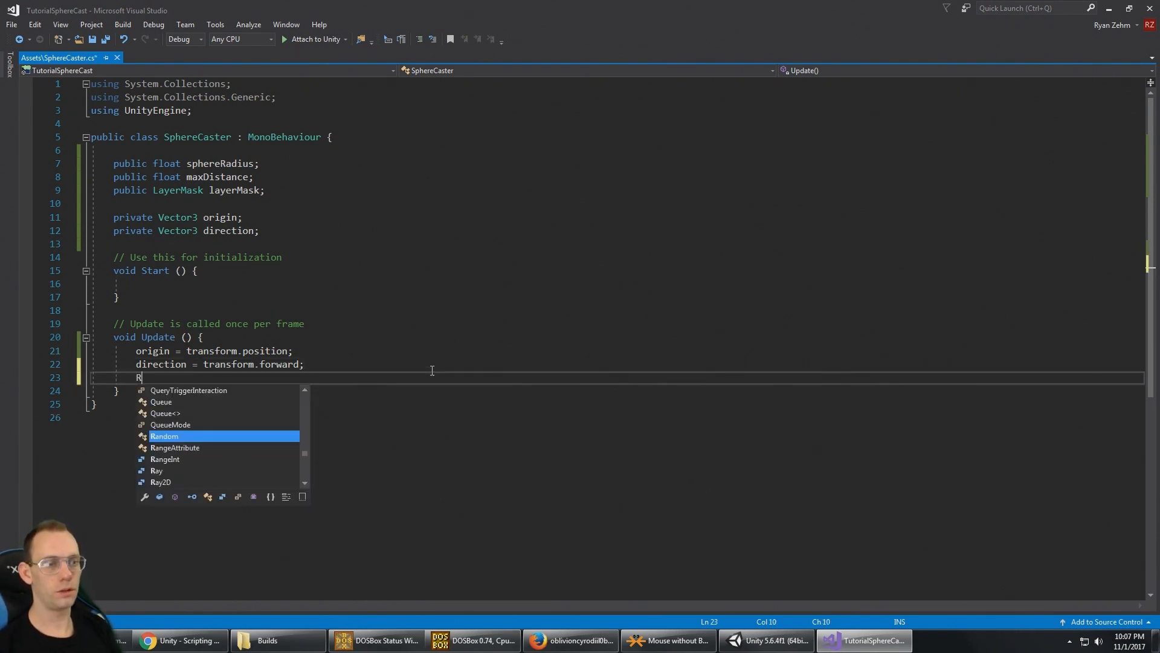
pyautogui.write('aycastHit hit;')
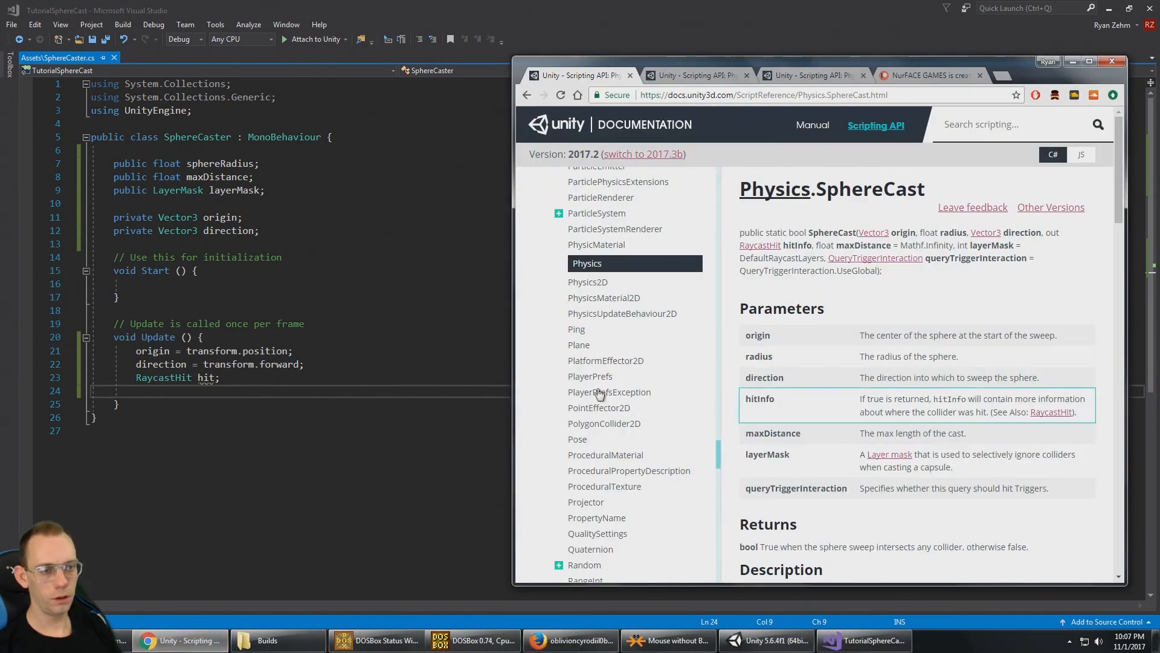
# Maximize the Physics.SphereCast docs, highlight its bool return type, then return to the script
pyautogui.click(862, 640)
pyautogui.write('if ()')
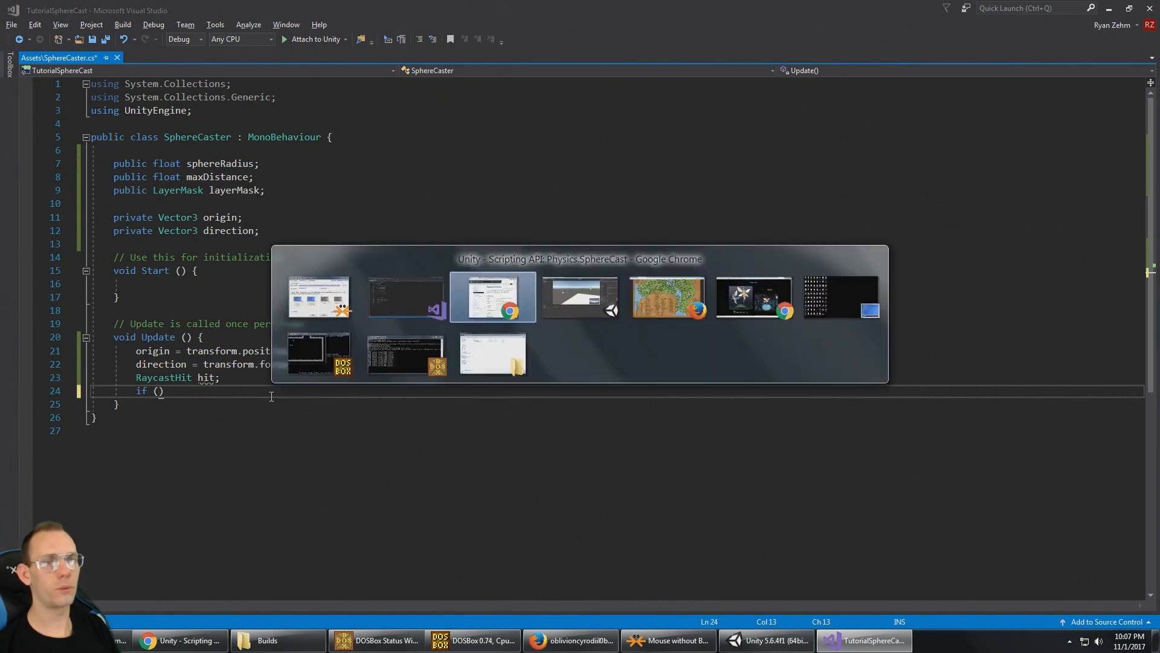
pyautogui.click(492, 297)
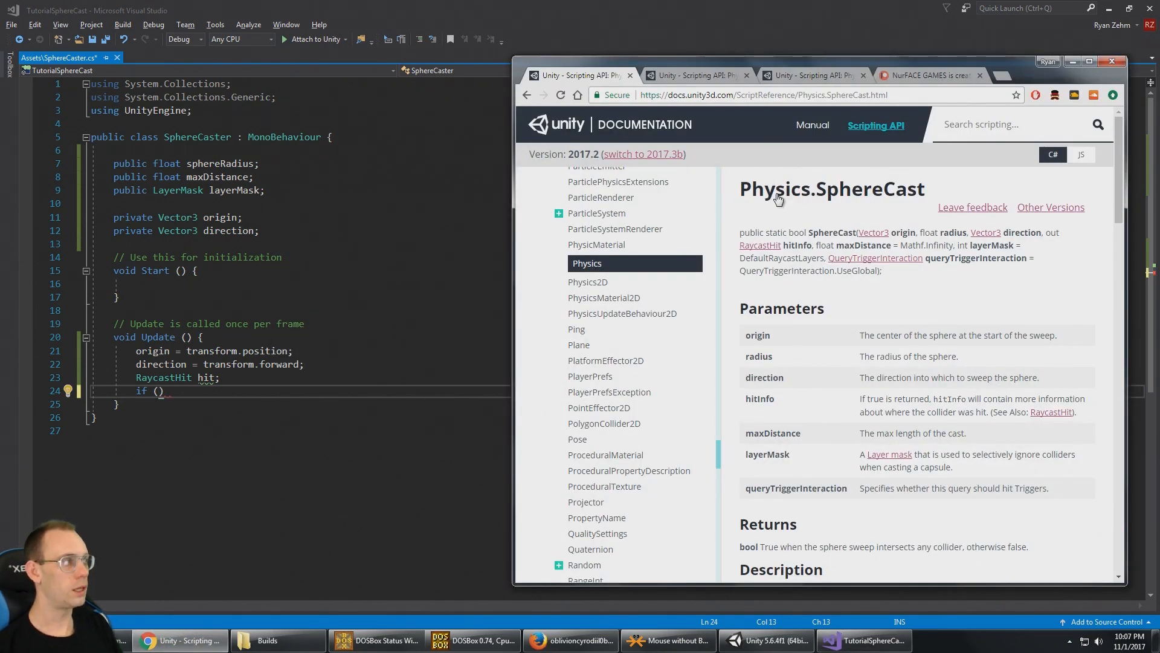
pyautogui.click(1088, 60)
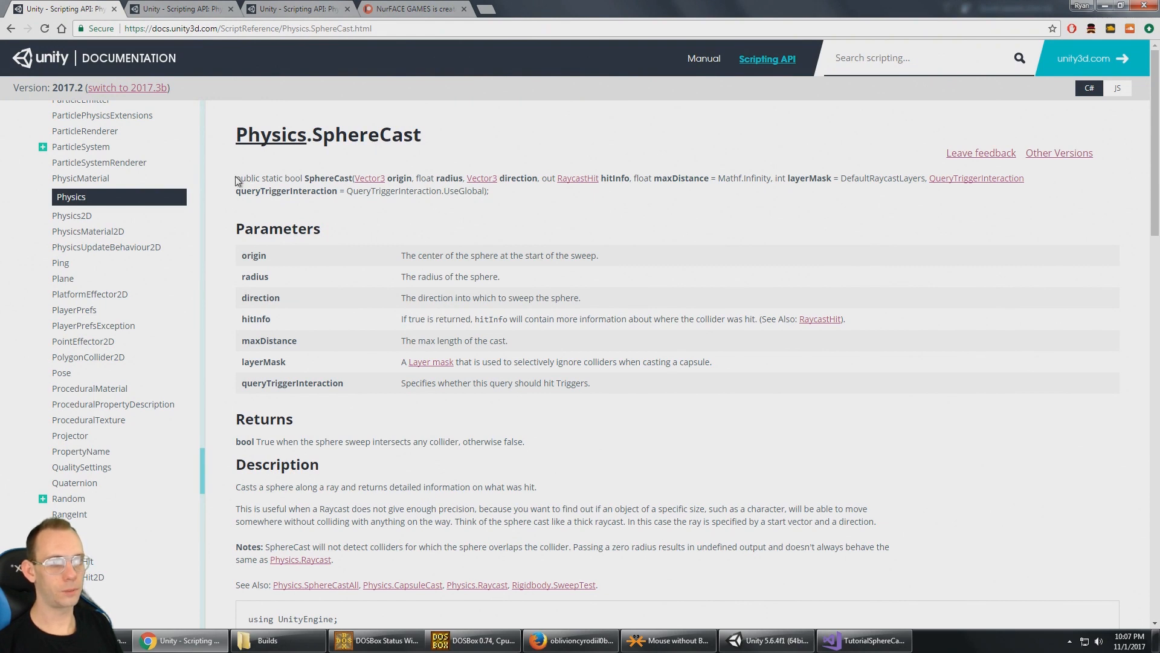
pyautogui.doubleClick(293, 178)
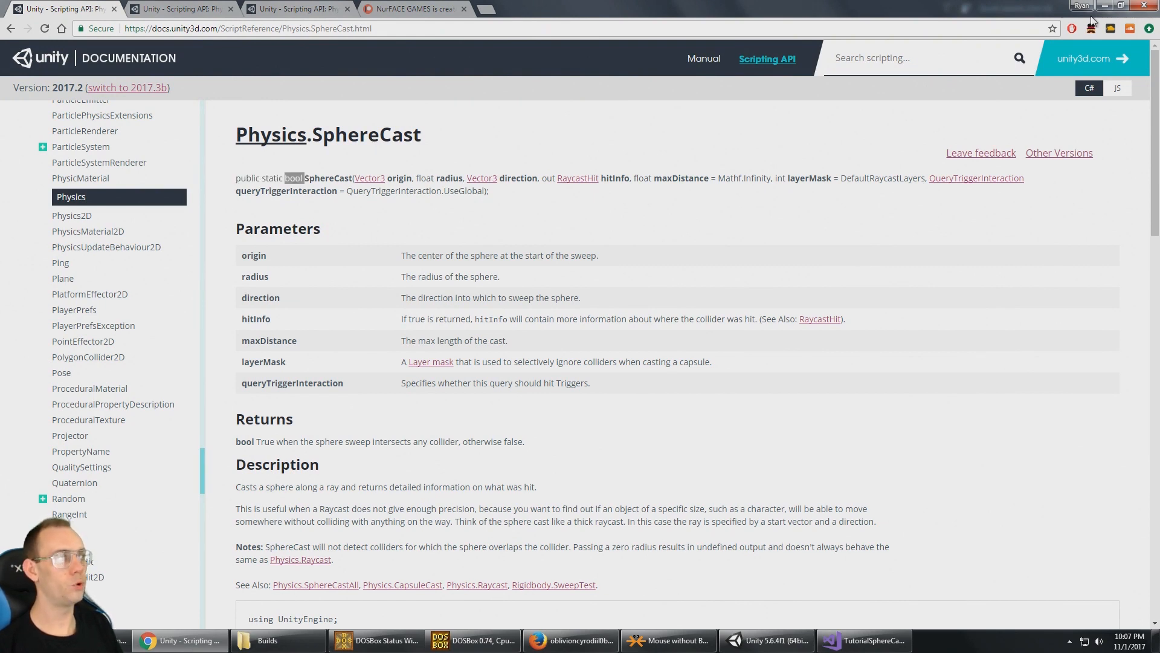
pyautogui.click(863, 640)
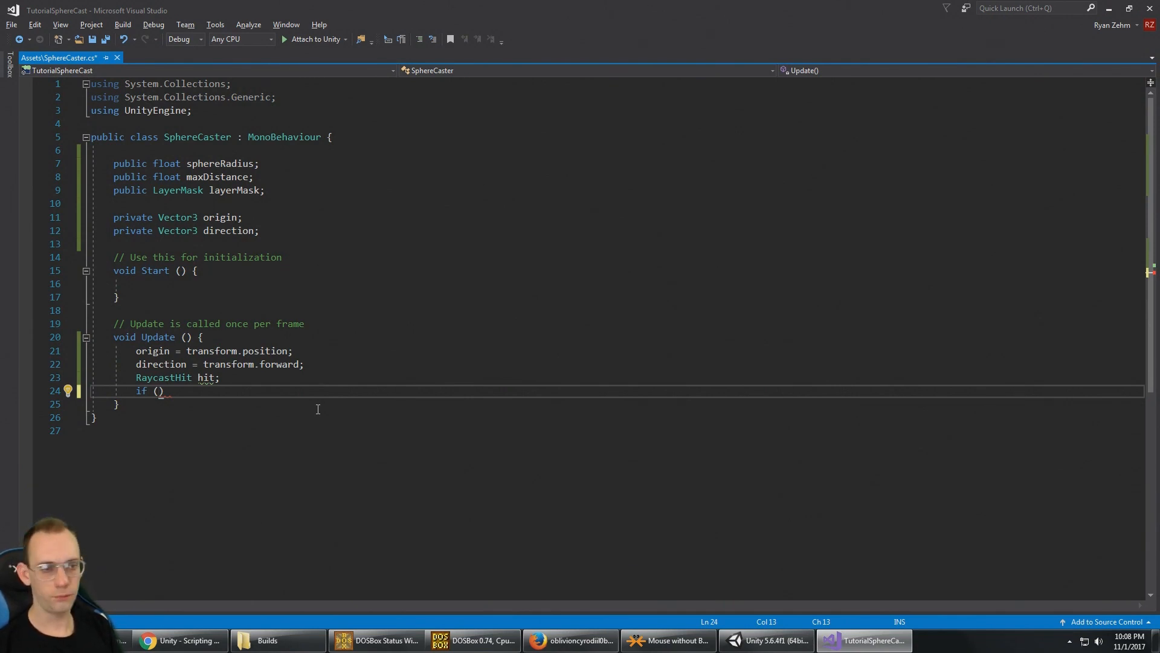
# Type Physics.SphereCast into the if condition using IntelliSense
pyautogui.write('Physics.')
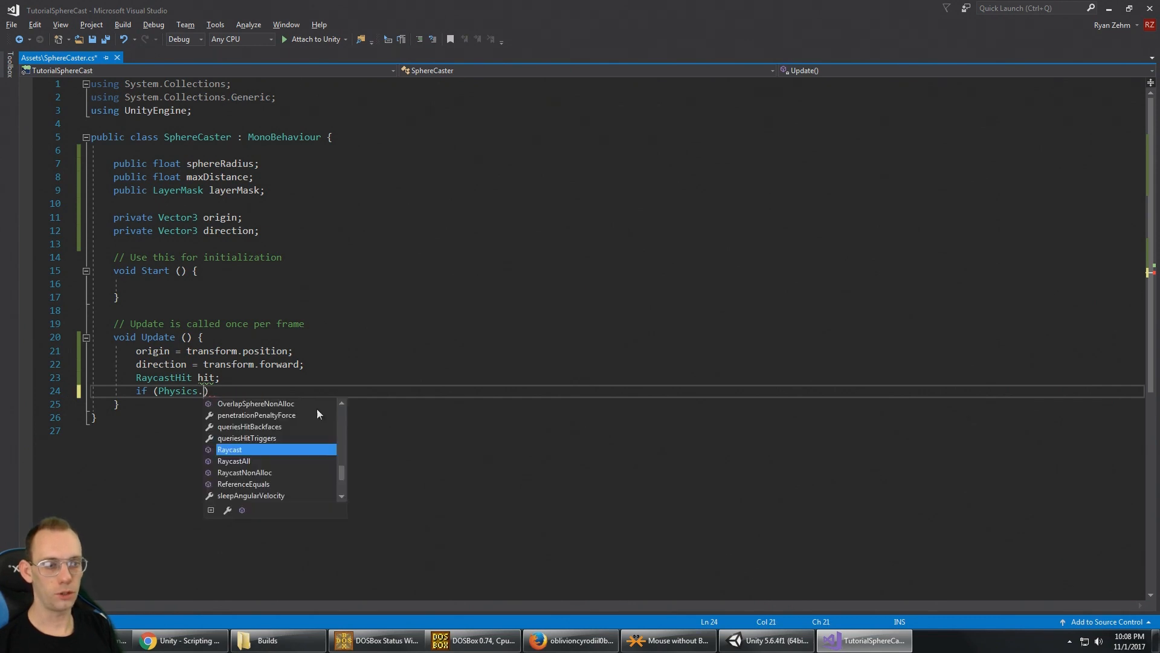
pyautogui.write('SphereCast(')
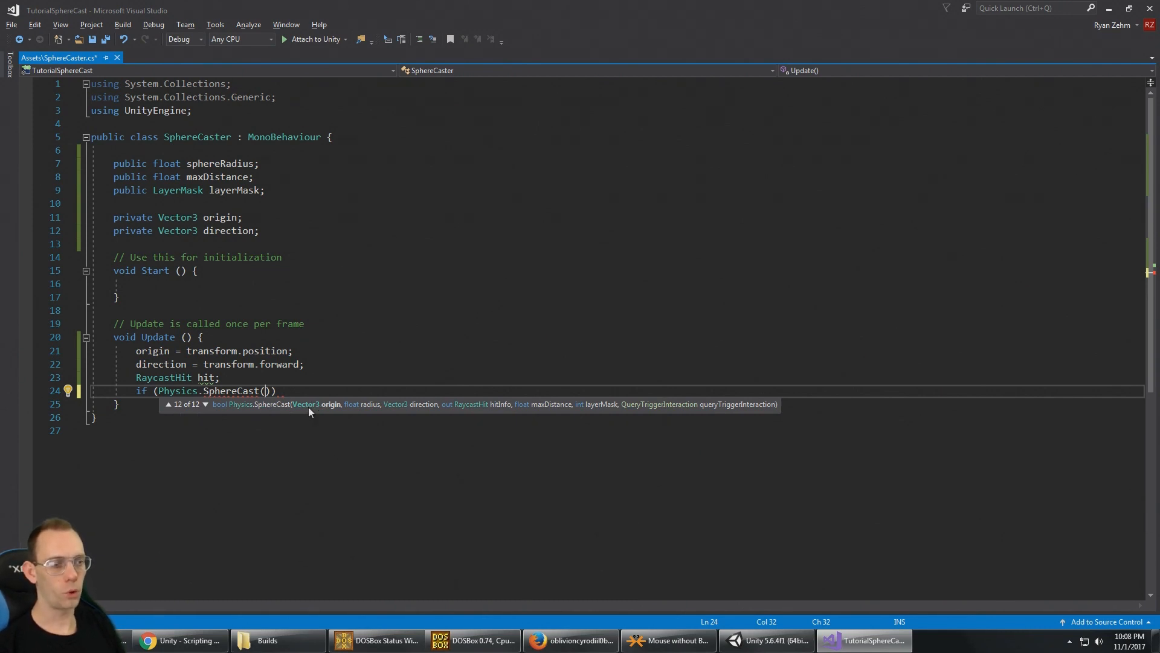
pyautogui.moveTo(444, 409)
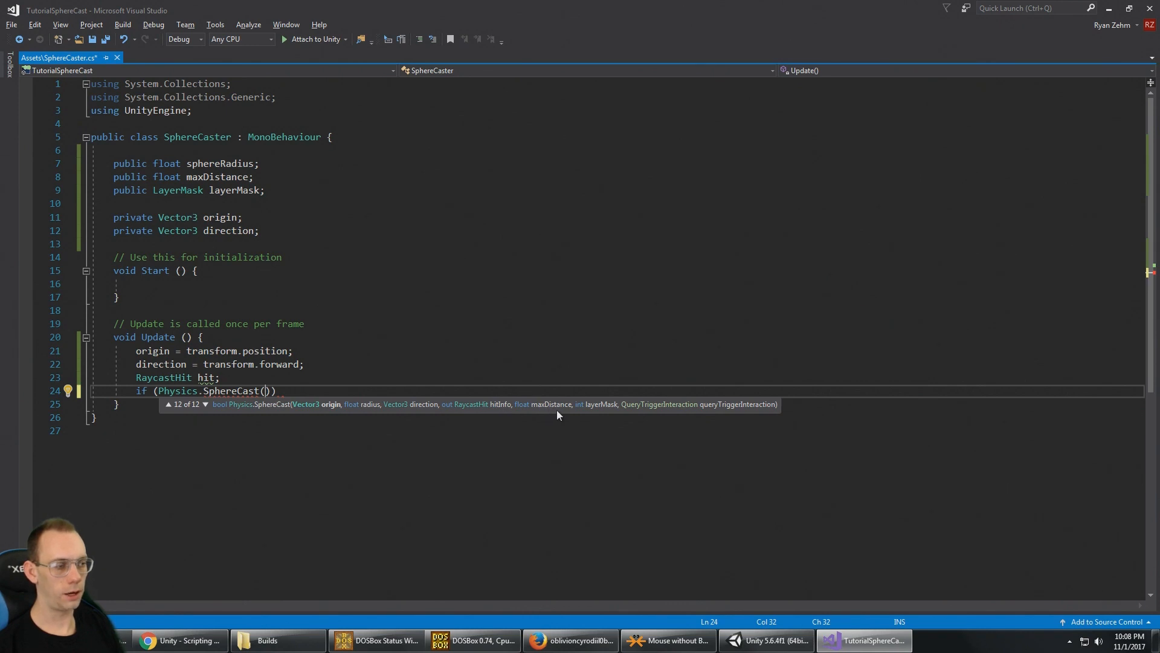
pyautogui.moveTo(692, 414)
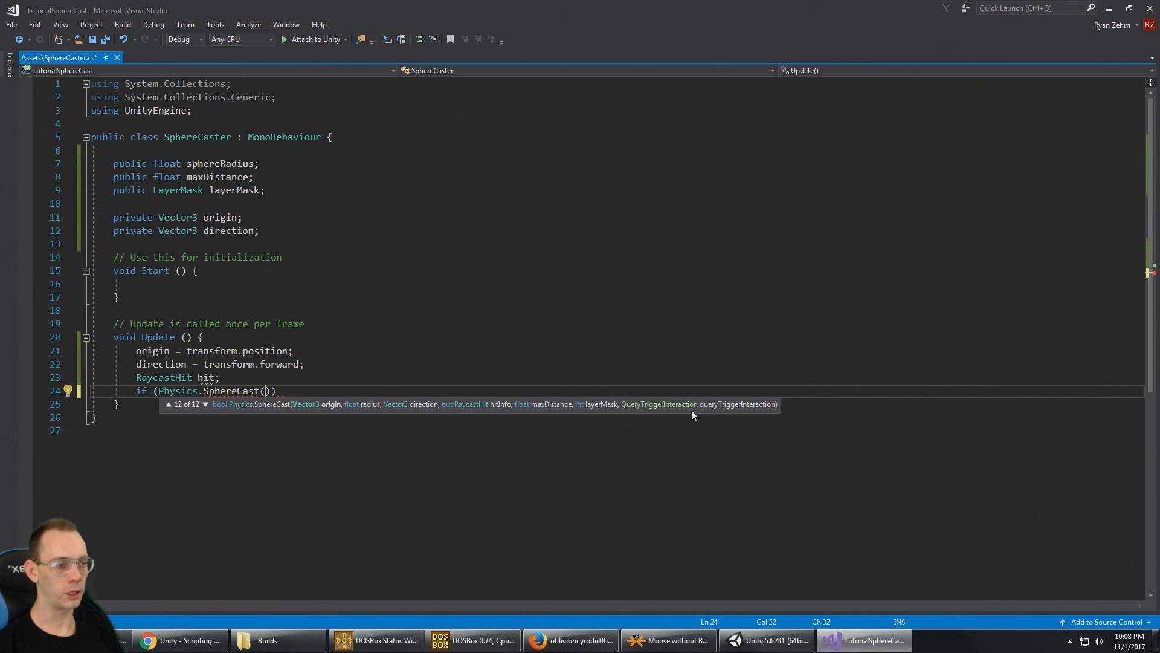
pyautogui.moveTo(311, 414)
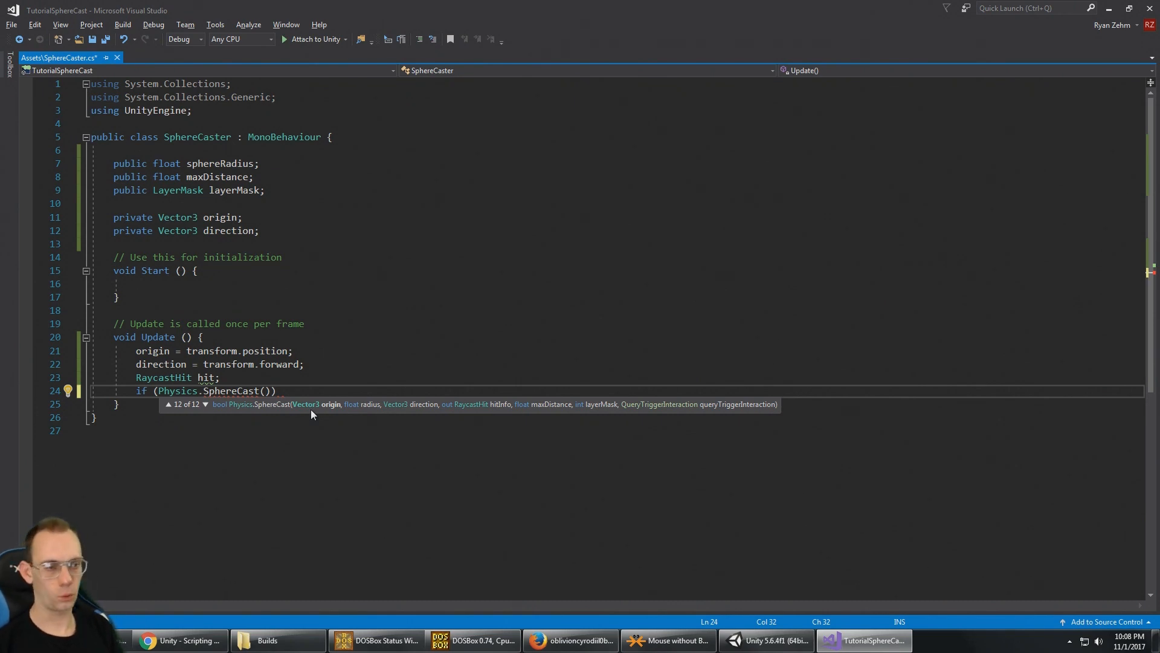
# Pass origin, sphereRadius, direction, out hit and maxDistance to SphereCast
pyautogui.write('origin')
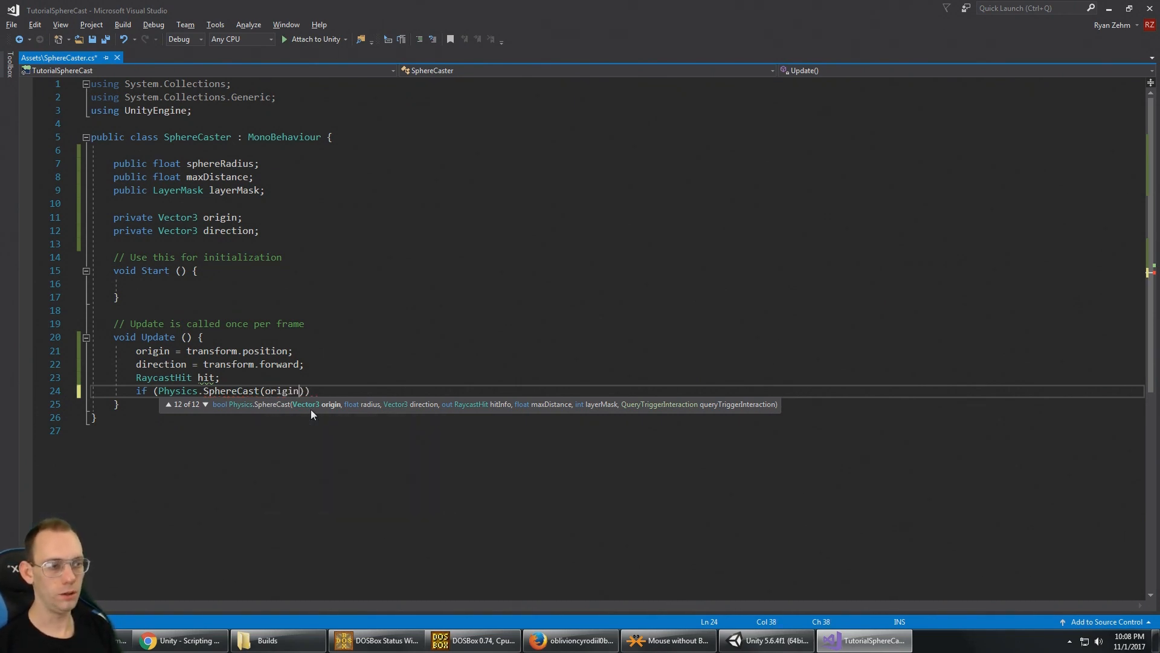
pyautogui.write(',')
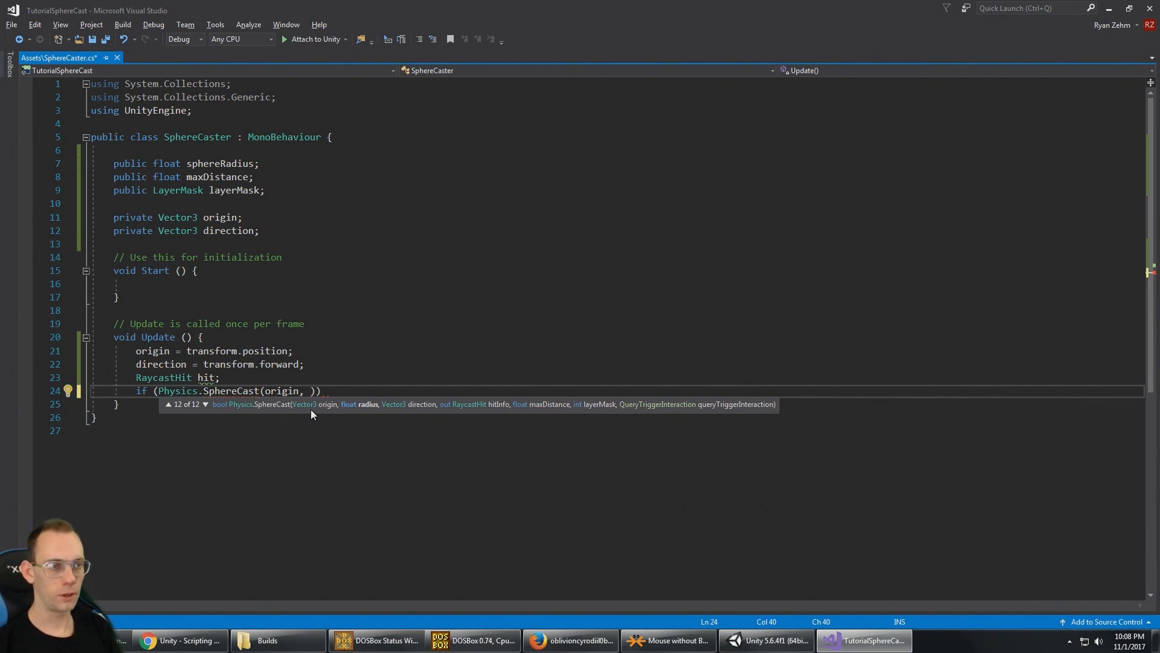
pyautogui.write('sphereRadius,')
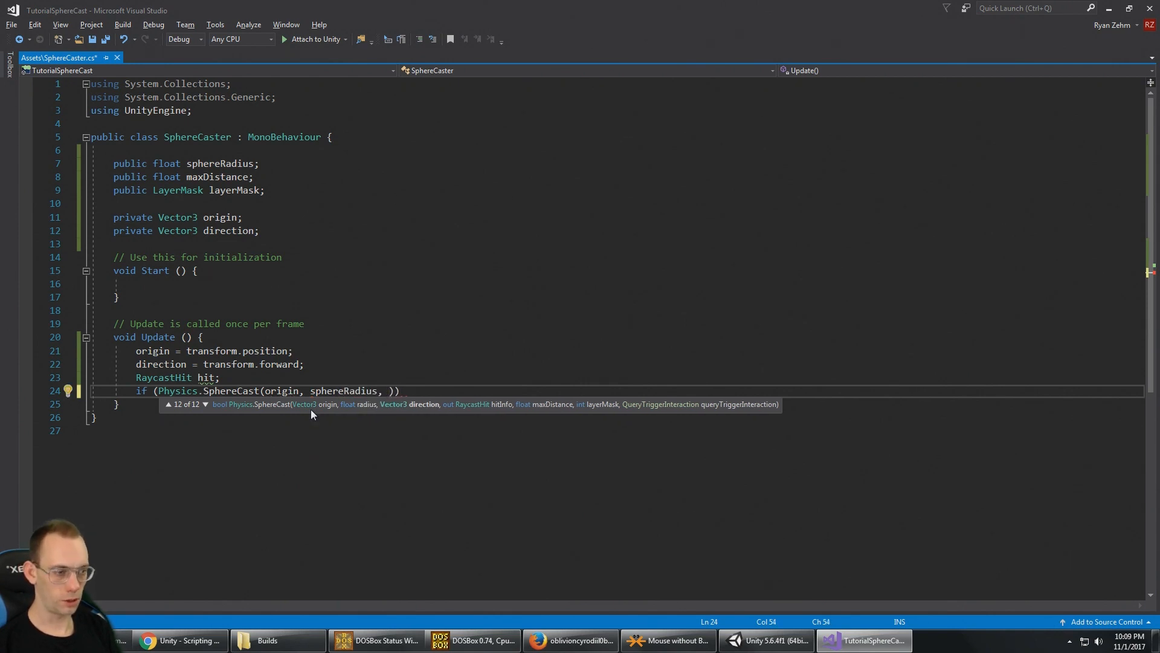
pyautogui.write('direction,')
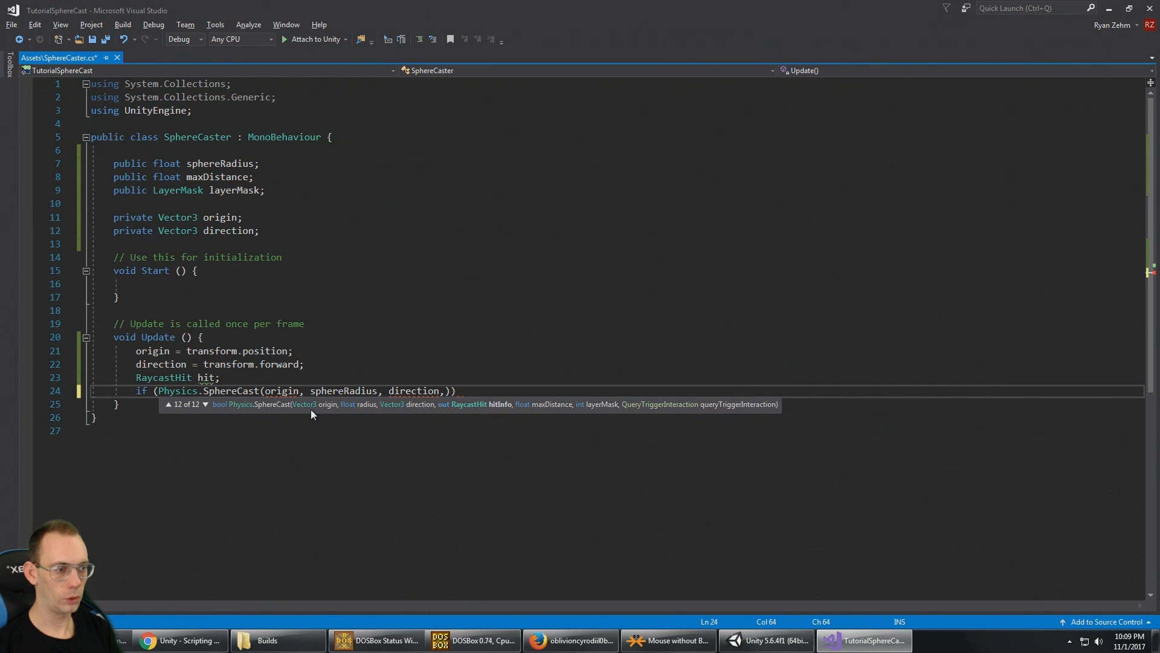
pyautogui.write(',')
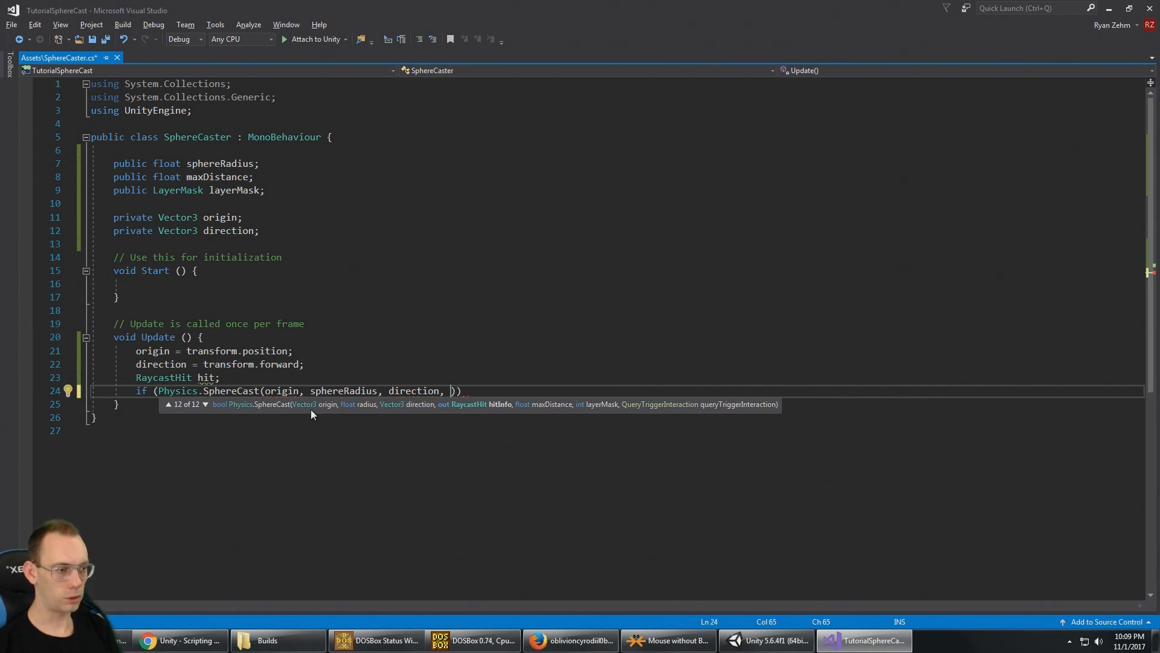
pyautogui.write('out h')
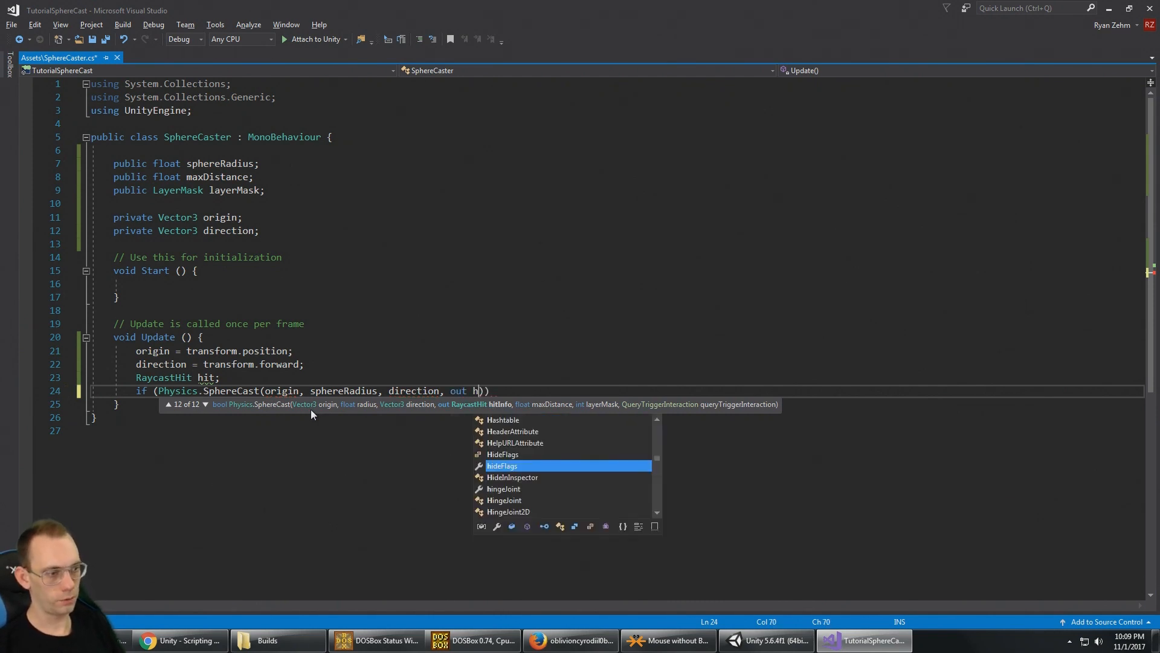
pyautogui.write('it')
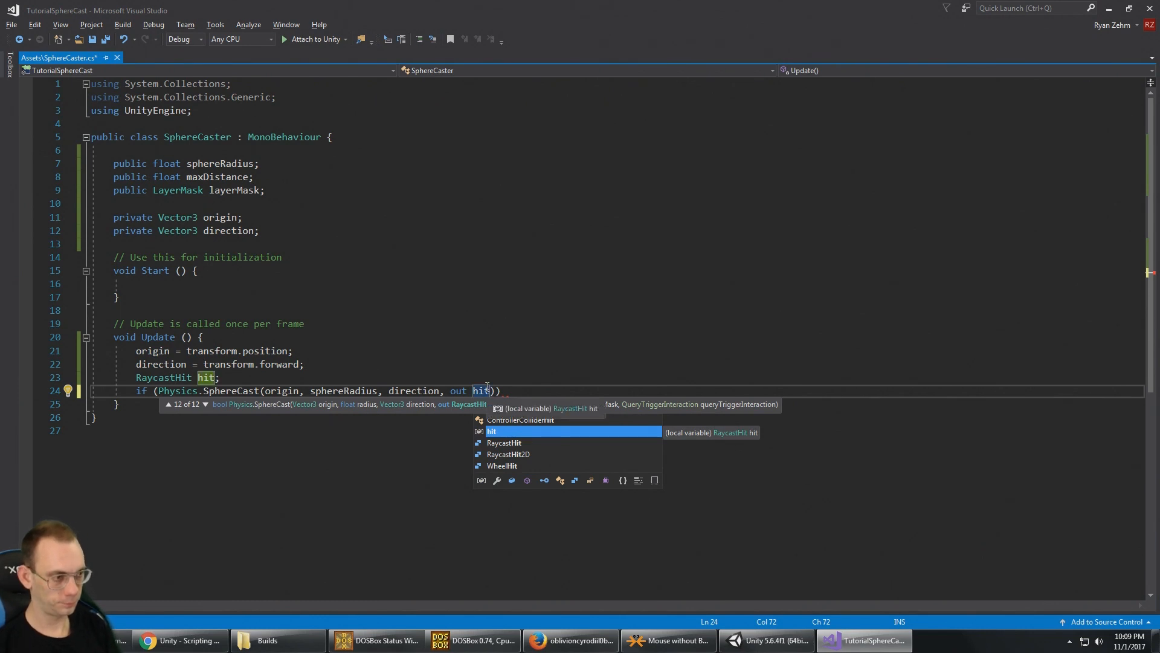
pyautogui.write('", "')
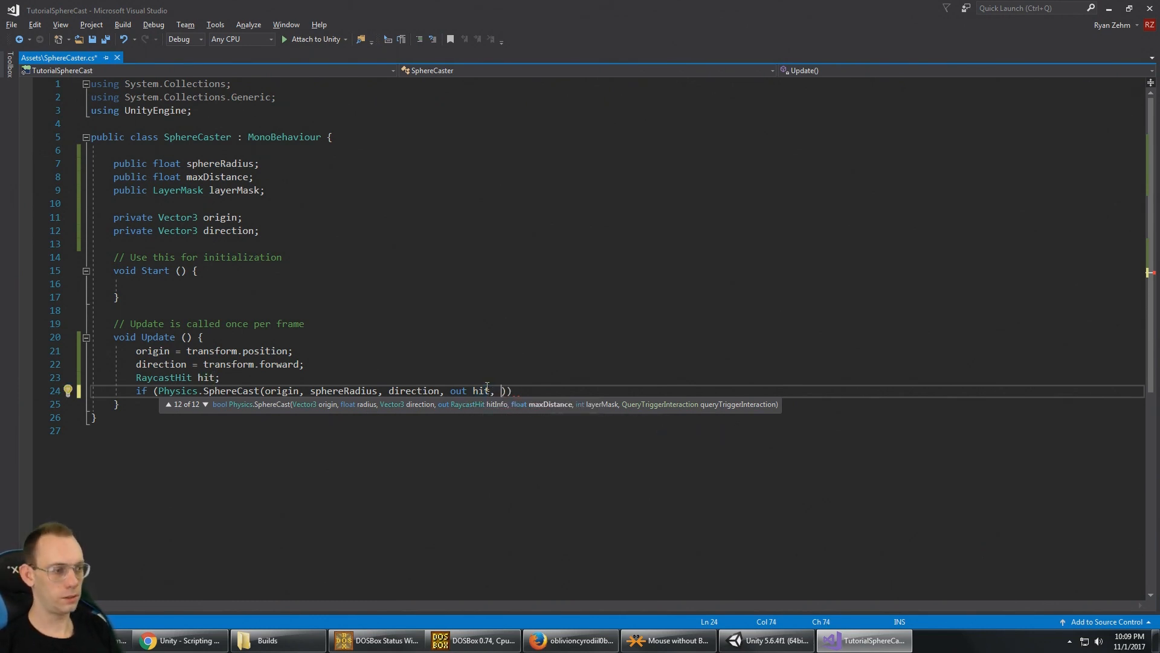
pyautogui.write('maxDistance')
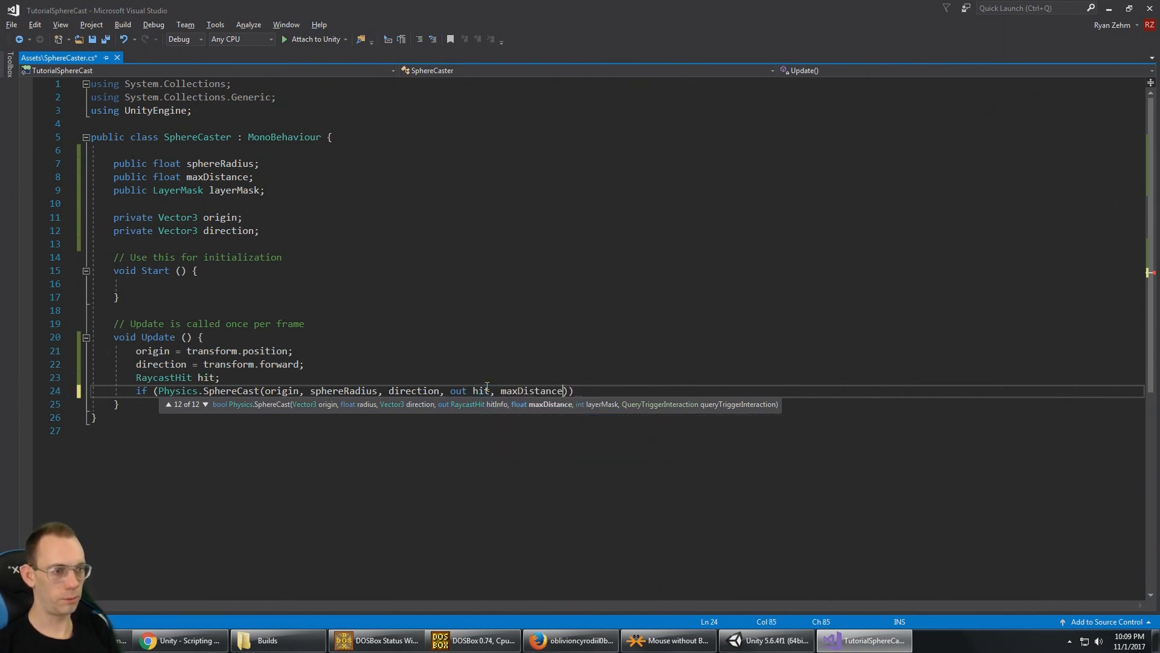
# Add layerMask and QueryTriggerInteraction.UseGlobal arguments, then open the if body with a brace
pyautogui.doubleClick(530, 391)
pyautogui.write(', ')
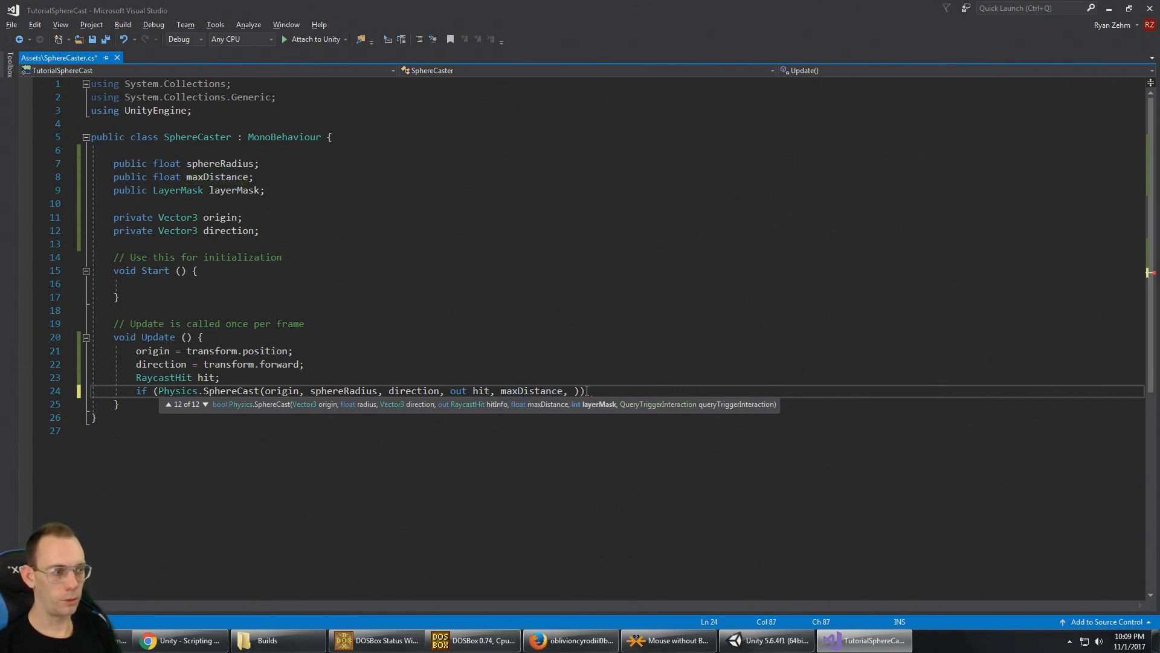
pyautogui.write('layerMask')
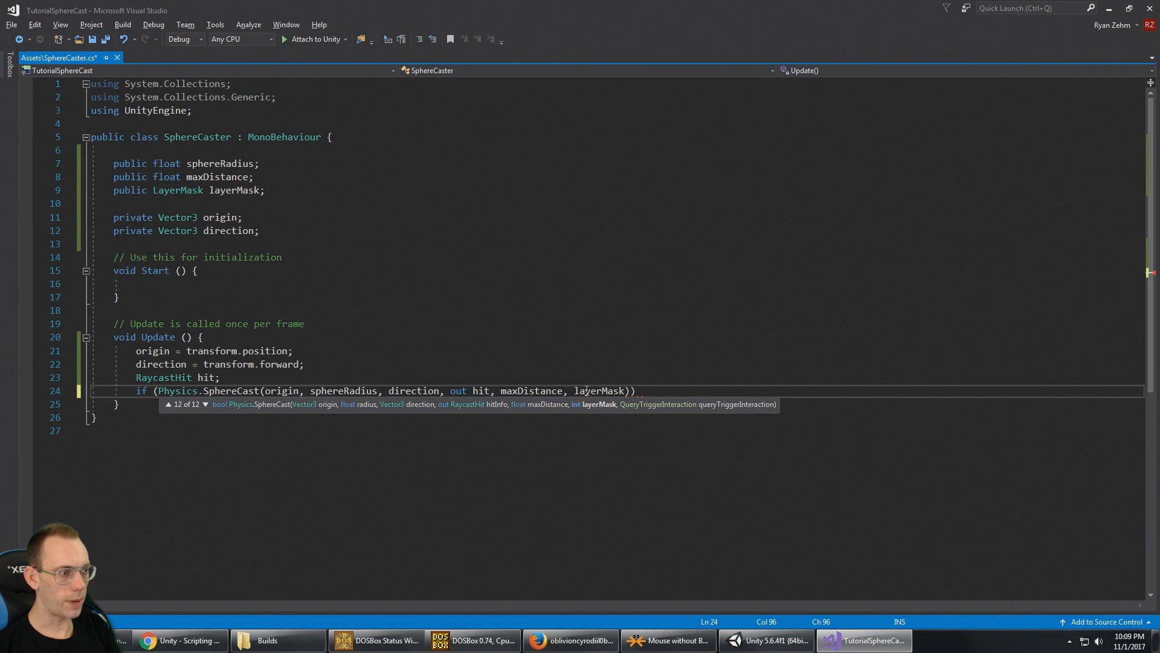
pyautogui.write(', QueryTriggerInteraction')
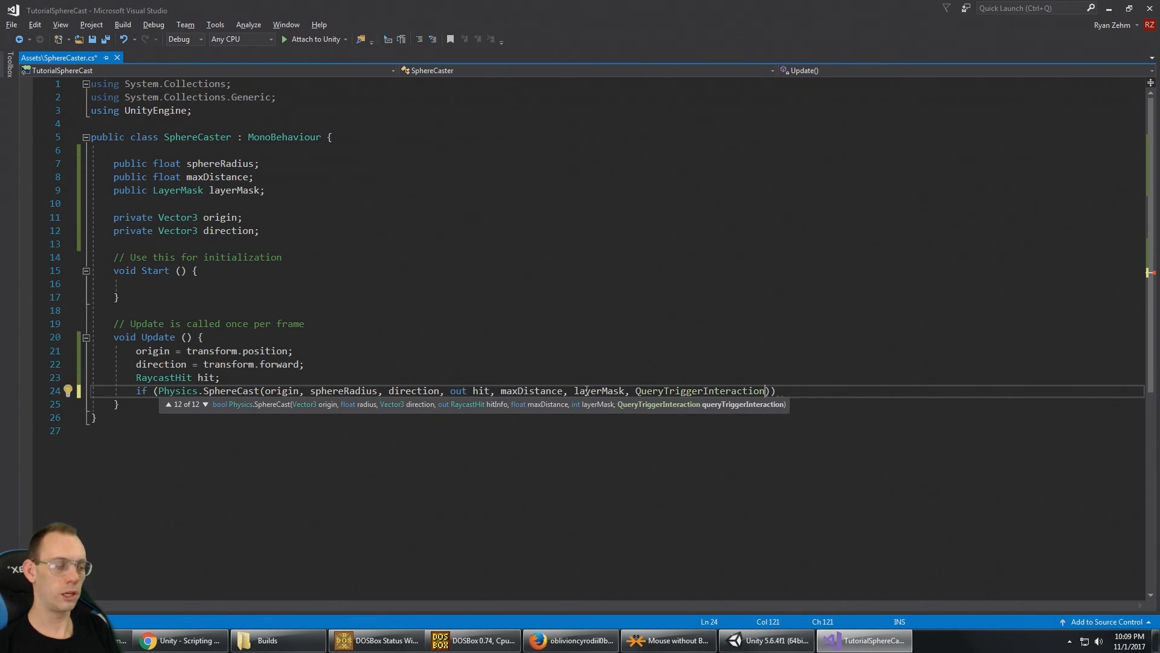
pyautogui.doubleClick(699, 390)
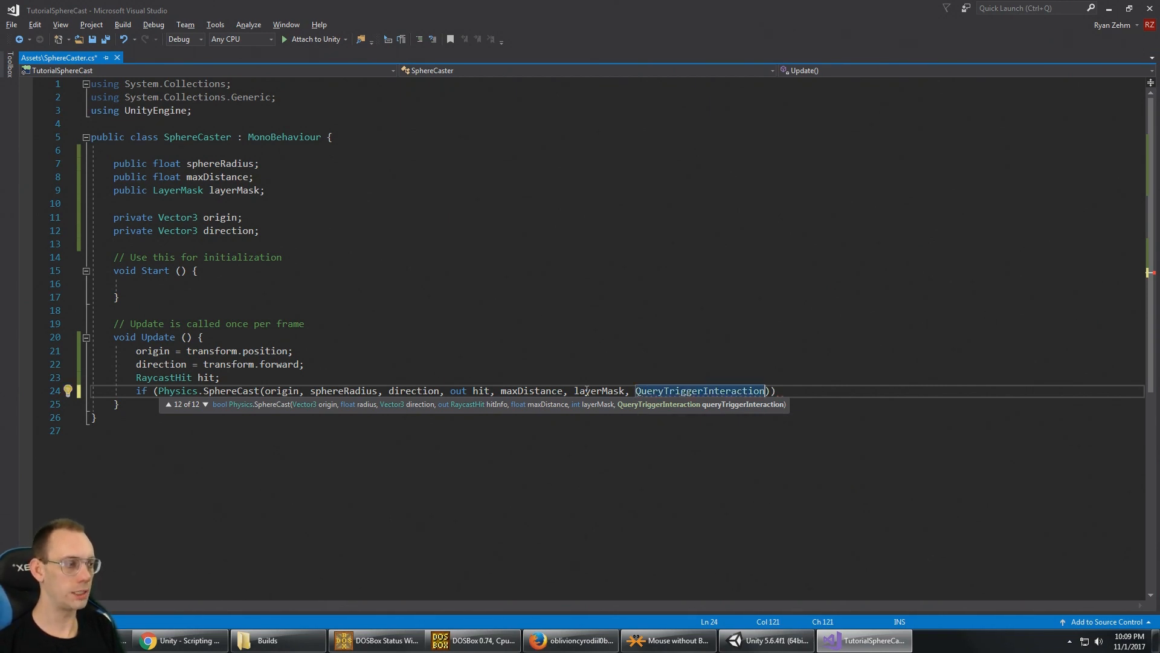
pyautogui.write('.UseGlobal')
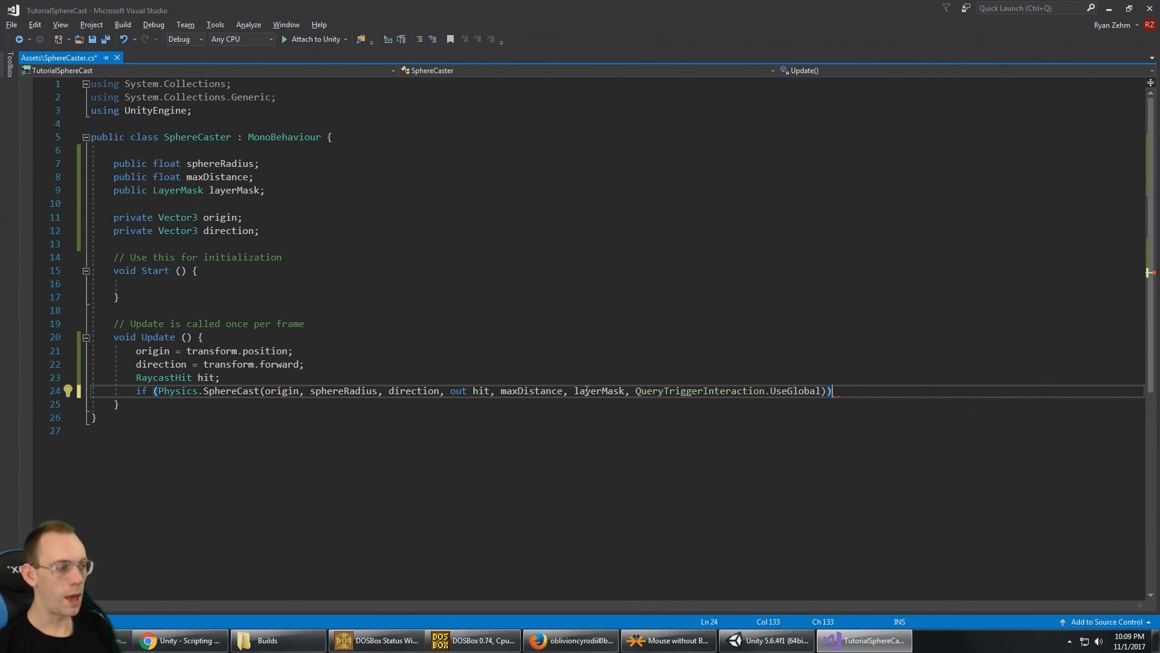
pyautogui.write('{')
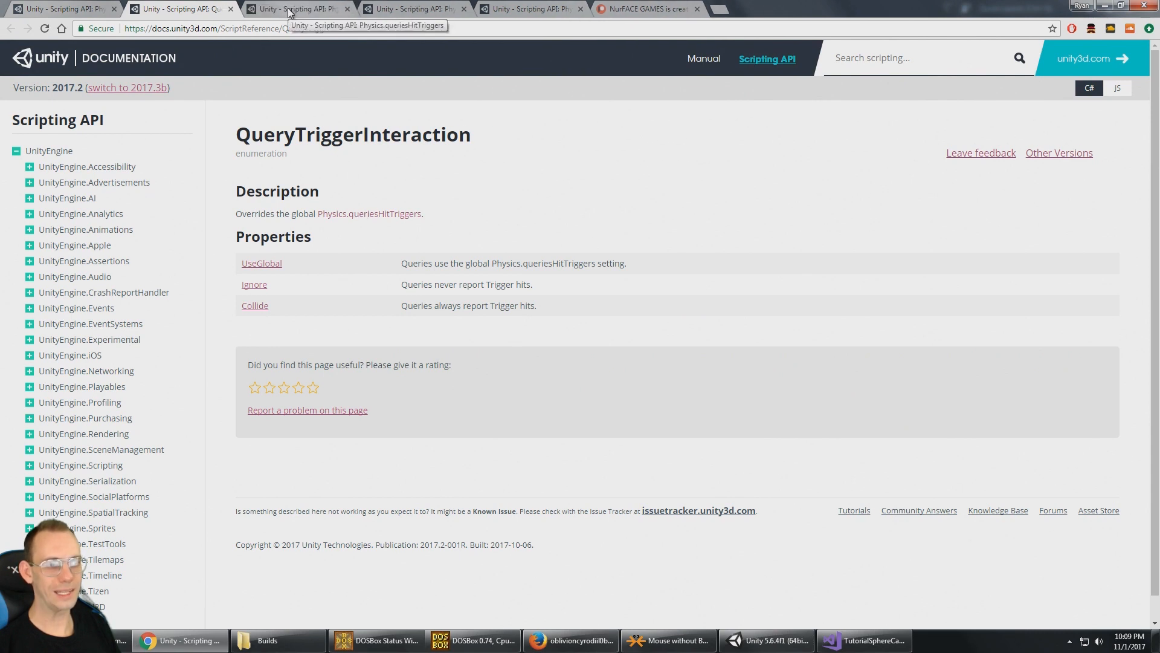
# Read the Physics.queriesHitTriggers documentation page, then return to the SphereCaster script
pyautogui.click(369, 214)
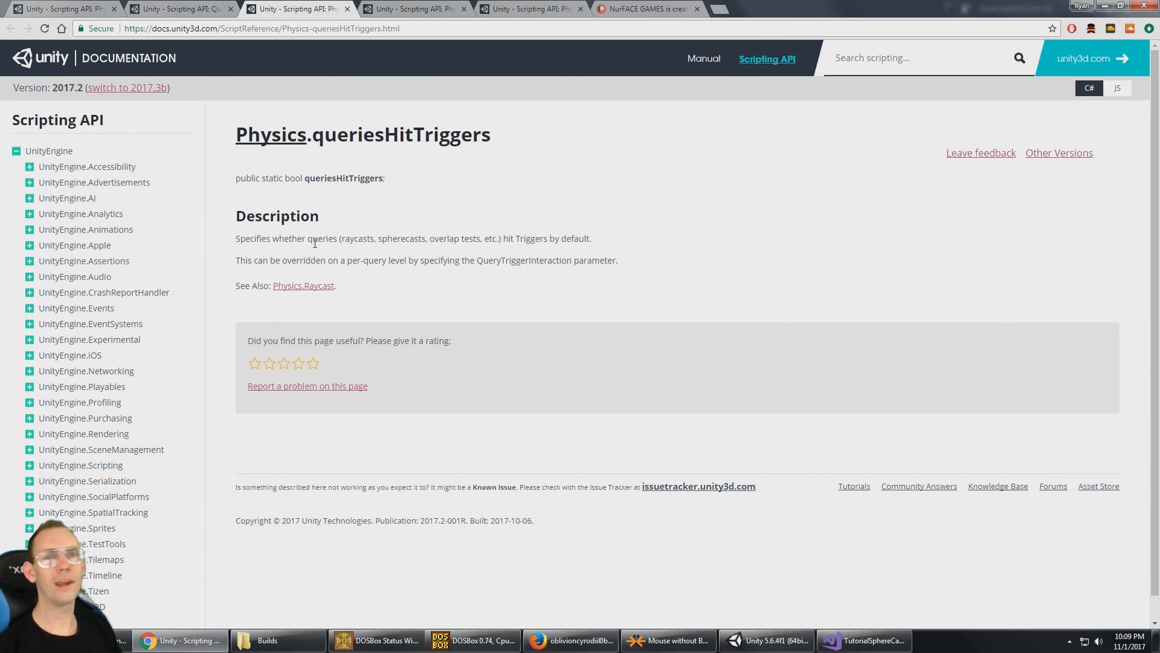
pyautogui.moveTo(332, 249)
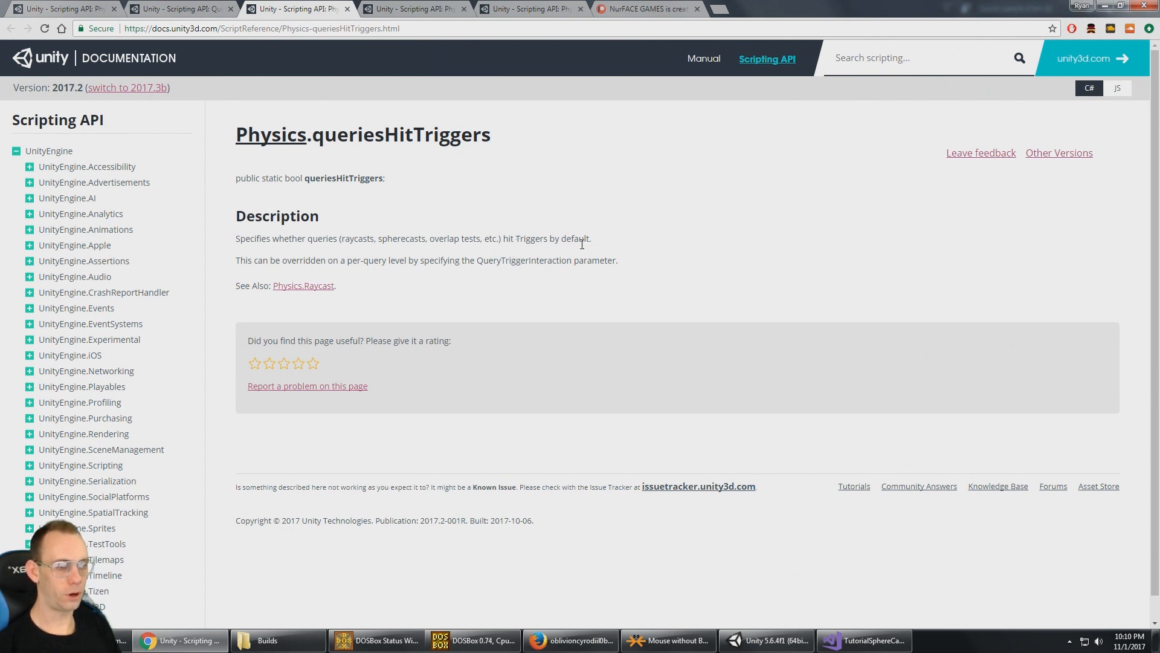
pyautogui.click(863, 640)
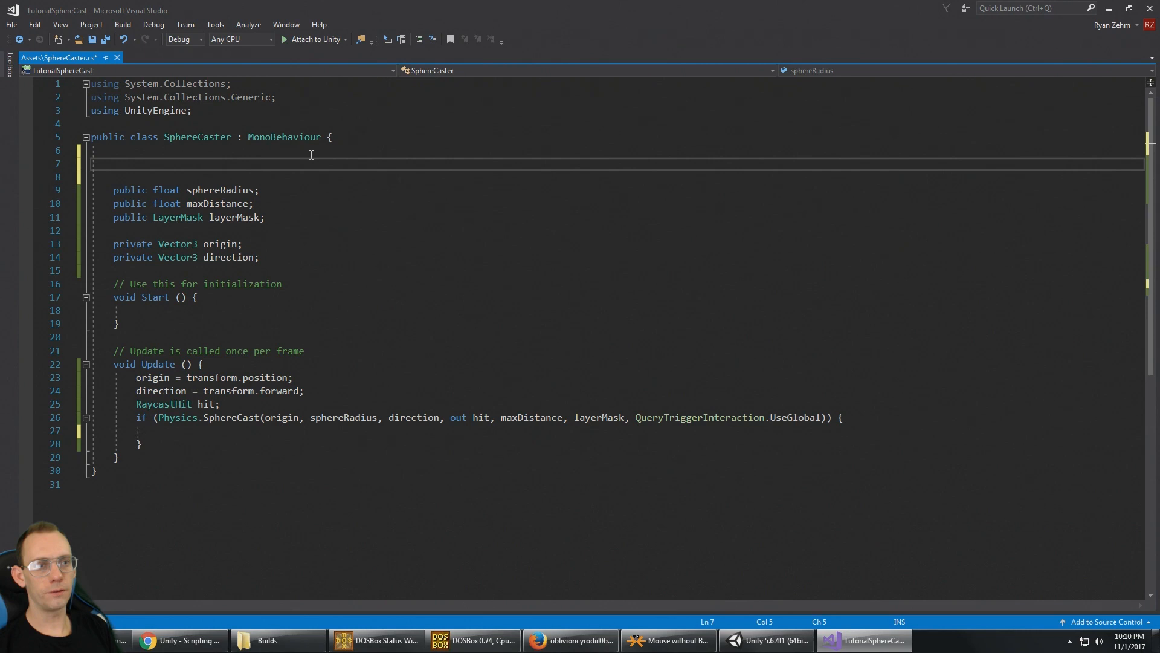
# Declare public GameObject currentHitObject and assign it hit.transform.gameObject in the if block
pyautogui.write('public GameObject')
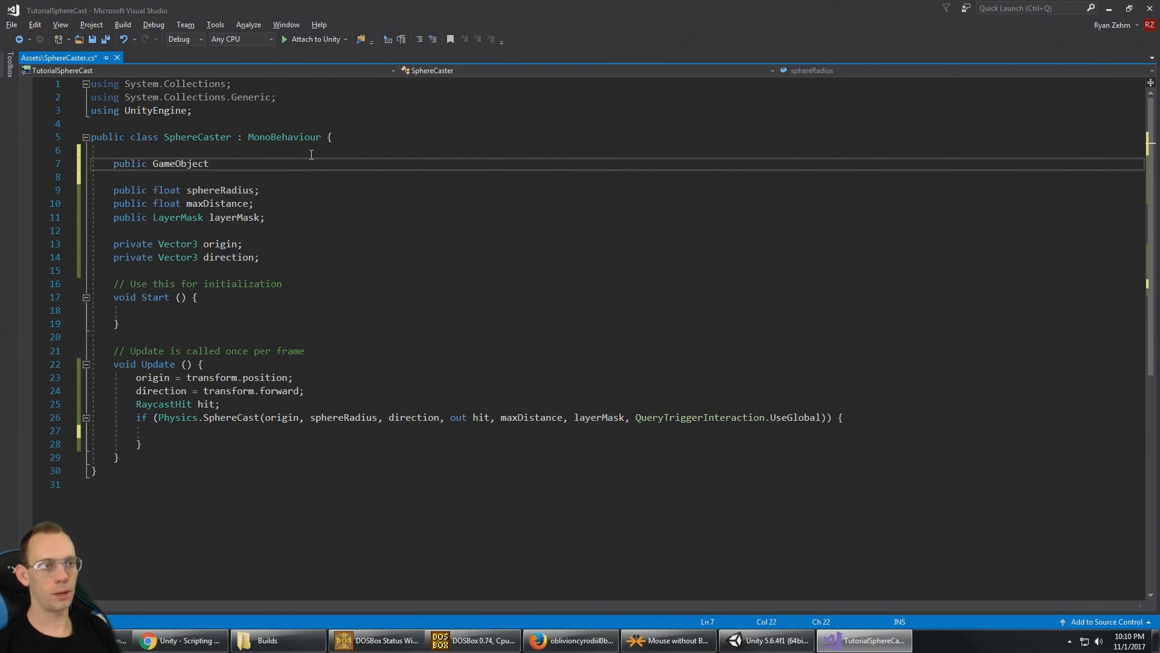
pyautogui.write('currentH')
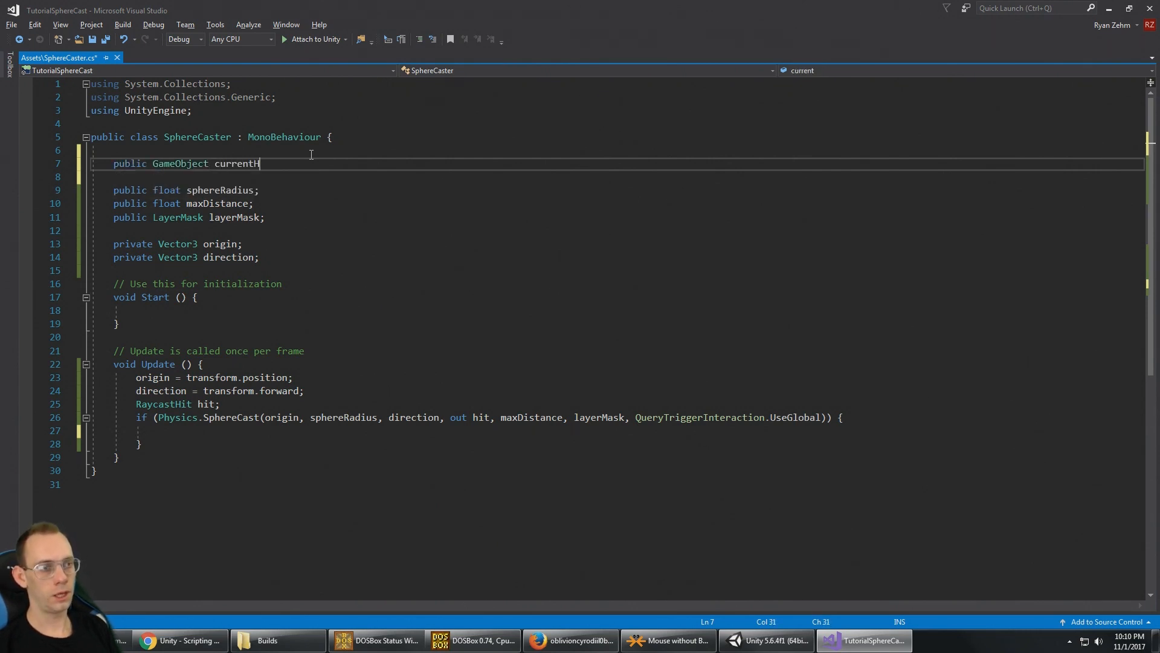
pyautogui.write('itObjectl')
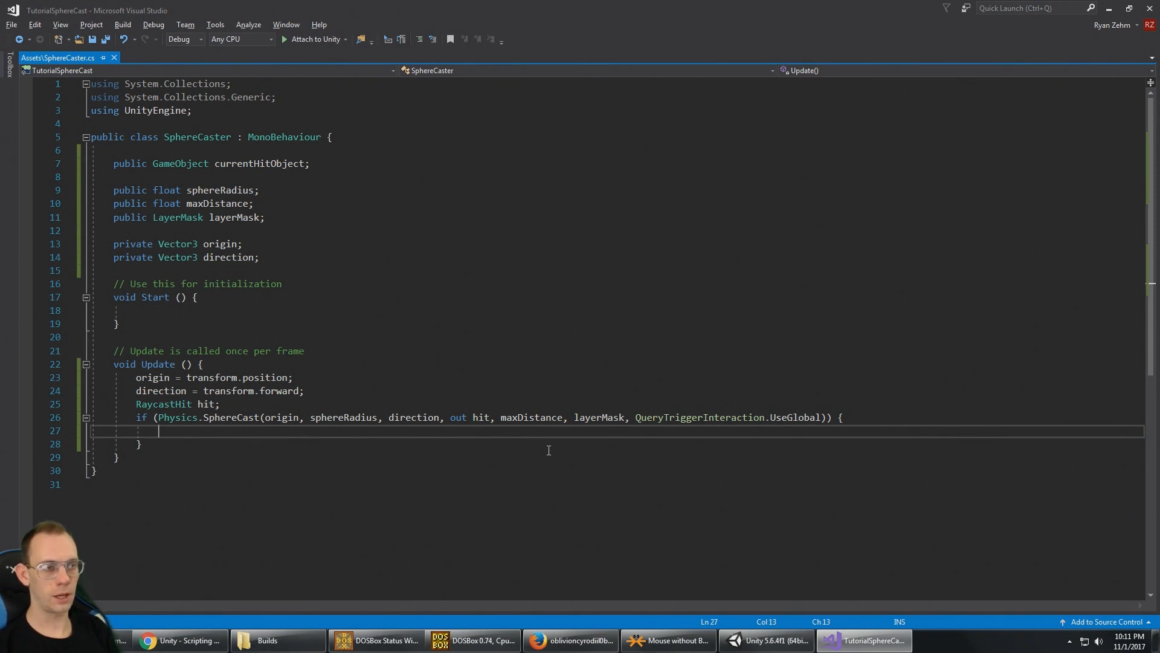
pyautogui.write('currentHitObject')
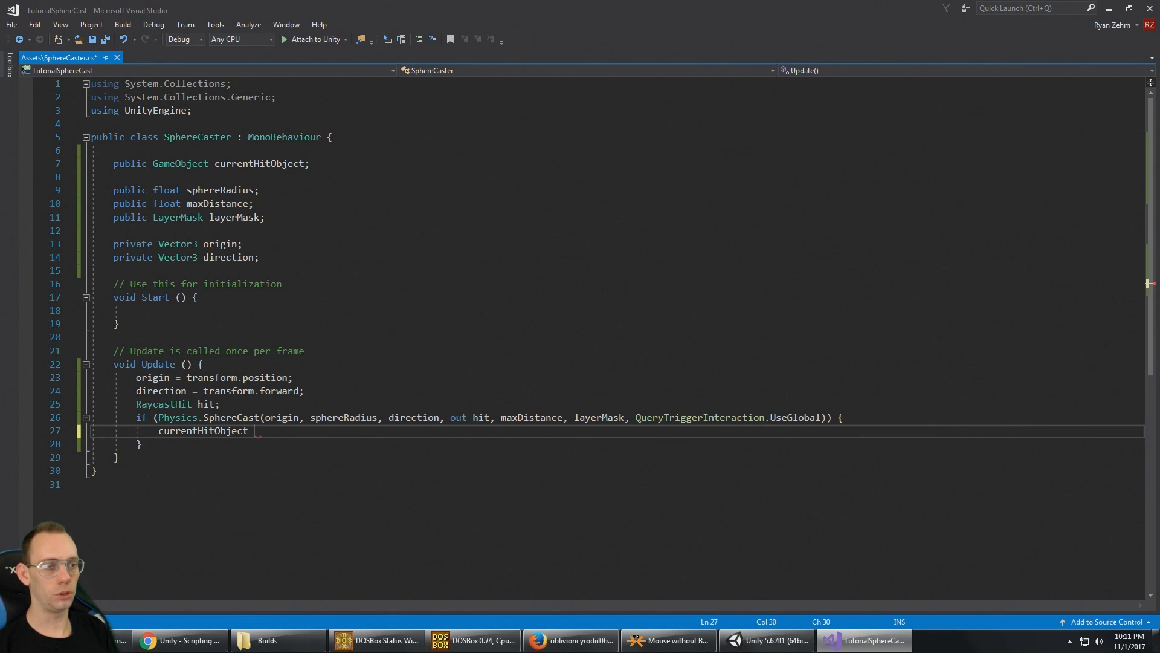
pyautogui.write('= hit.')
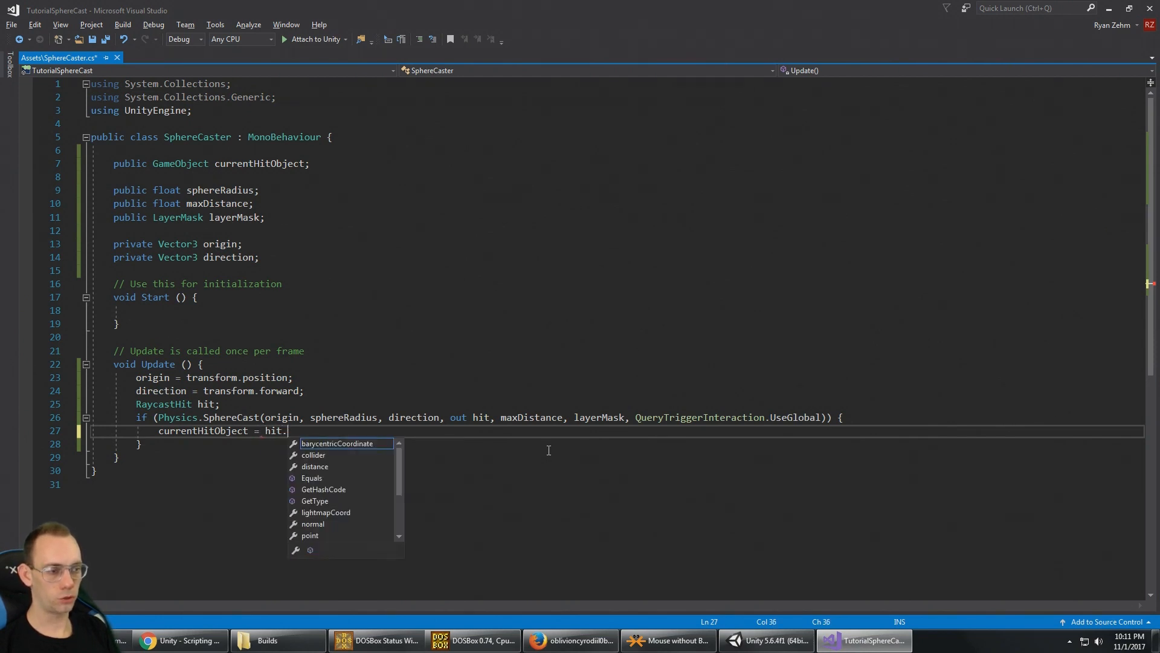
pyautogui.write('transform.gameObject;')
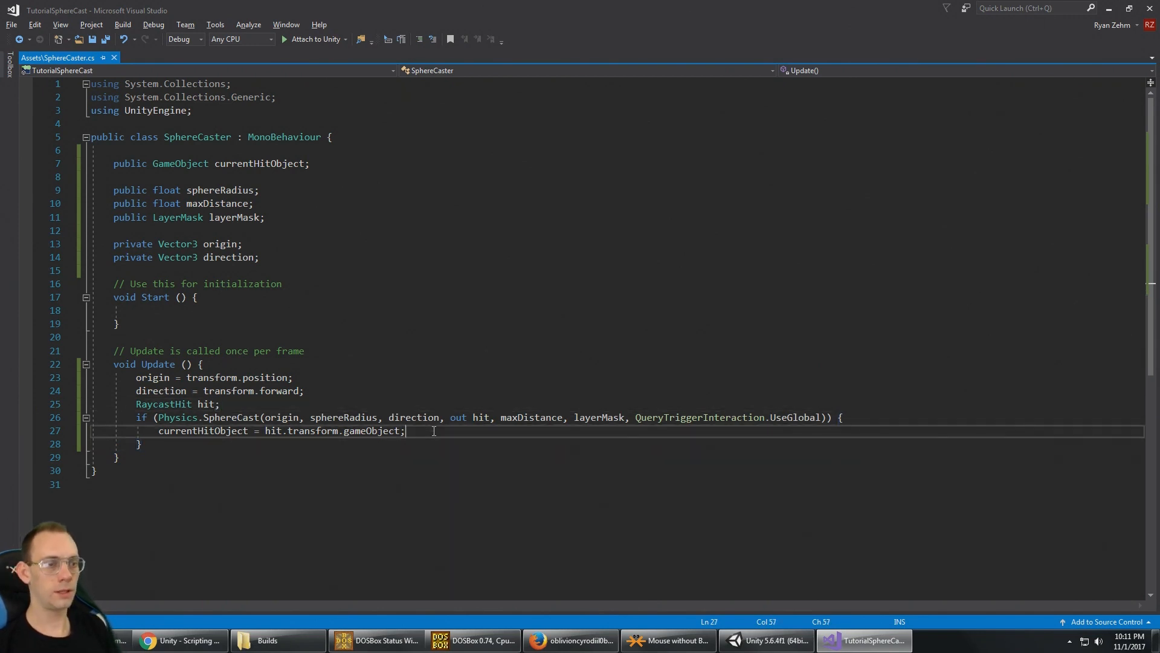
# Try an experimental hit.gameObject.name line, then remove it and return to the if block
pyautogui.write('hit.')
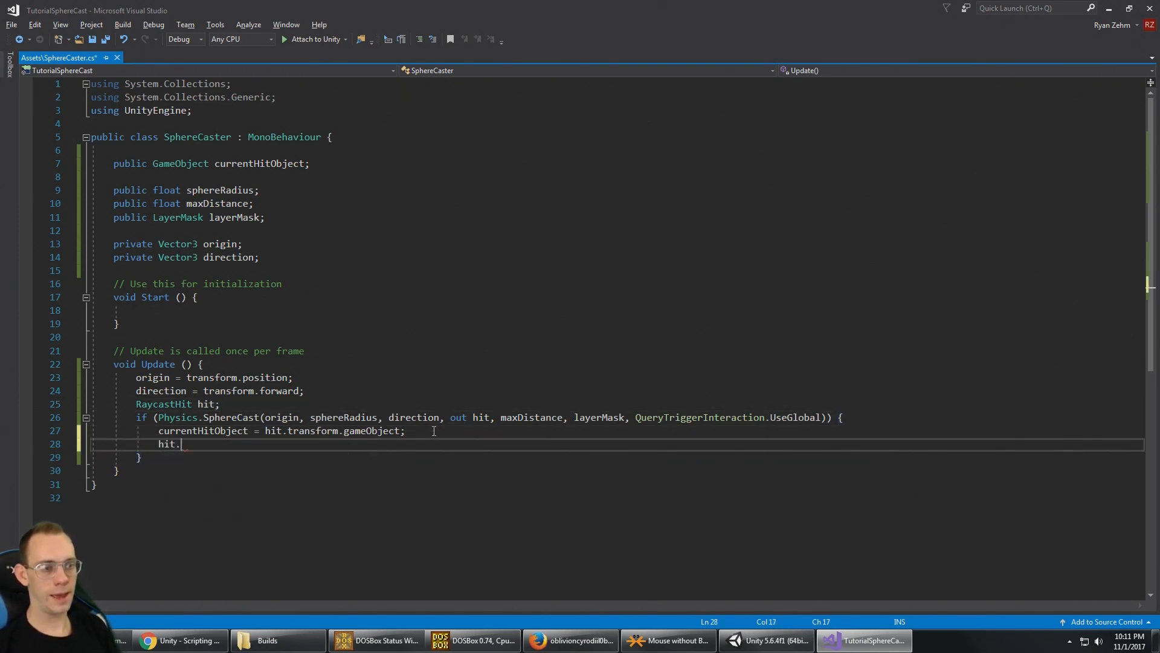
pyautogui.write('.')
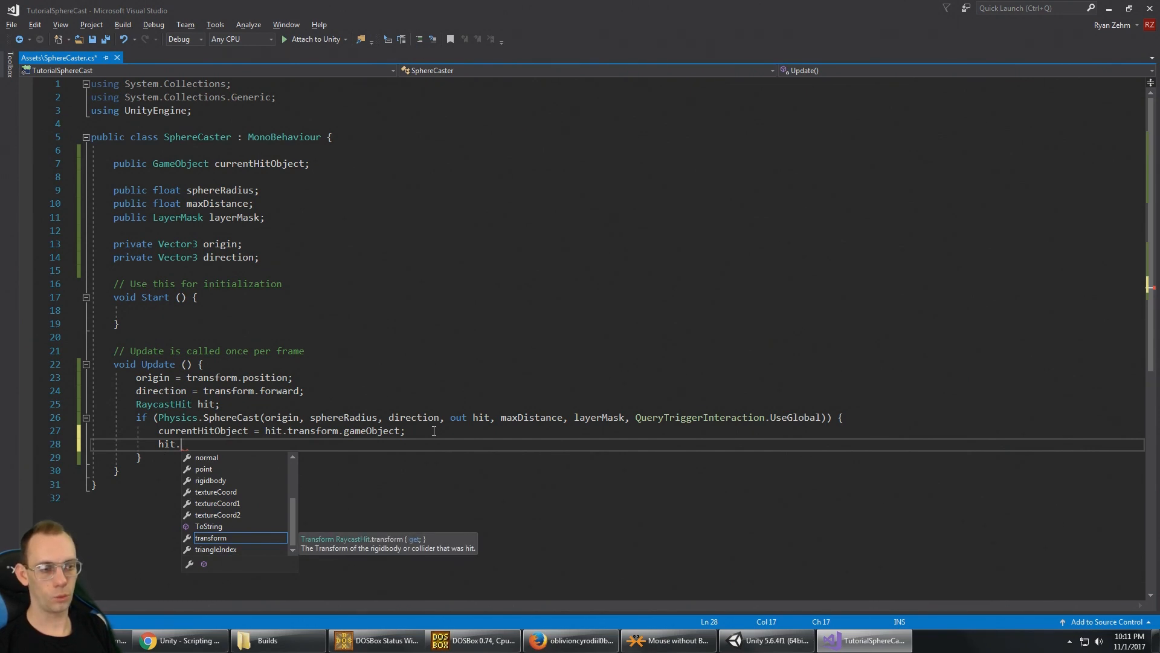
pyautogui.press('backspace')
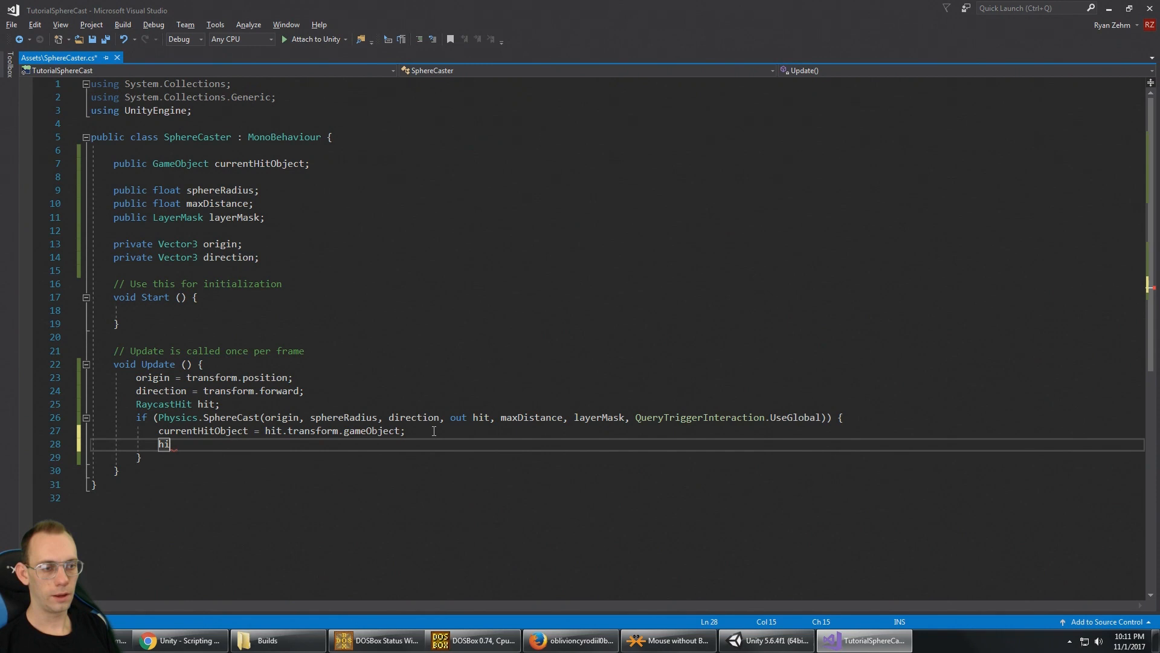
pyautogui.write('hit.game')
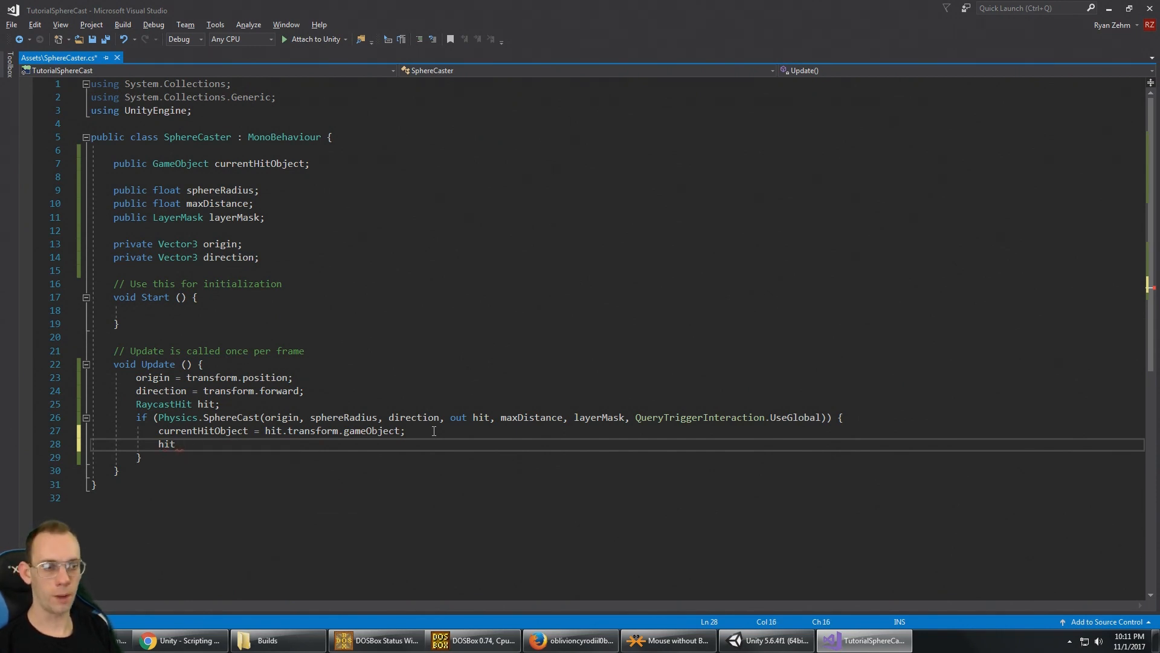
pyautogui.write('.transform')
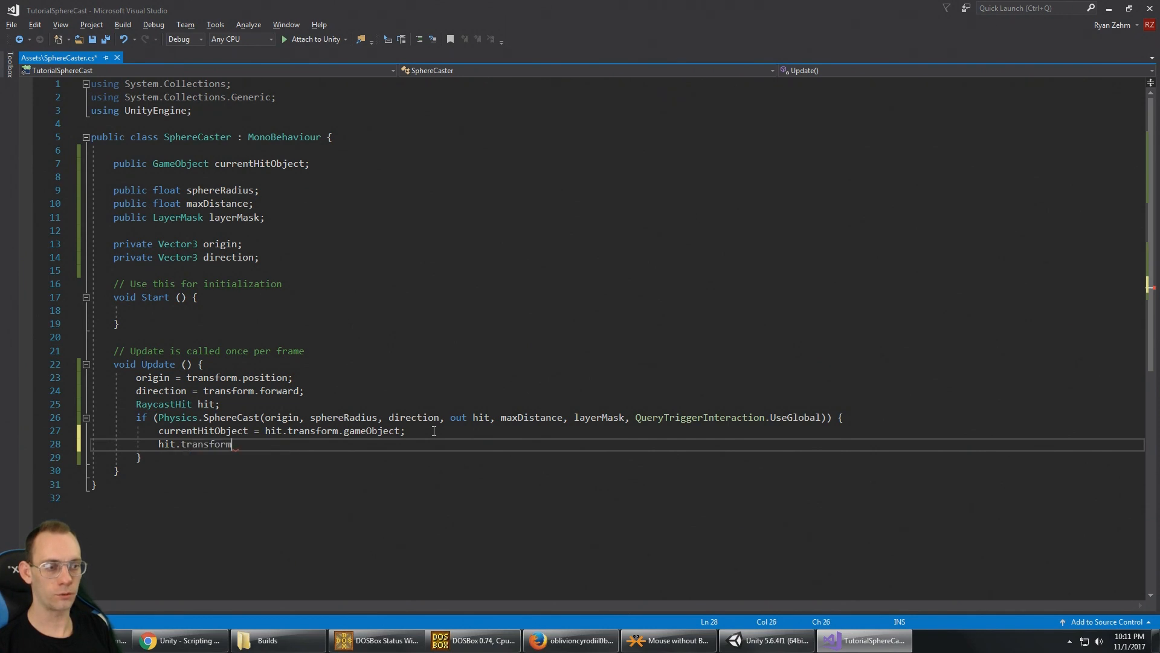
pyautogui.write('.gameObject.name')
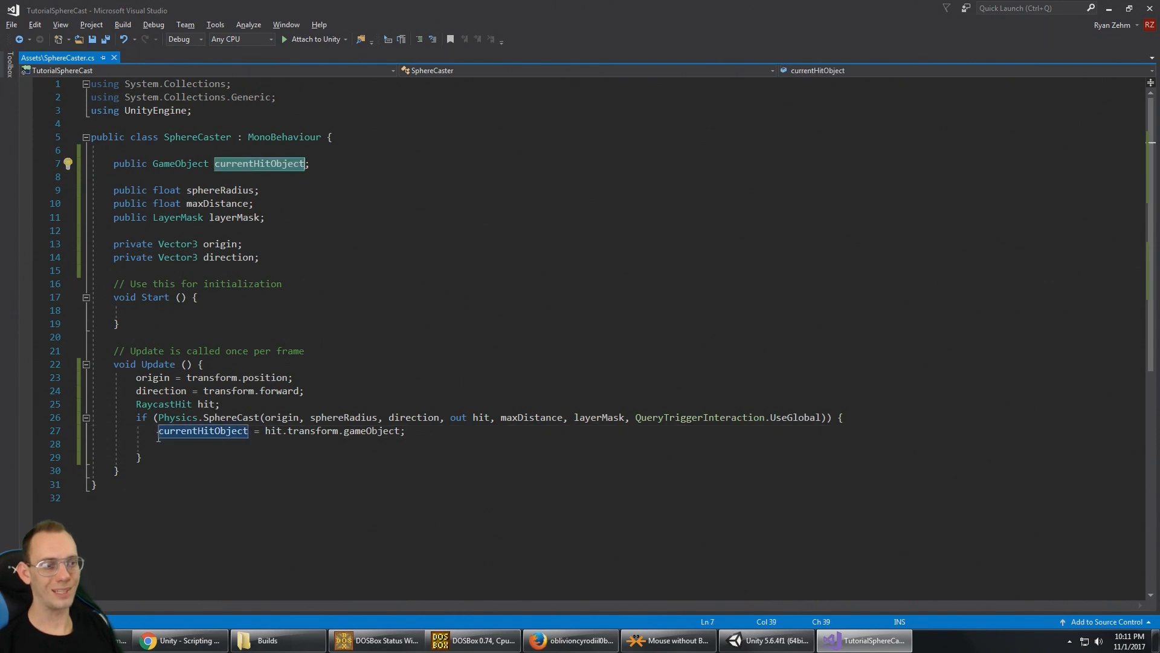
pyautogui.click(203, 431)
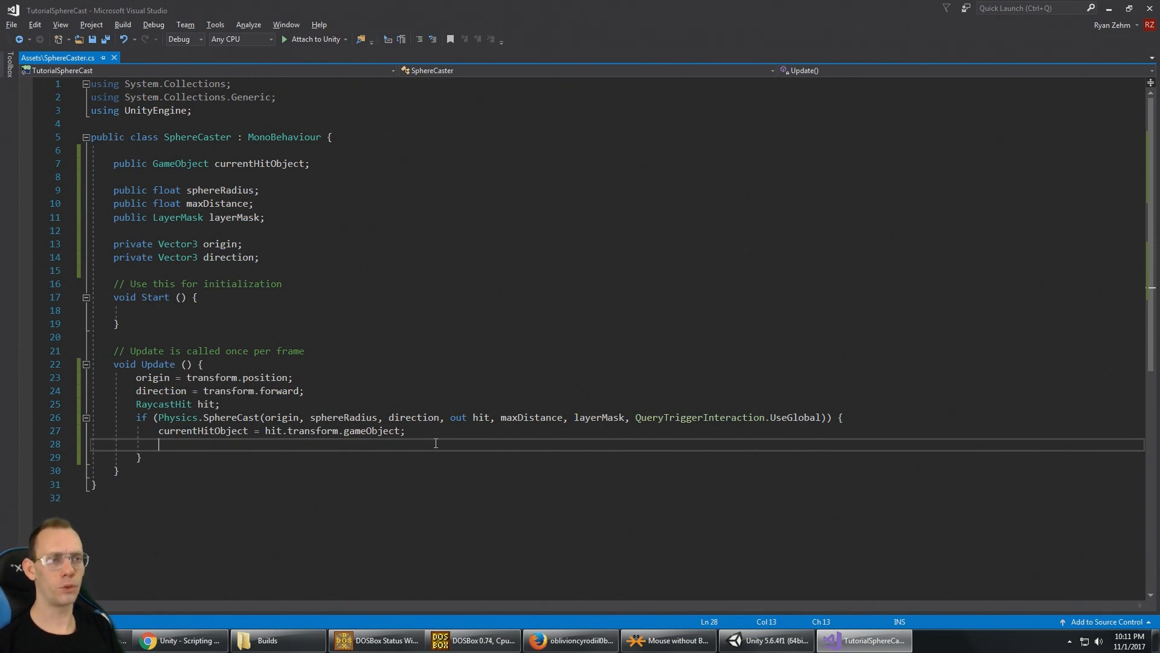
pyautogui.moveTo(372, 261)
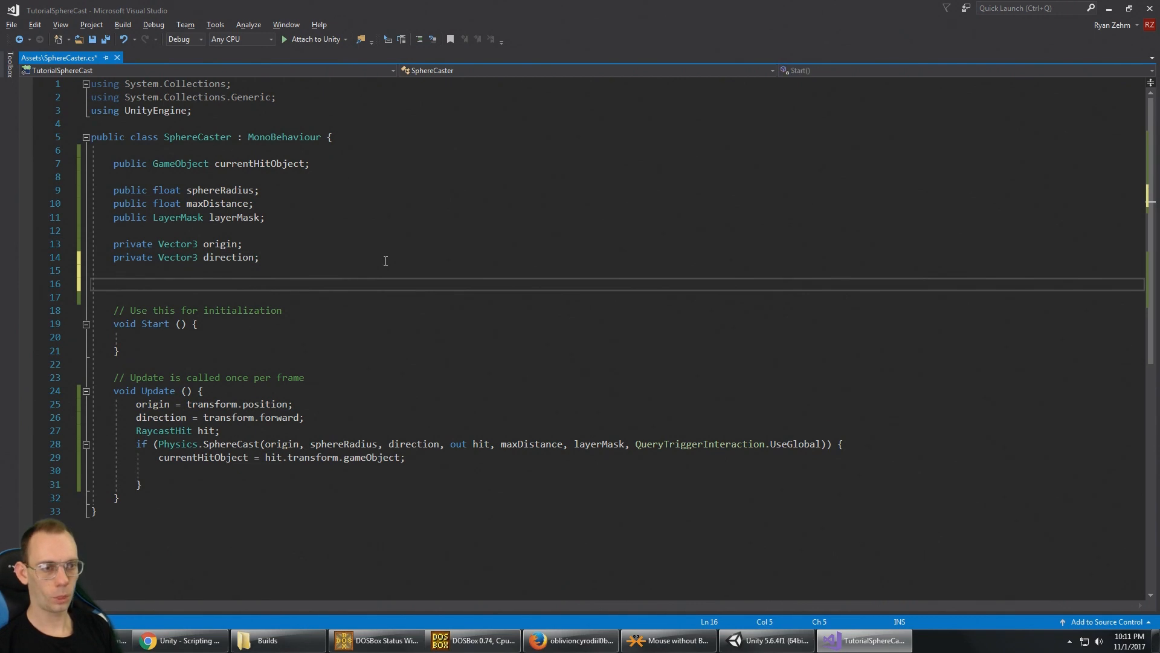
# Declare a private float field named currentHitDistance
pyautogui.write('private')
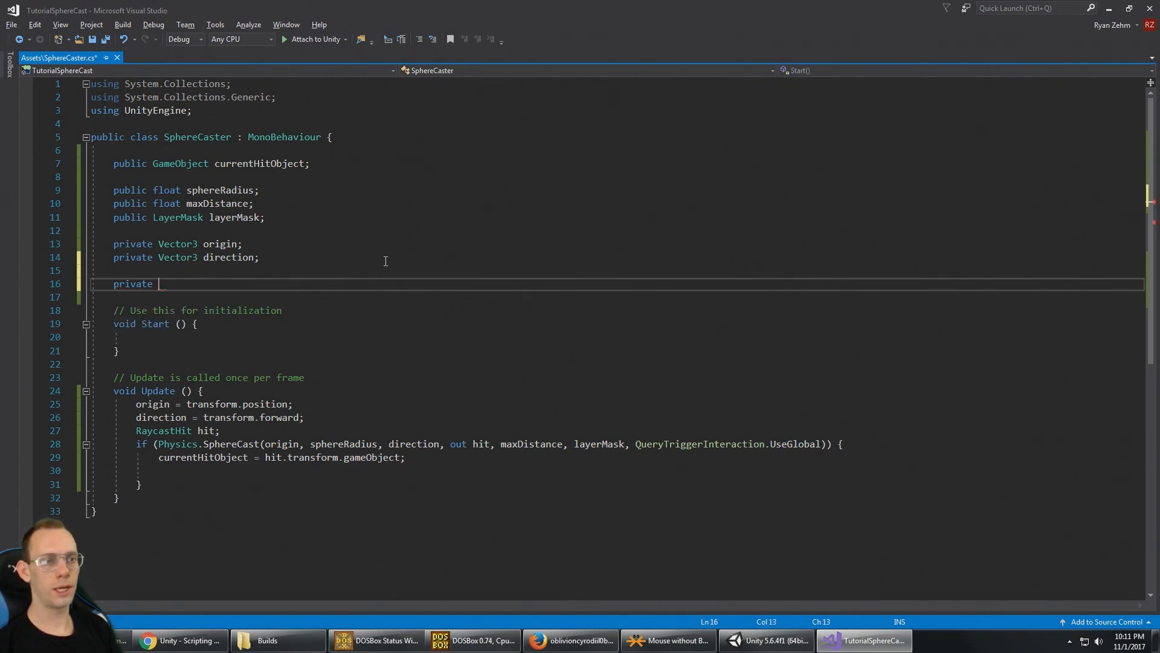
pyautogui.write('float')
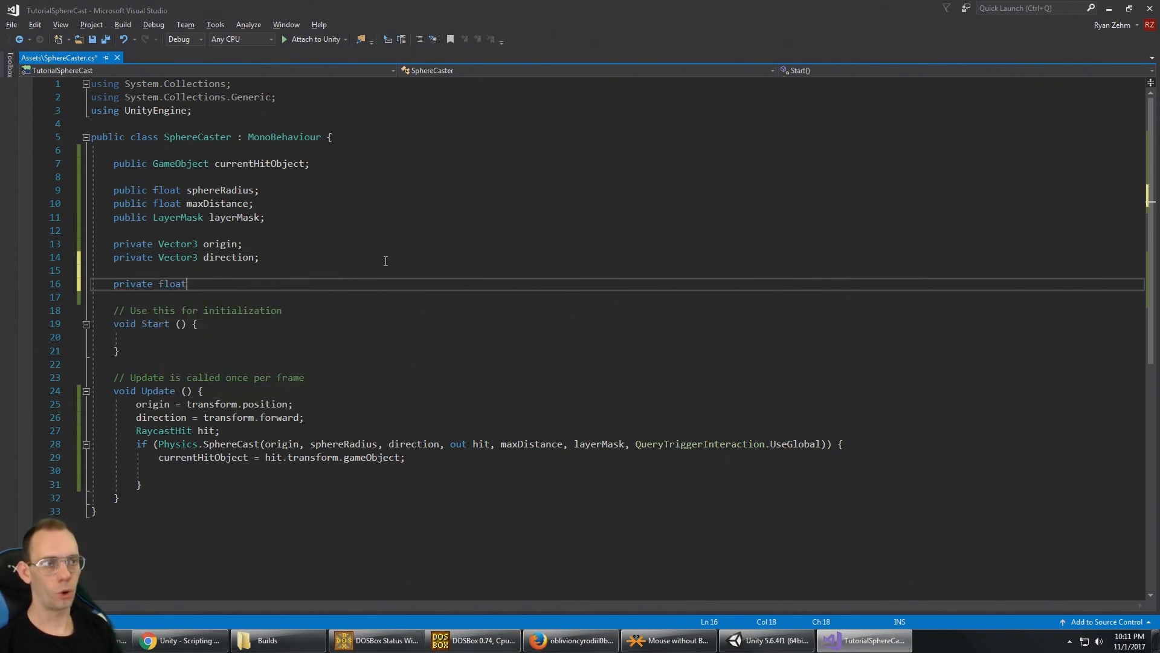
pyautogui.write('current')
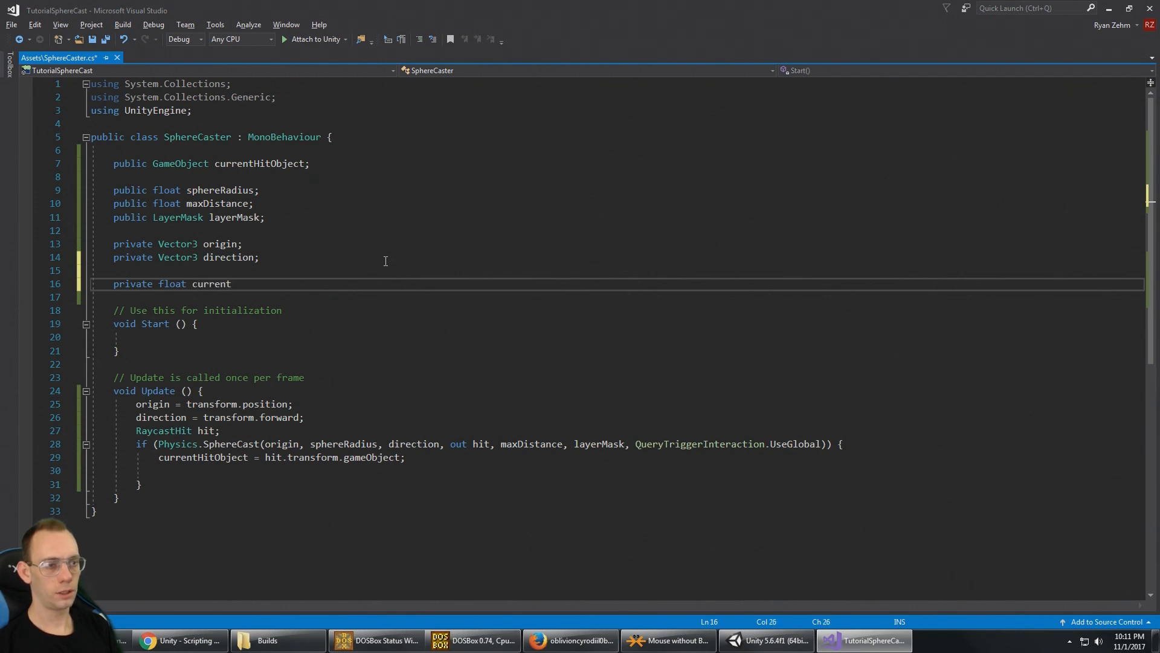
pyautogui.write('HitDistanc')
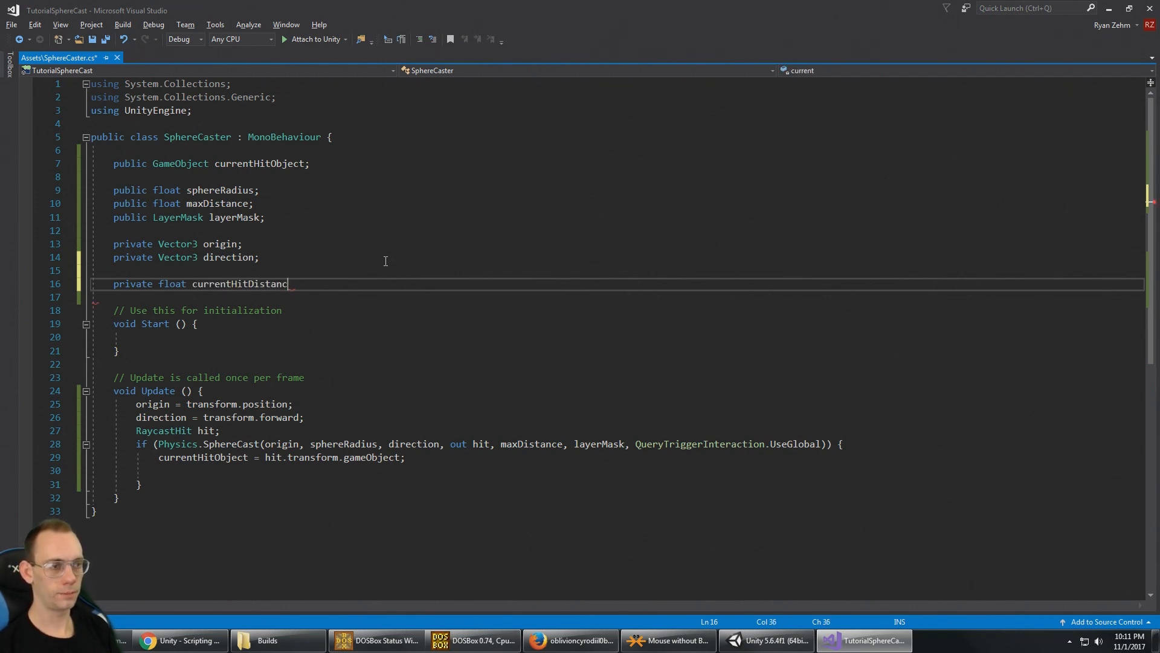
pyautogui.write('e;')
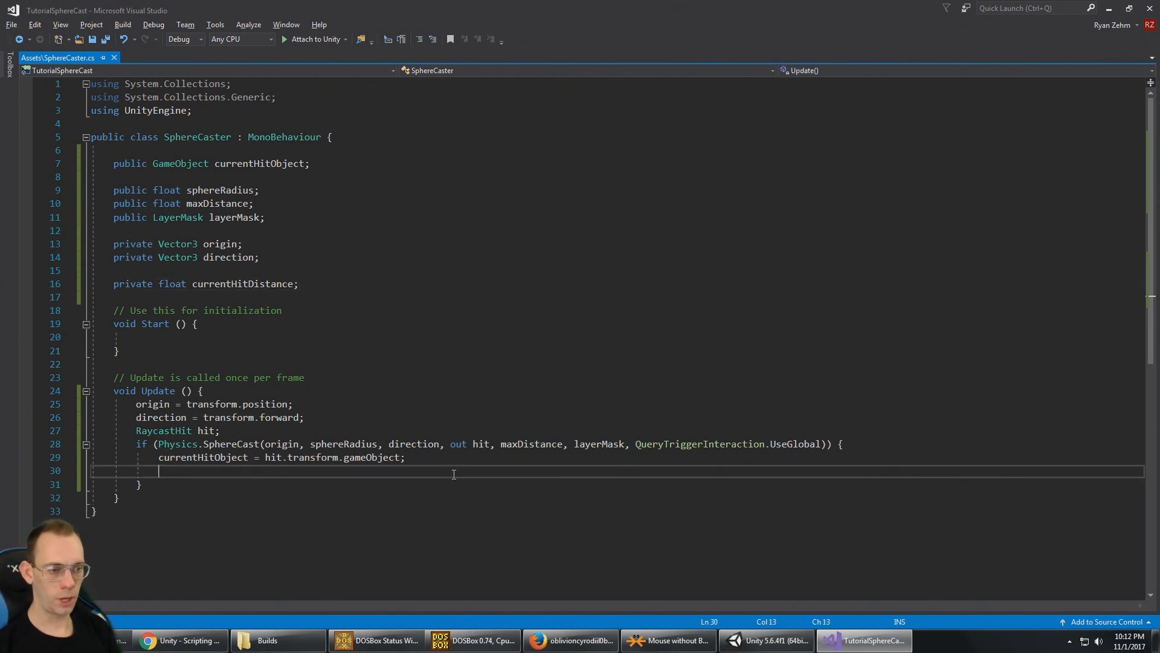
# Assign hit.distance to currentHitDistance inside the if block
pyautogui.write('cu')
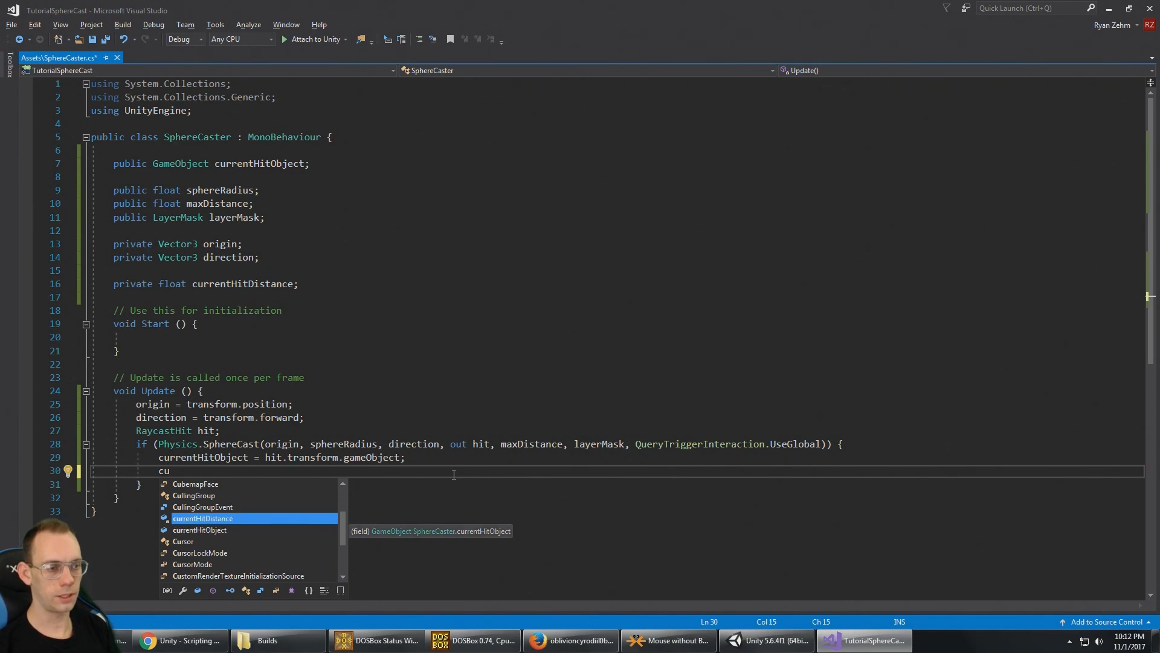
pyautogui.write('rrentHitDistance = hit.')
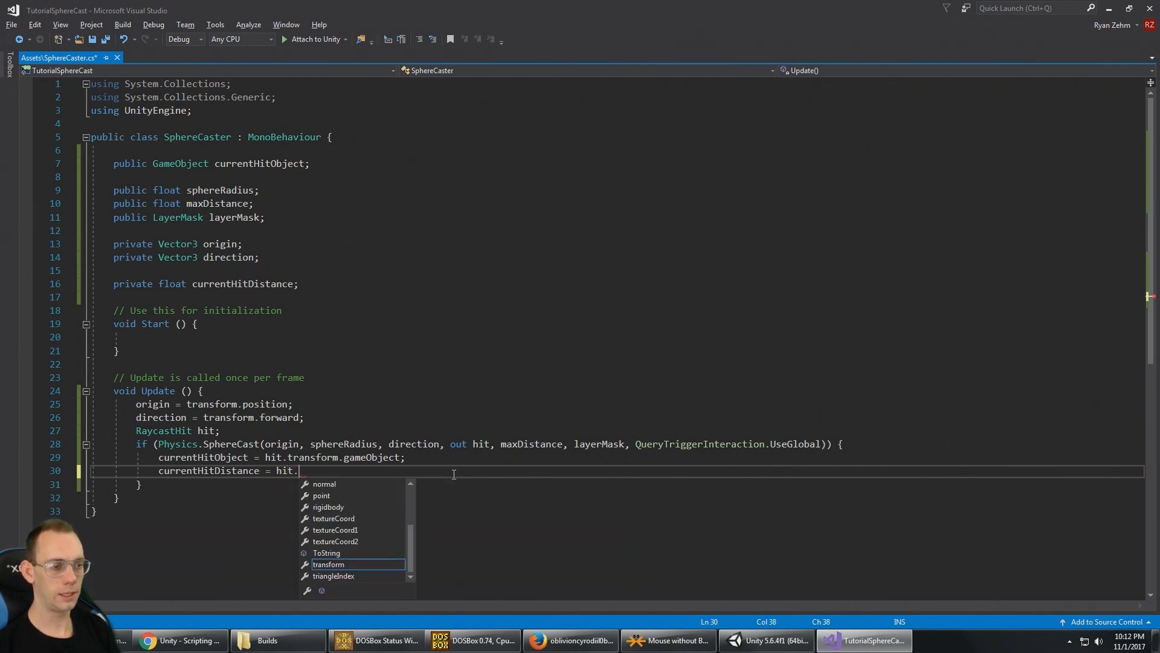
pyautogui.write('distance;')
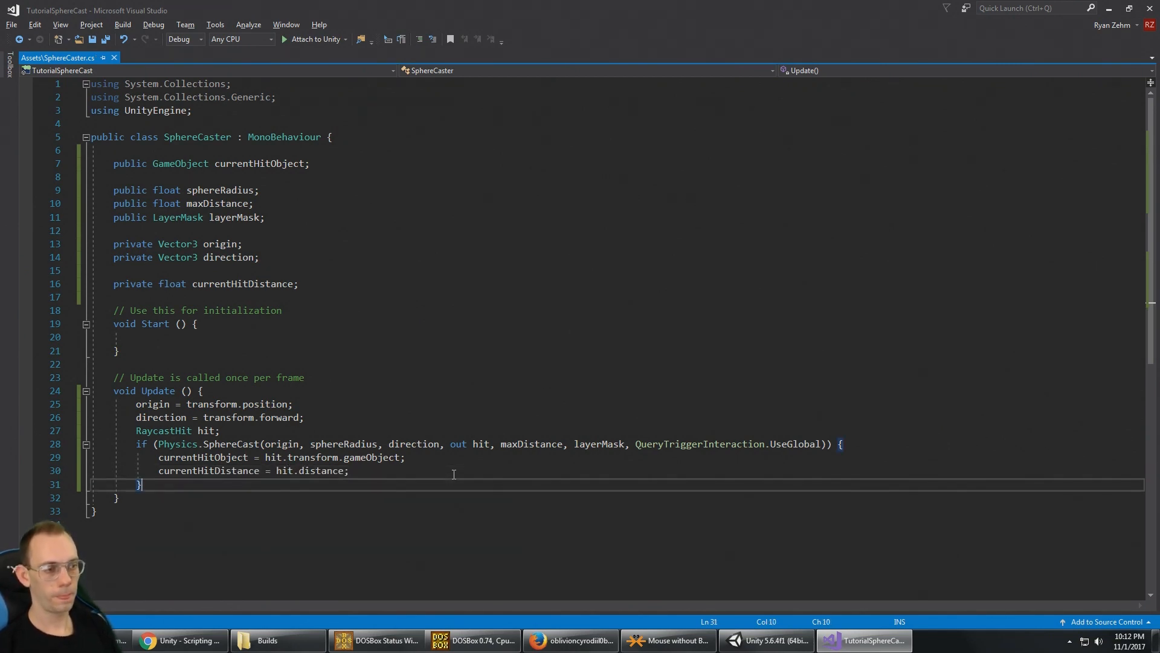
pyautogui.click(765, 640)
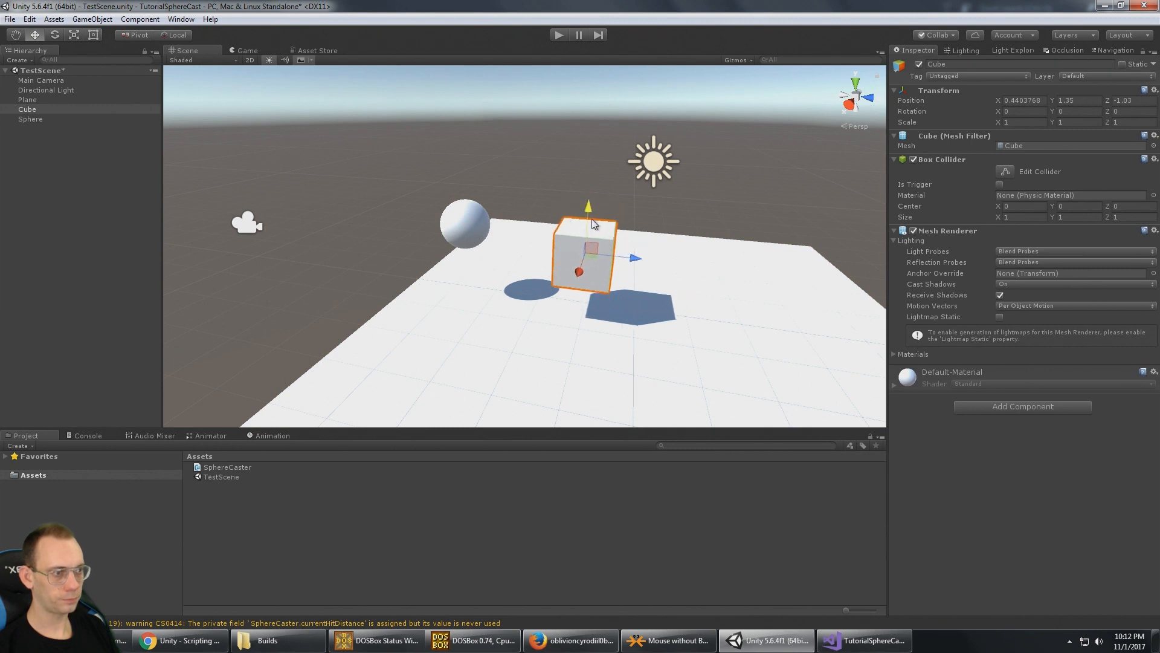
# Select the Sphere, then the Main Camera holding the Sphere Caster component
pyautogui.click(30, 119)
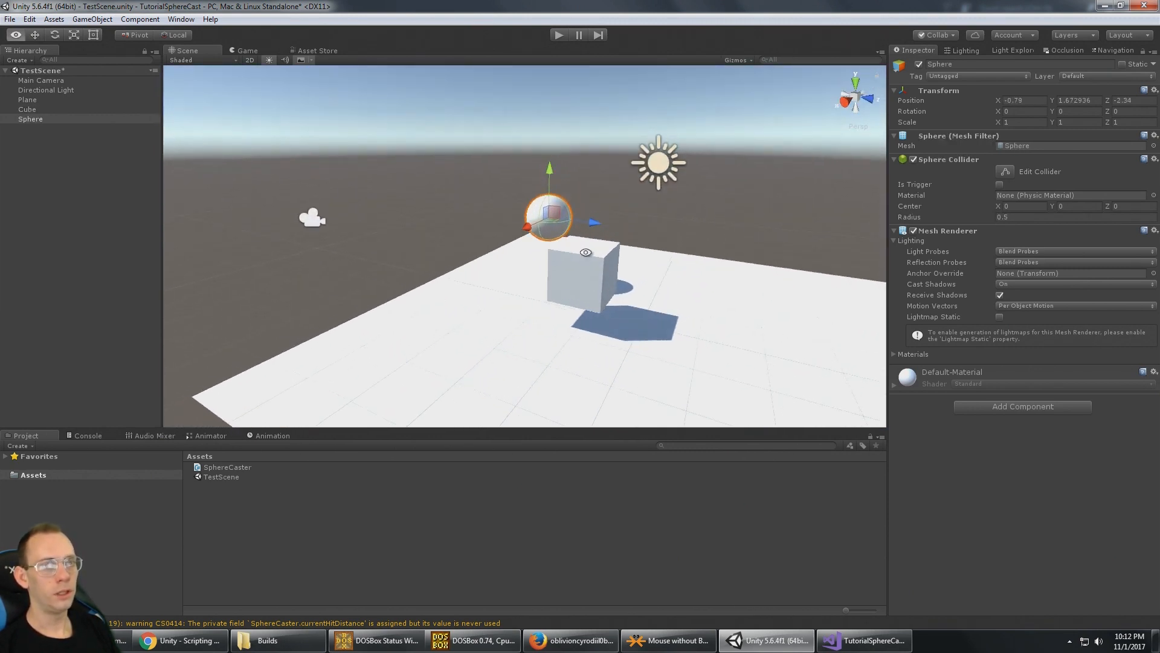
pyautogui.click(40, 80)
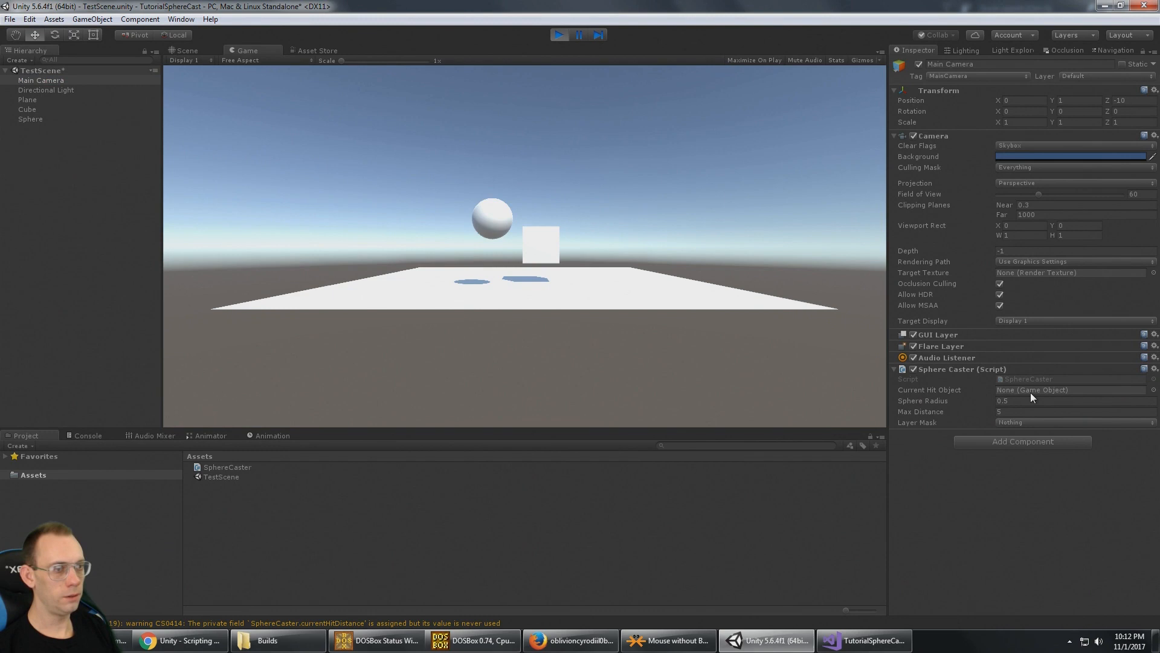
pyautogui.moveTo(180, 54)
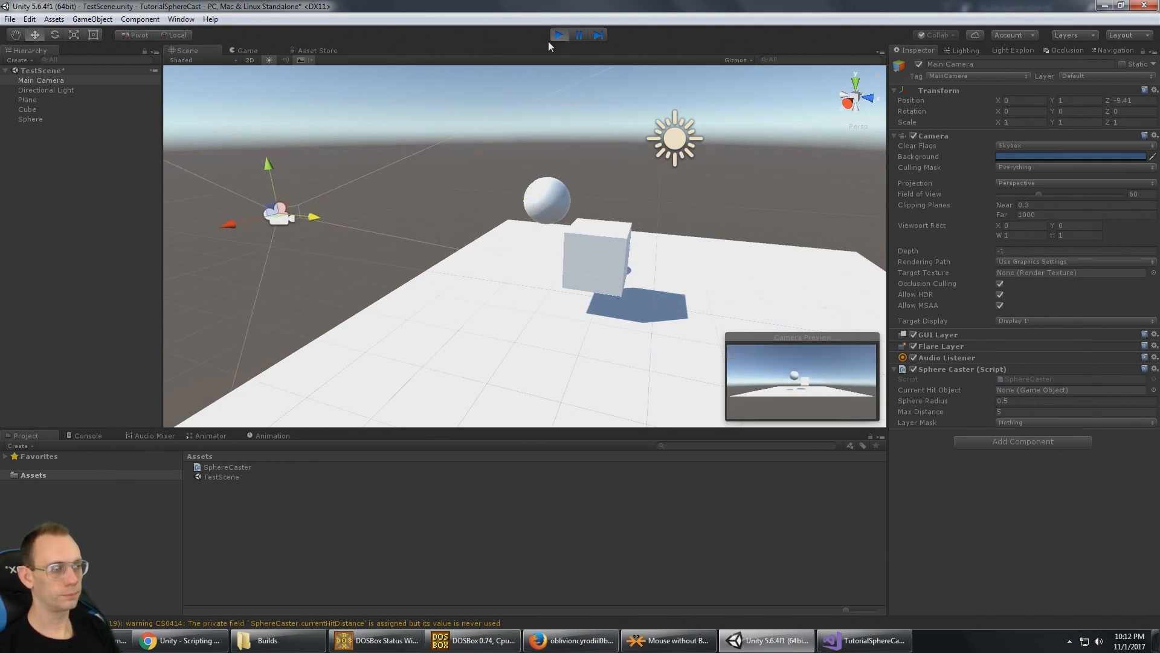
# Stop Play, set the Sphere Caster Layer Mask to Everything, and return to the script
pyautogui.click(558, 35)
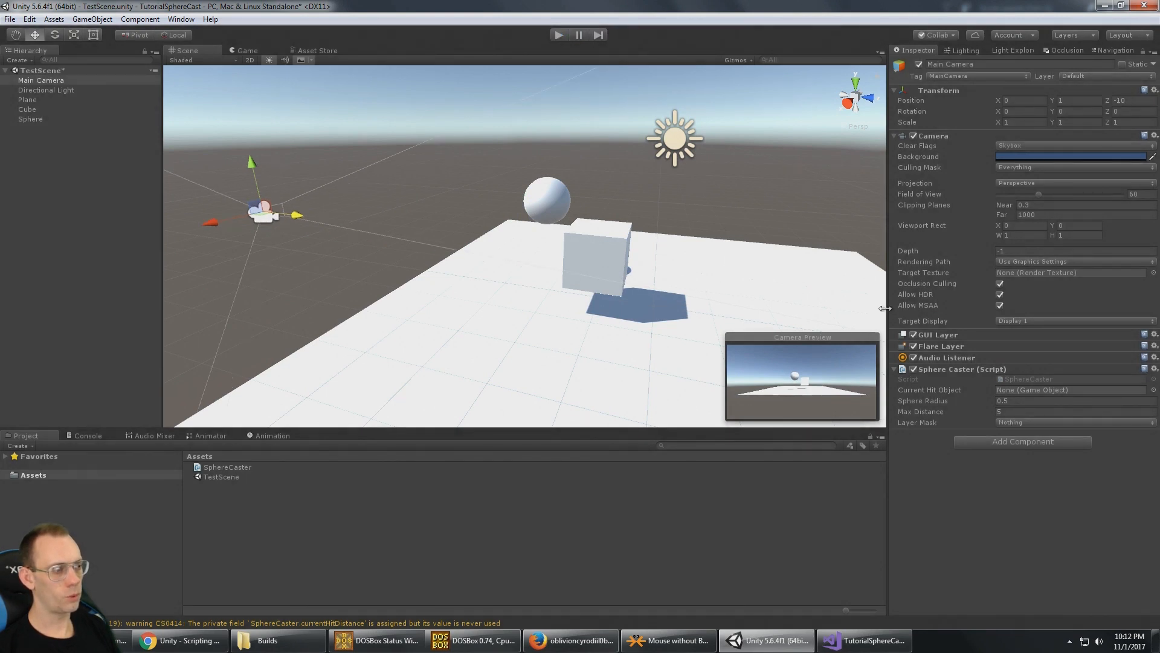
pyautogui.click(1073, 422)
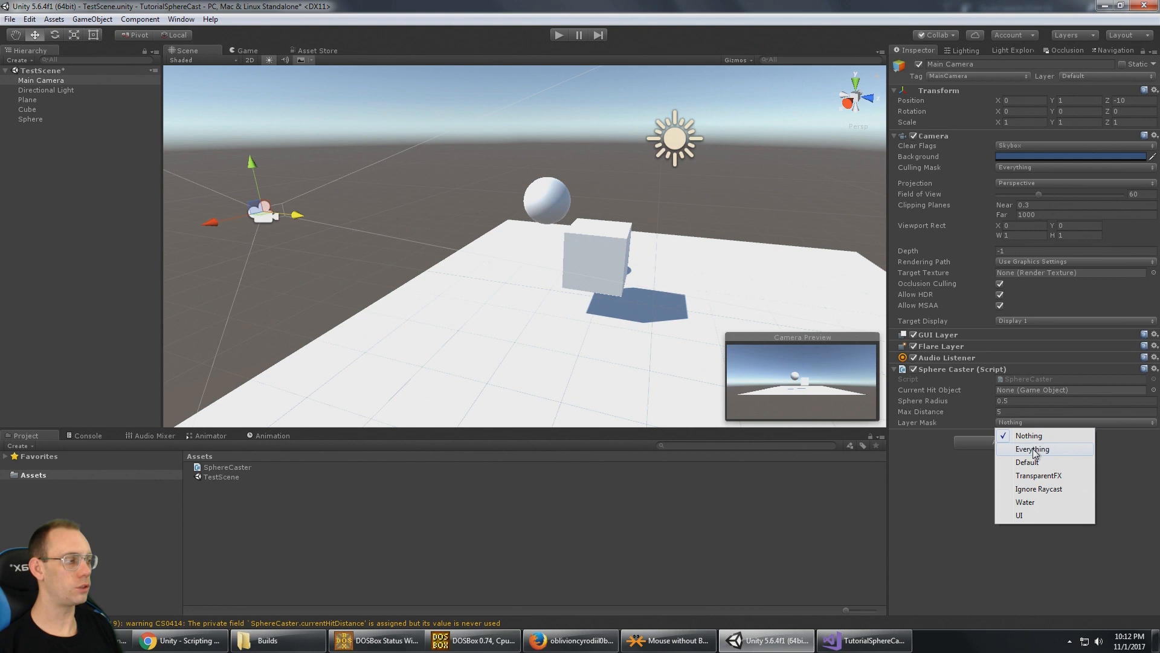
pyautogui.click(1031, 449)
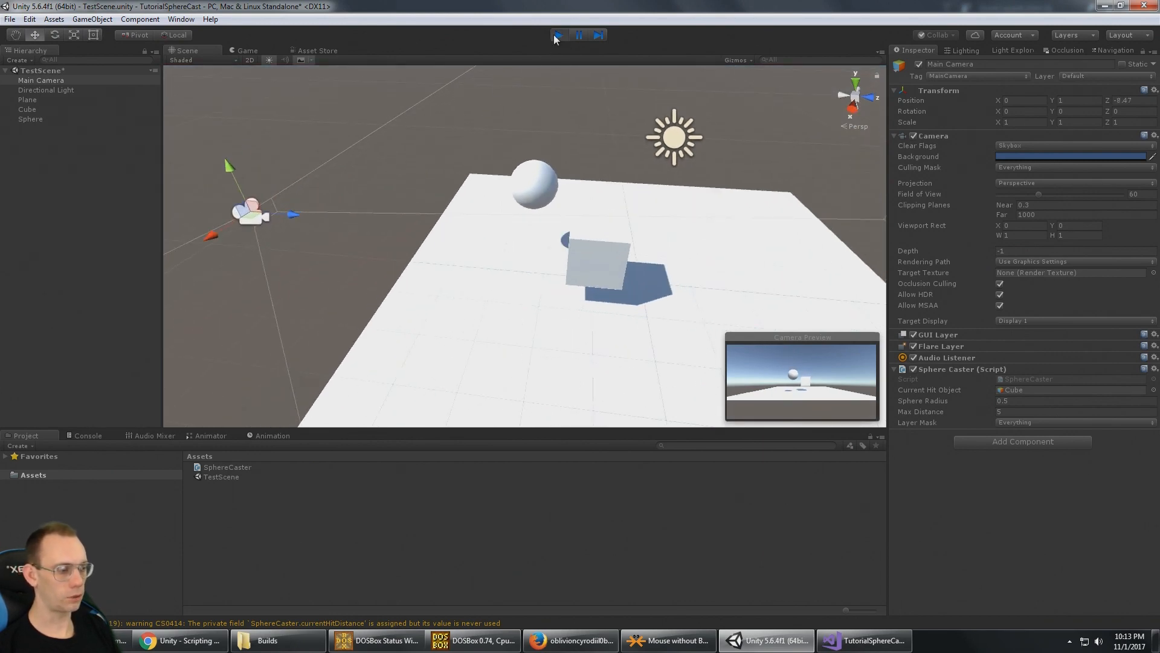
pyautogui.click(862, 640)
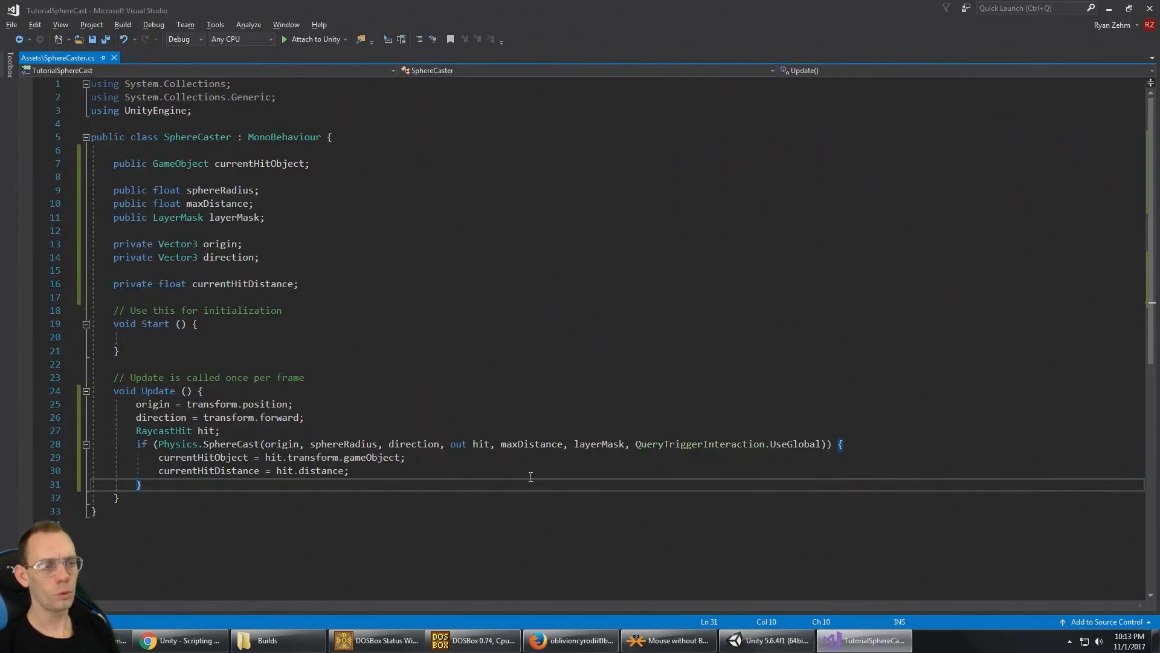
# Add an else branch setting currentHitDistance = maxDistance and currentHitObject = null
pyautogui.write('else {')
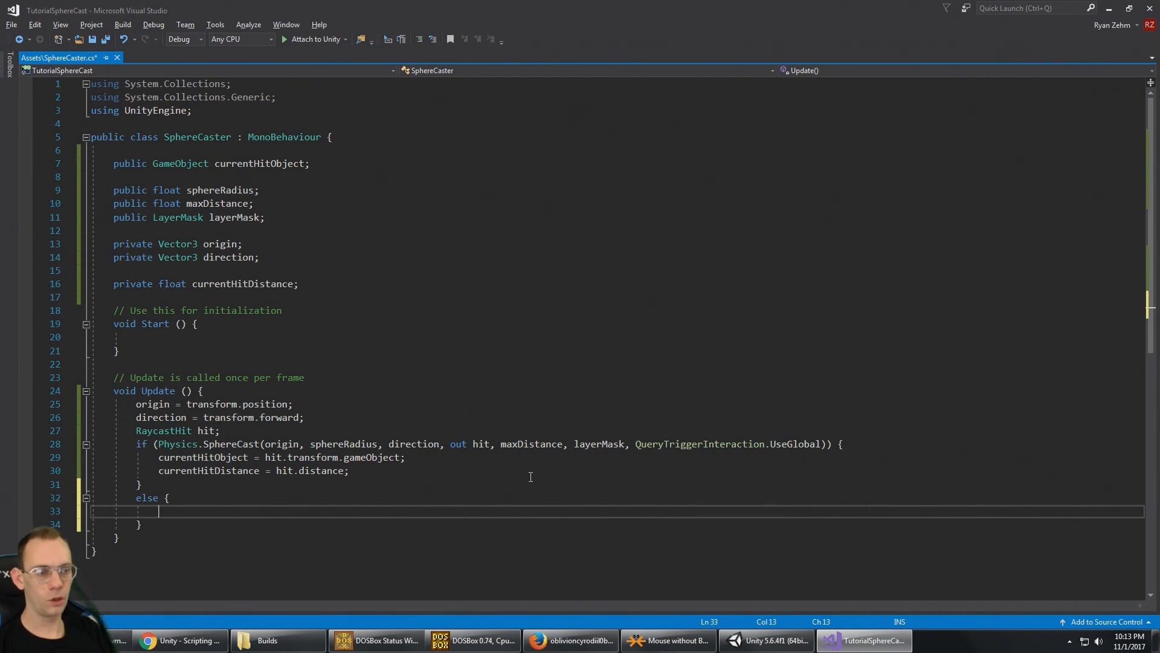
pyautogui.write('currentHitDistance =')
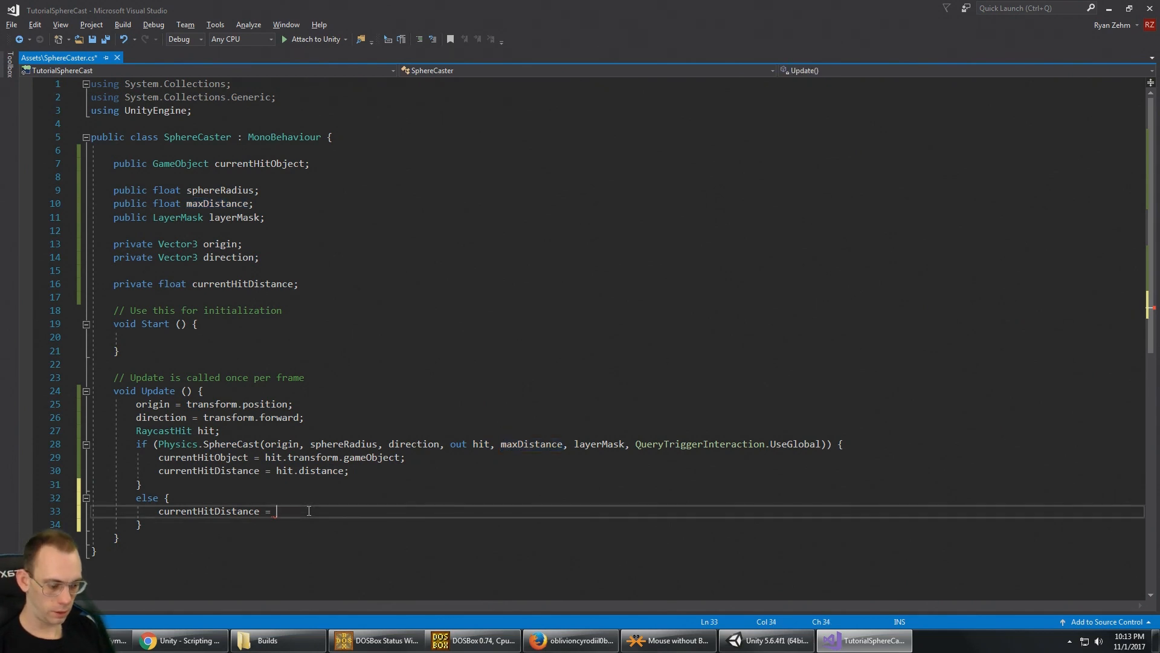
pyautogui.write('maxDistance;')
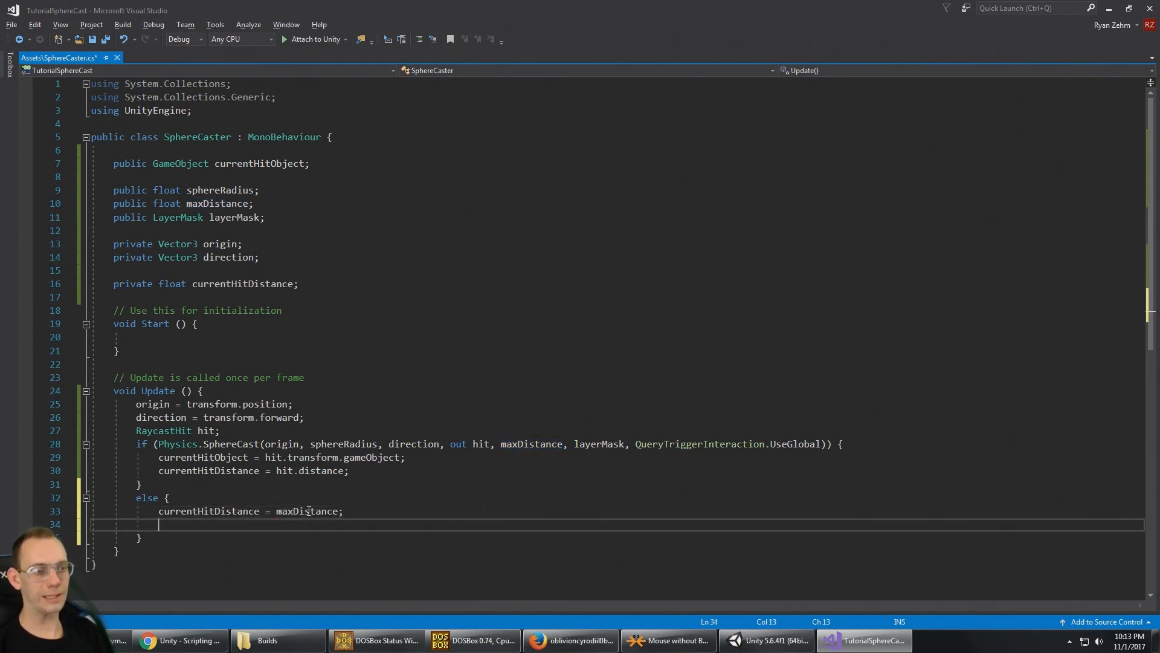
pyautogui.write('cu')
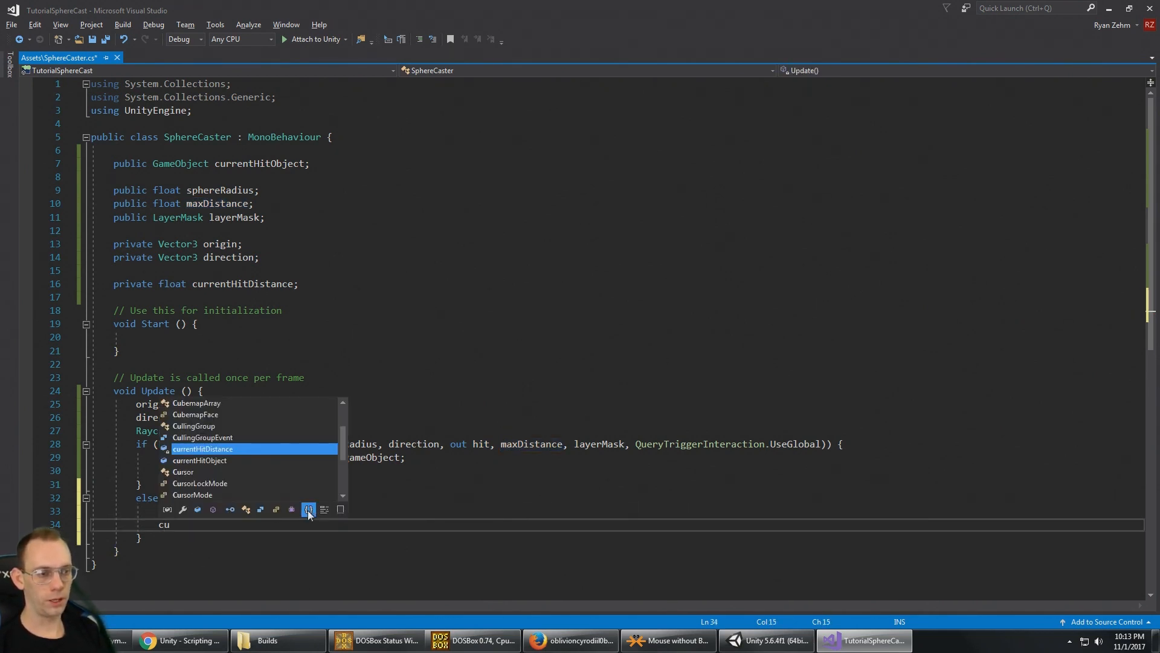
pyautogui.write('currentHitObject')
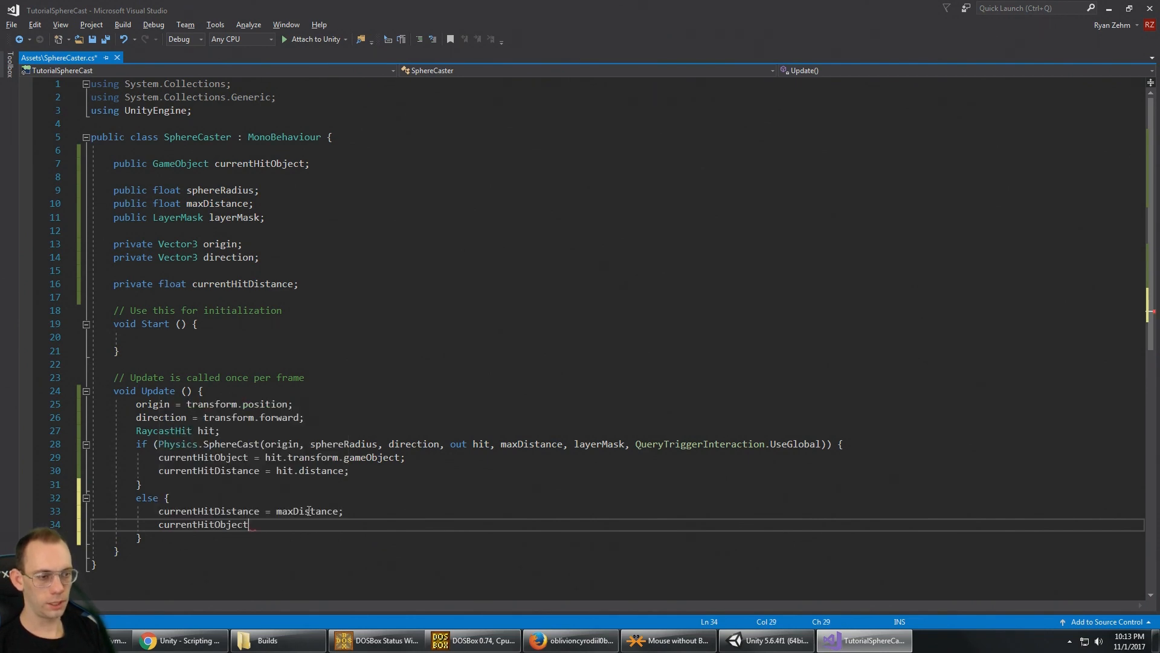
pyautogui.write('= null')
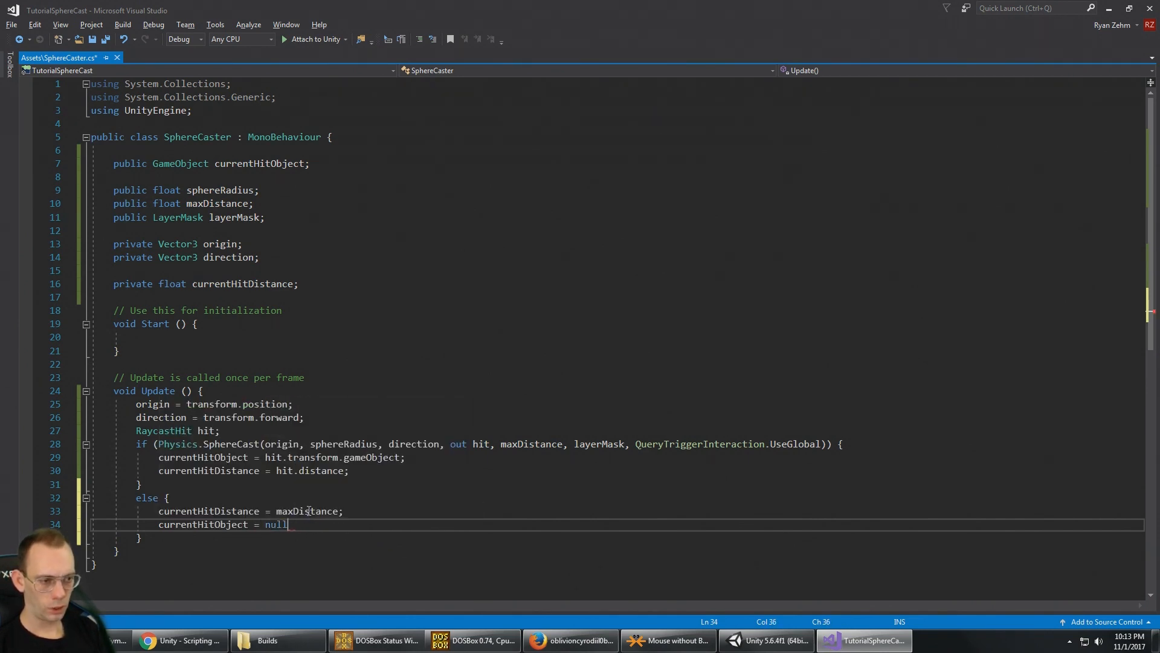
pyautogui.write(';')
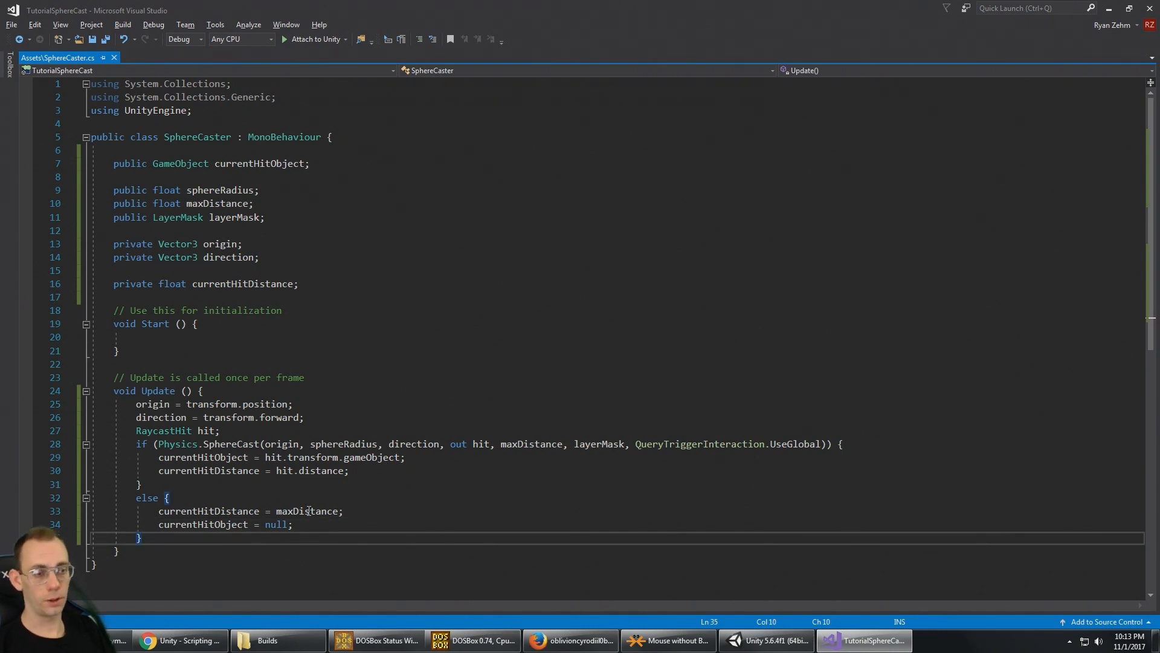
pyautogui.scroll(-3)
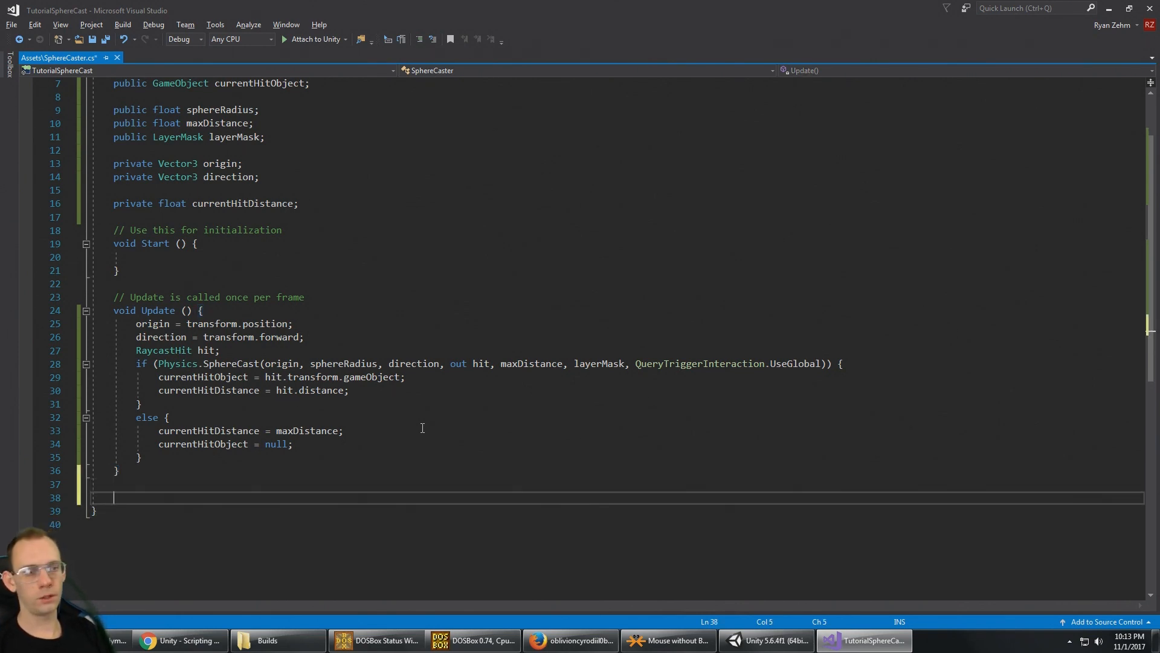
# Create an OnDrawGizmosSelected method and save the script
pyautogui.write('void')
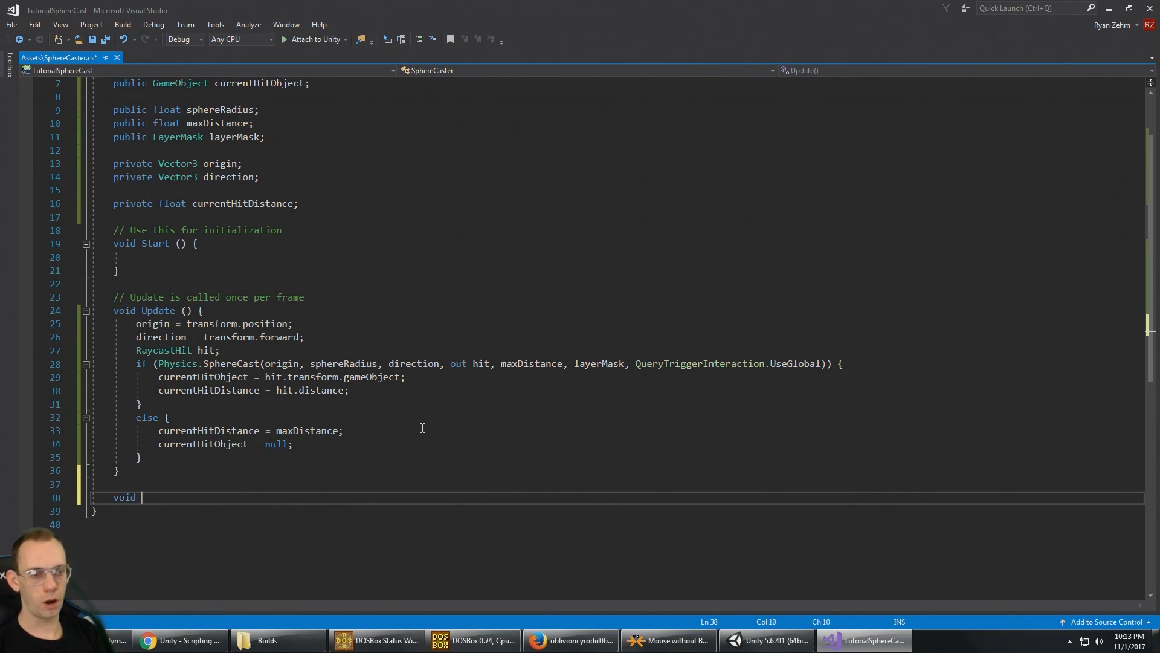
pyautogui.write('OnDrawGizmosSelected() {')
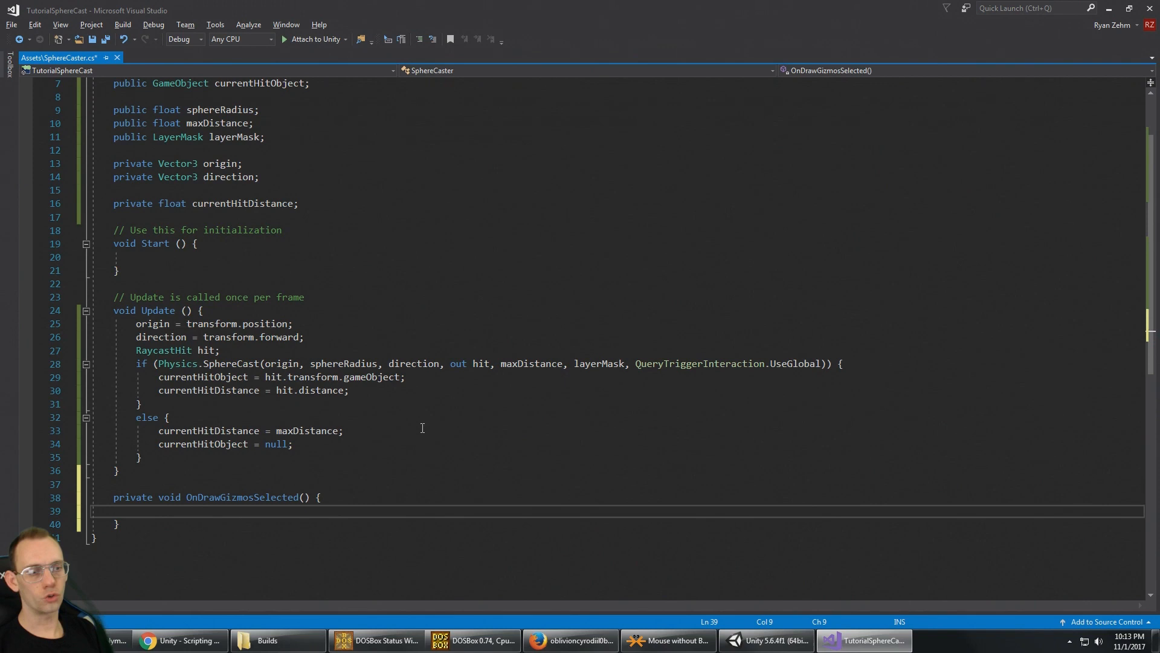
pyautogui.press('ctrl+s')
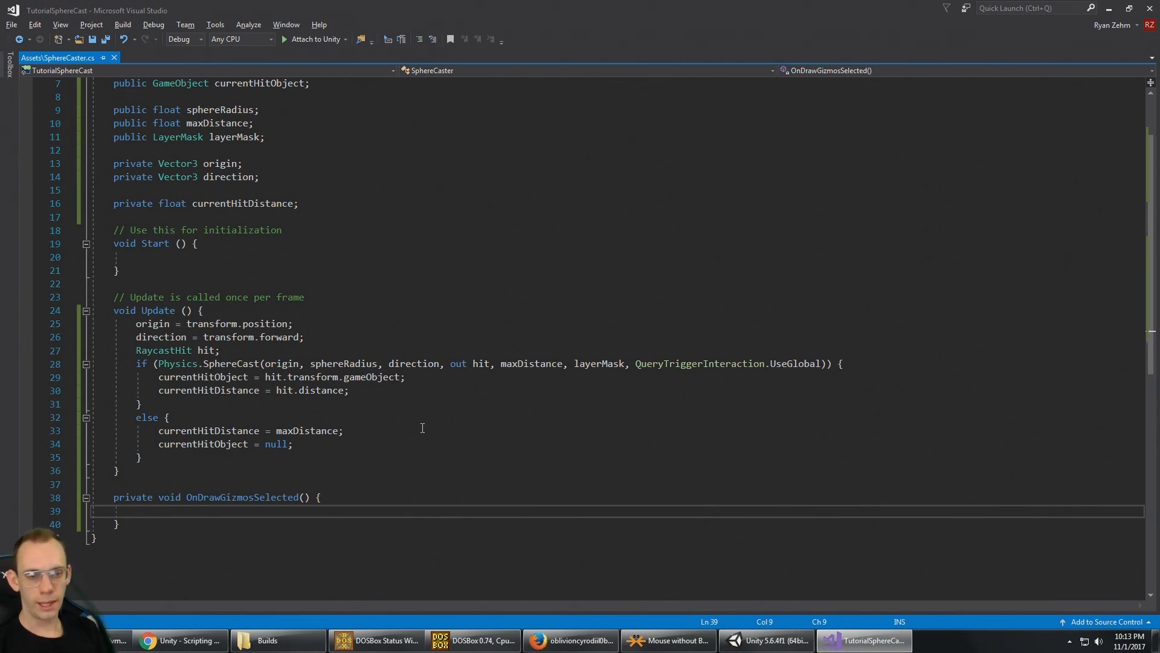
# Set Gizmos.color to red and draw a line from origin + direction * currentHitDistance
pyautogui.write('Gizmos.color =')
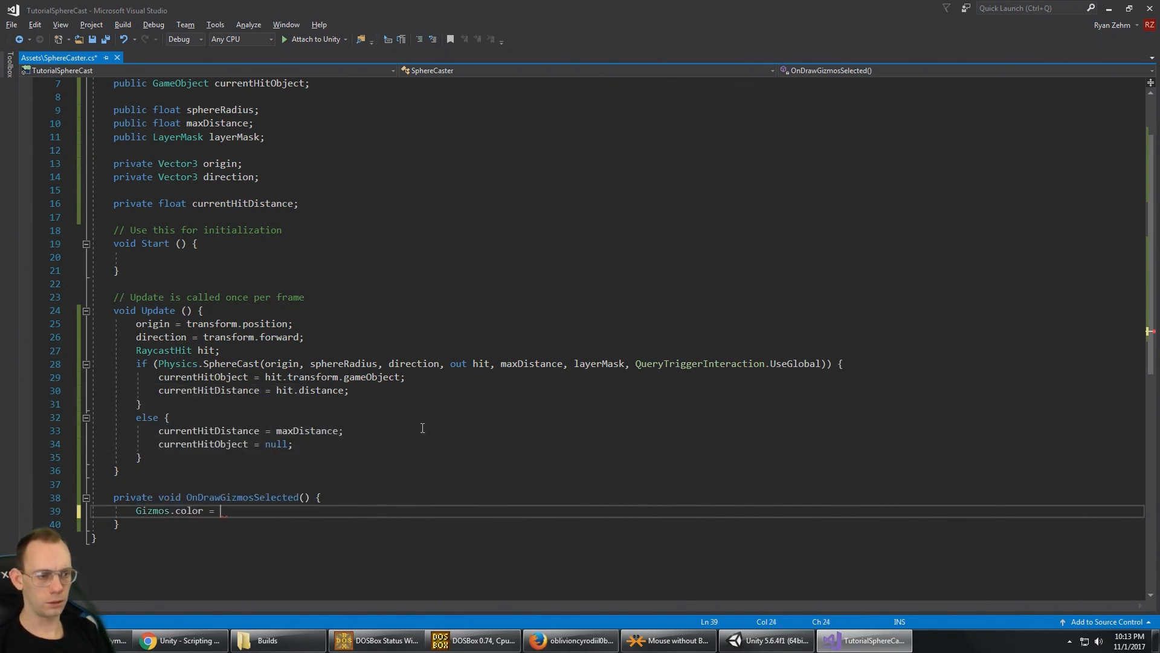
pyautogui.write('Color.red;')
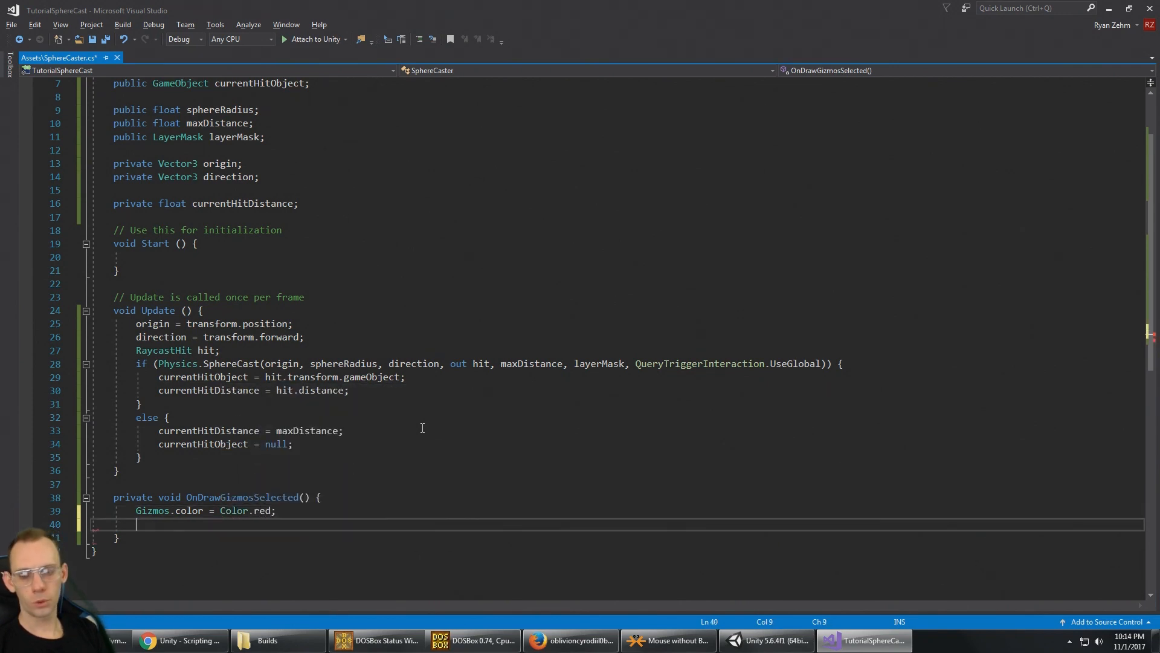
pyautogui.write('Deg')
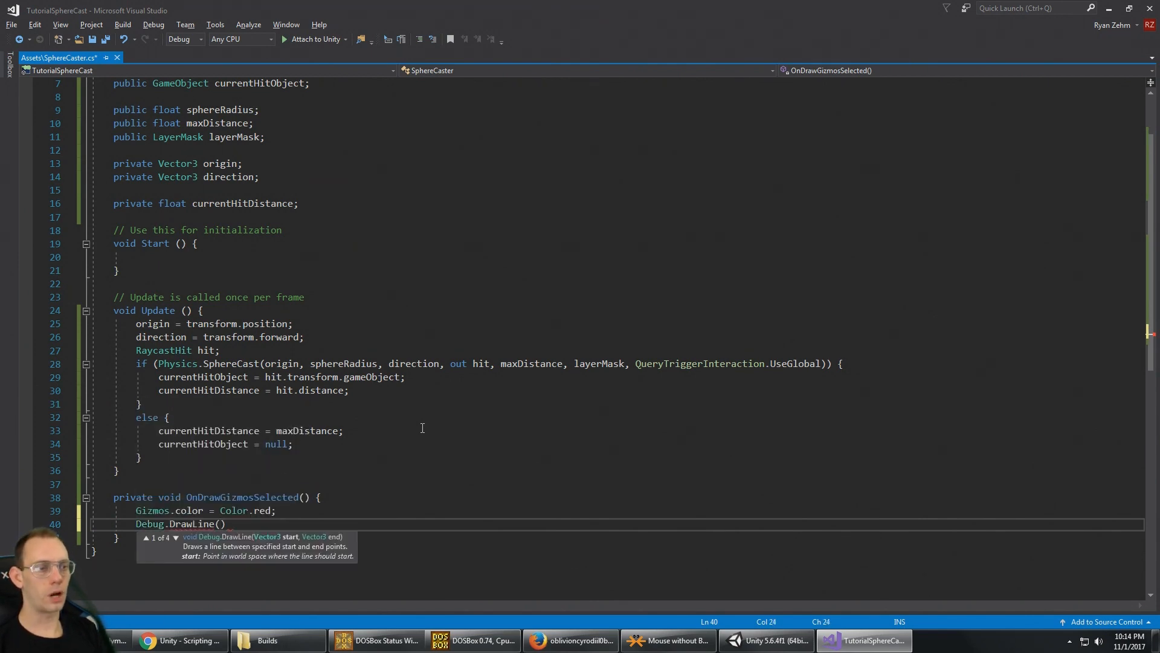
pyautogui.write('origin,')
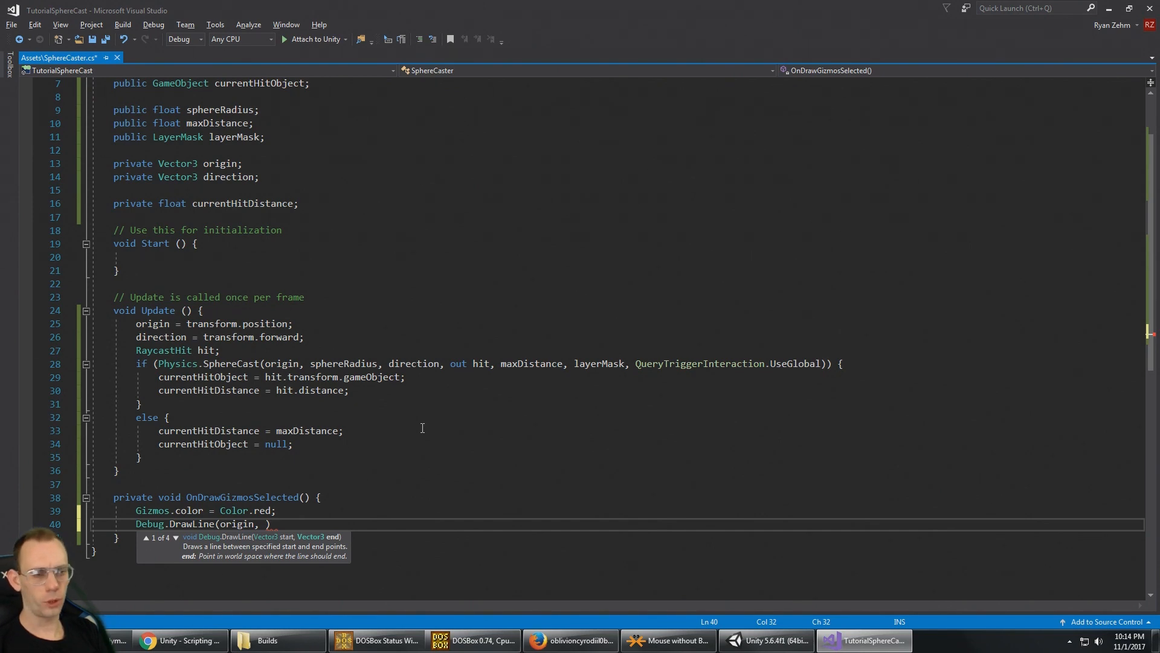
pyautogui.write('origin')
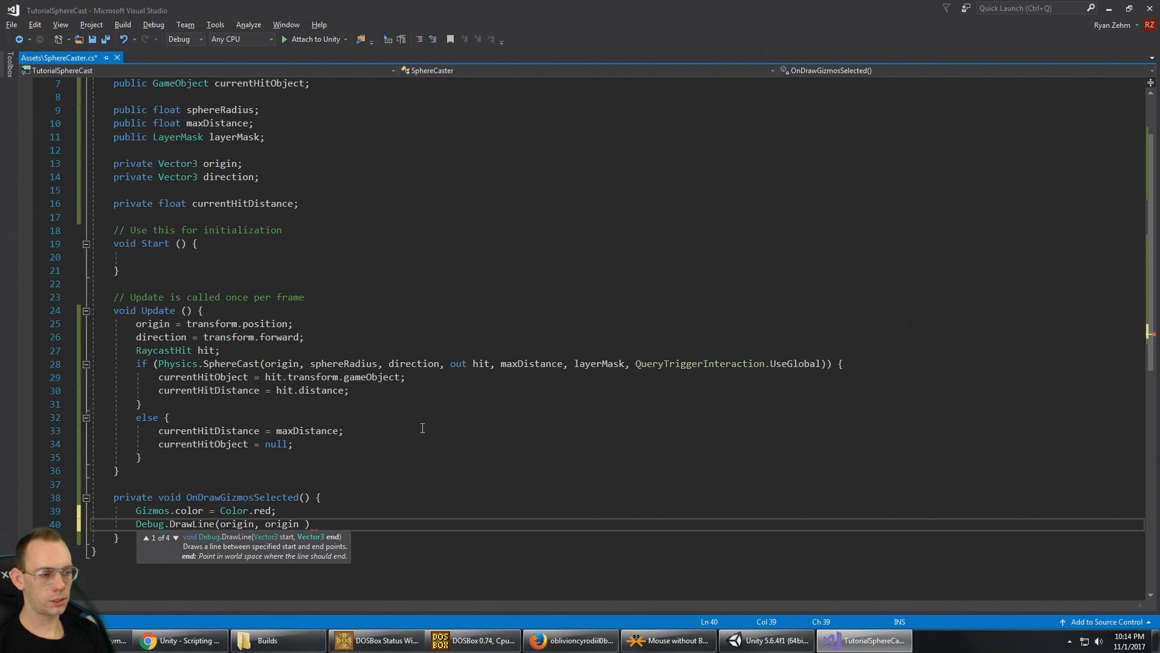
pyautogui.write('+ di')
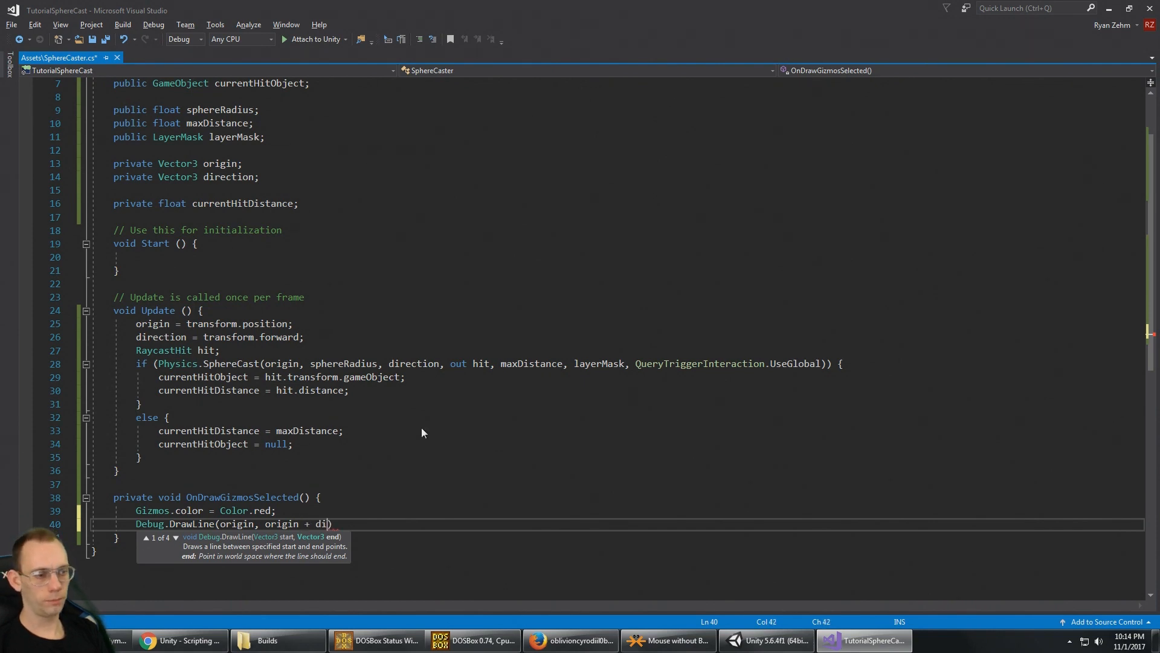
pyautogui.write('rection *')
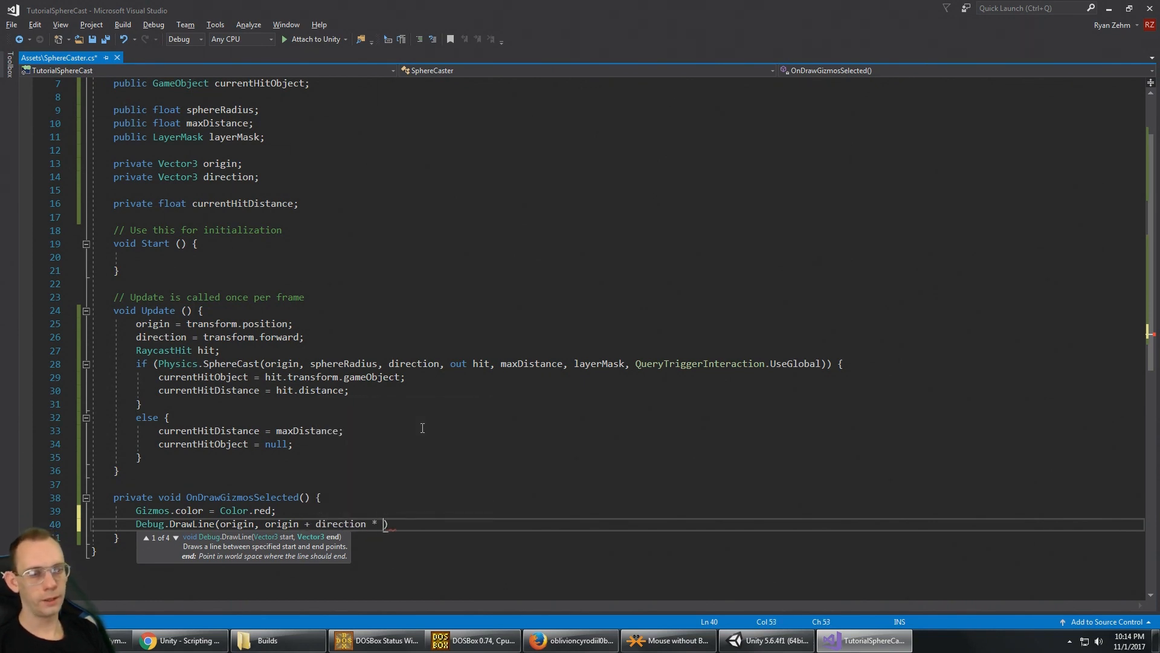
pyautogui.write('currentHitDistance')
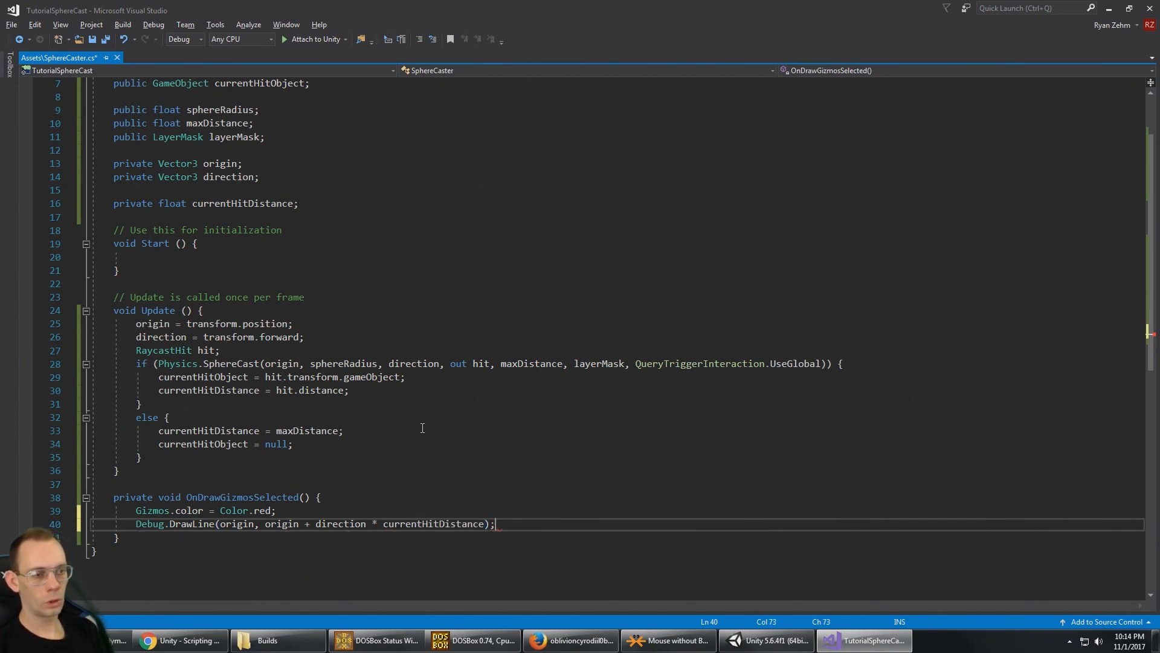
pyautogui.press('enter')
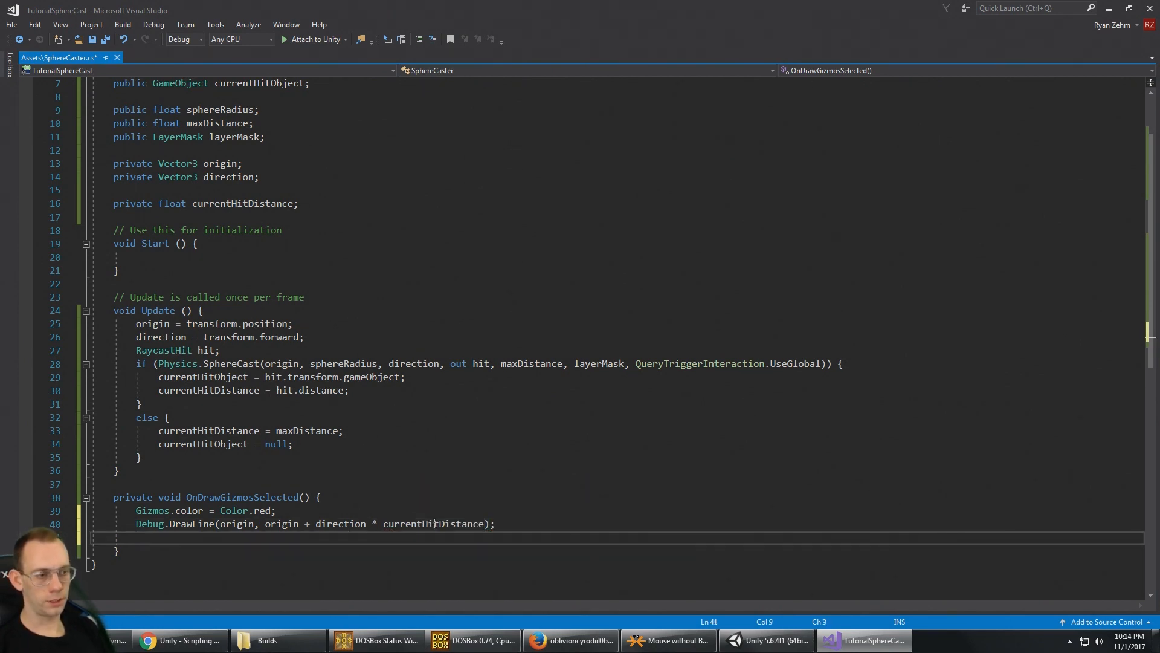
pyautogui.click(432, 523)
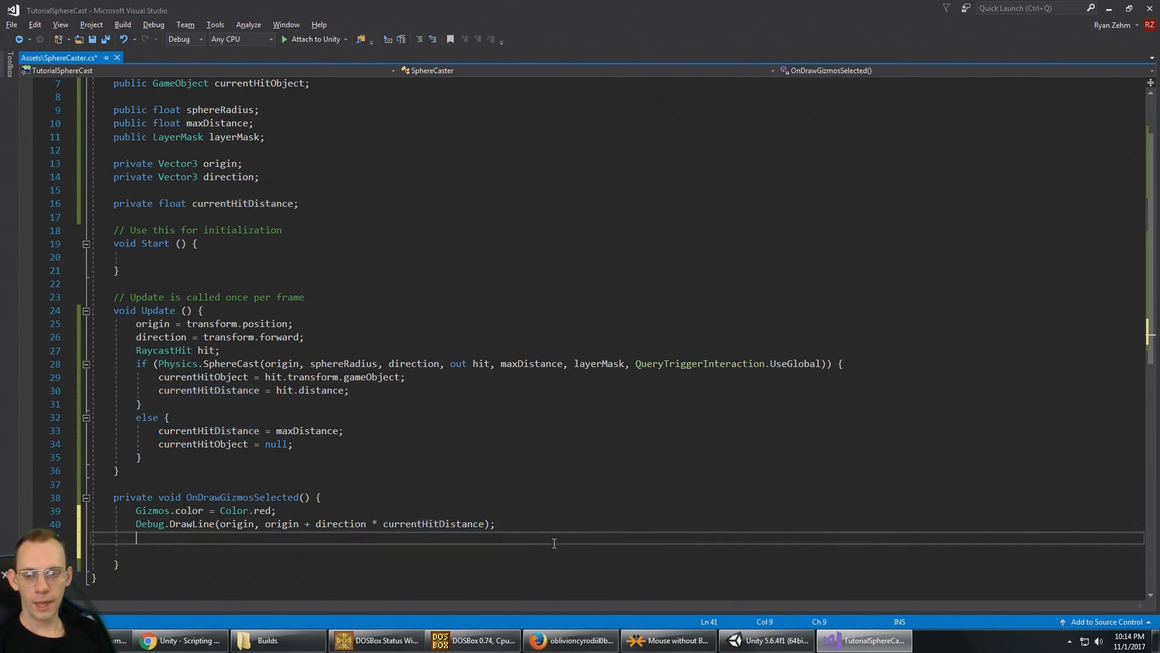
# Add Gizmos.DrawWireSphere(origin + direction * currentHitDistance, sphereRadius) to the gizmo method
pyautogui.write('Gizmos.')
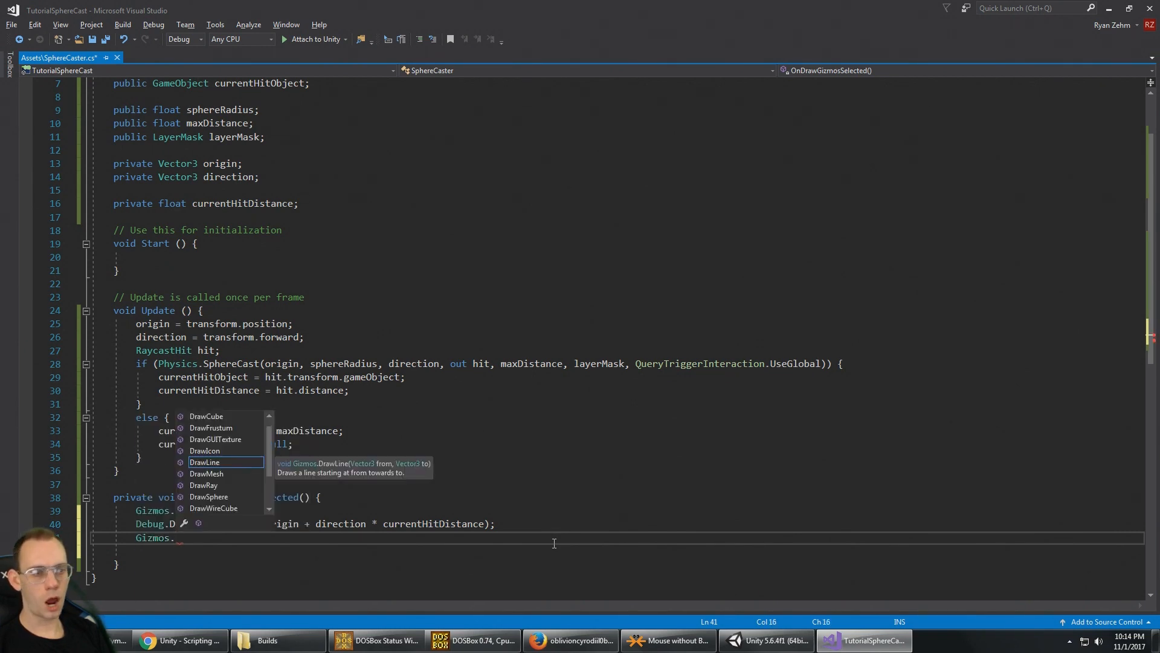
pyautogui.write('draw')
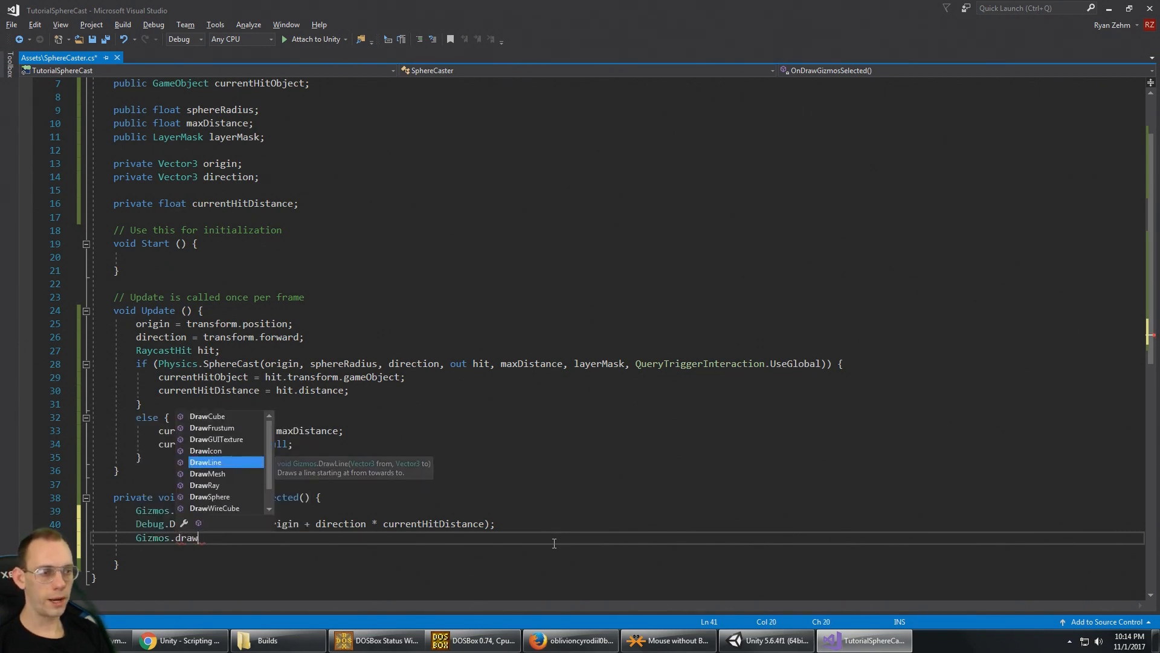
pyautogui.write('wi')
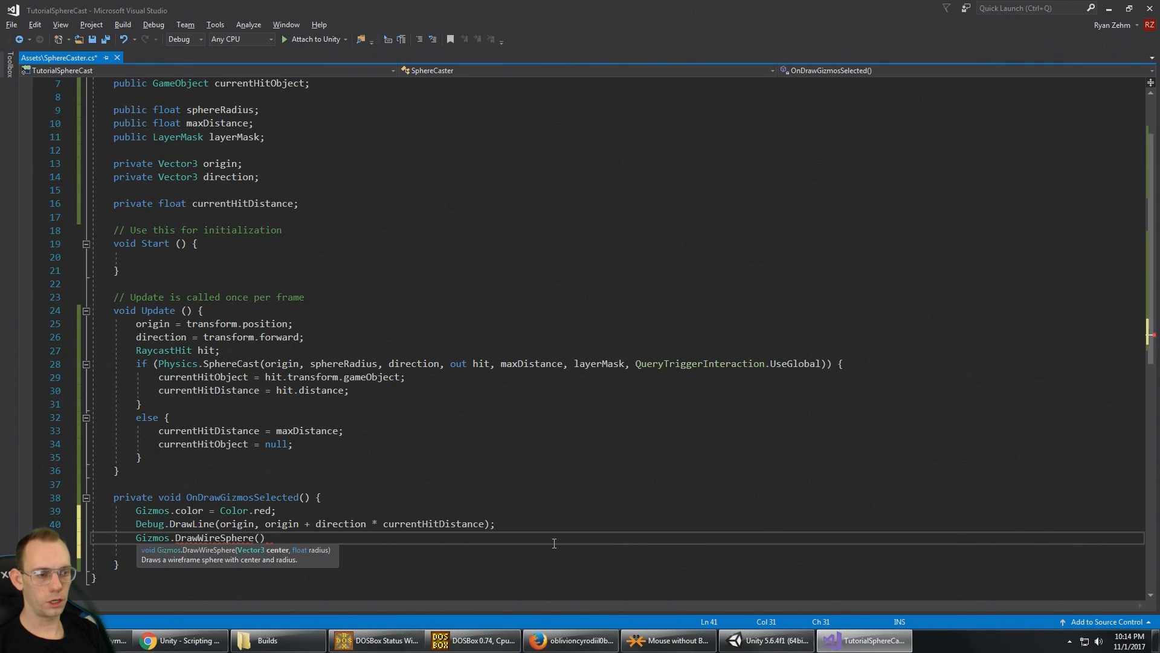
pyautogui.write('origin')
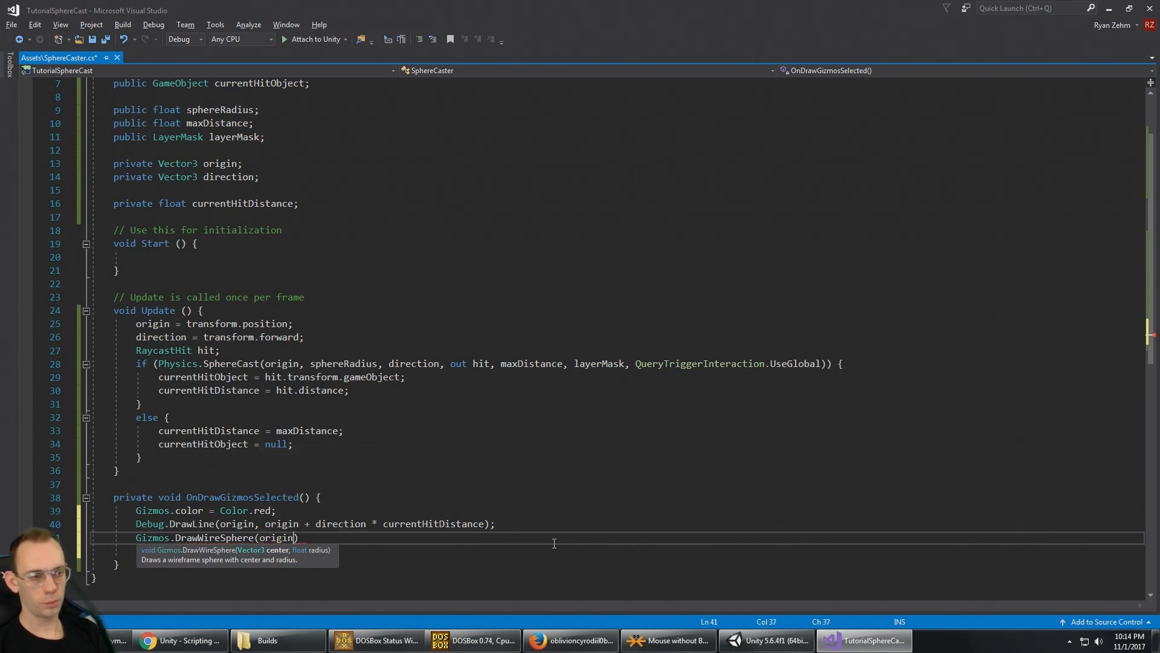
pyautogui.write('+ direction * currentHitDistance')
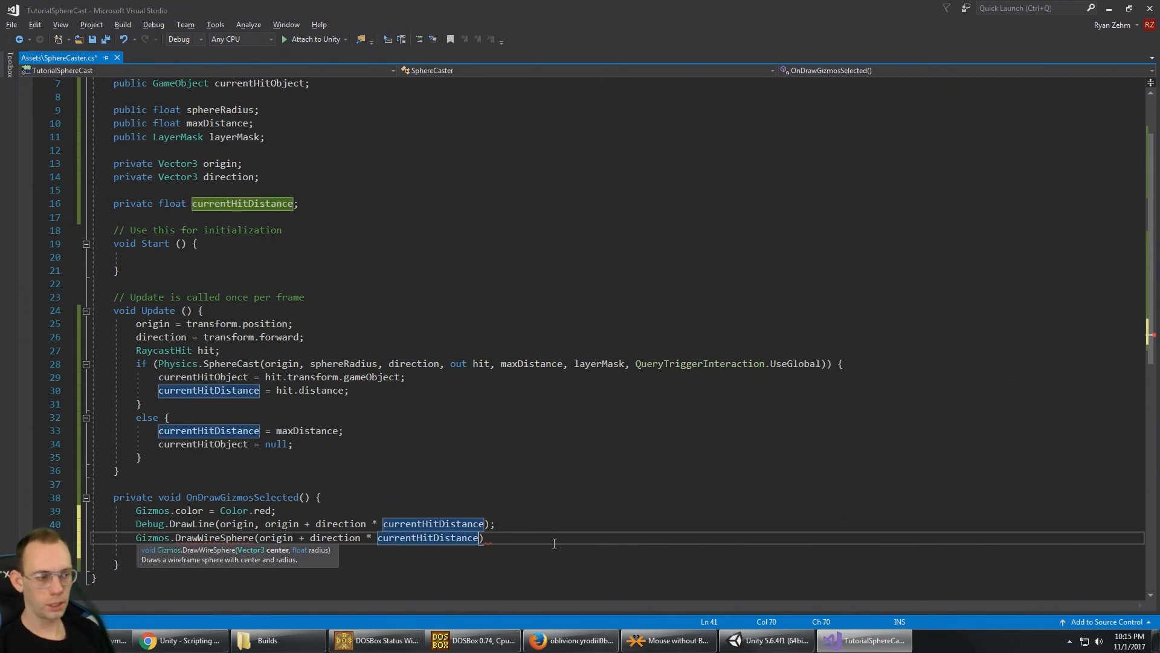
pyautogui.write(',')
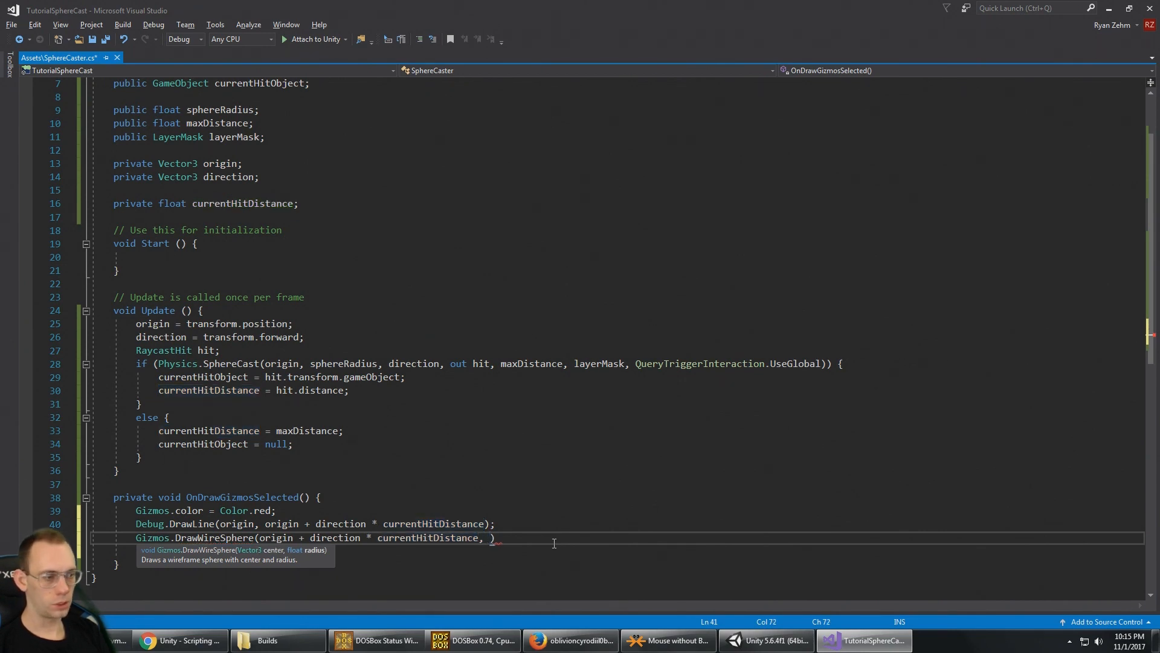
pyautogui.write('sphereRadius)')
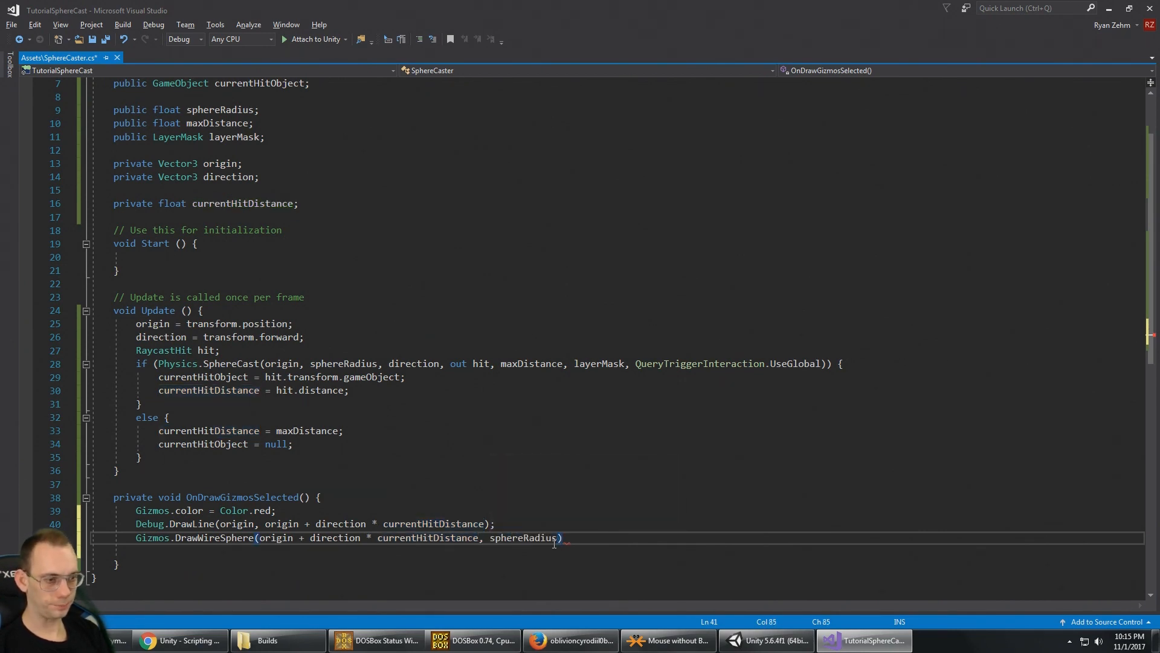
pyautogui.write(';')
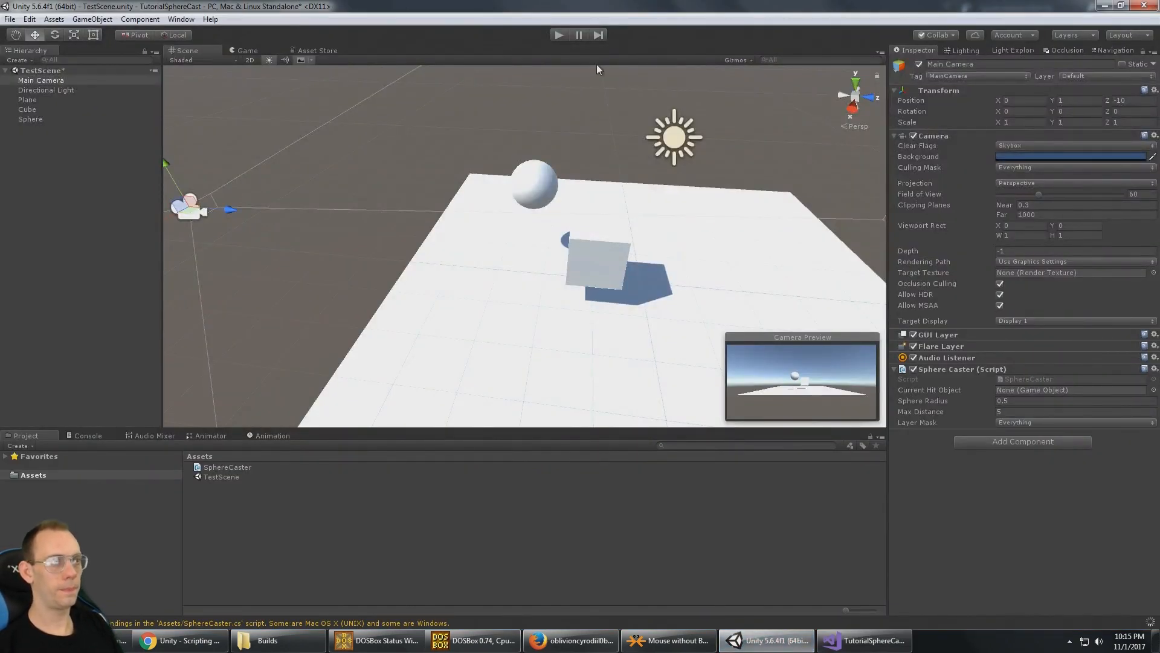
# Play the scene to view the red gizmo line and wire sphere, then reopen the script
pyautogui.click(558, 35)
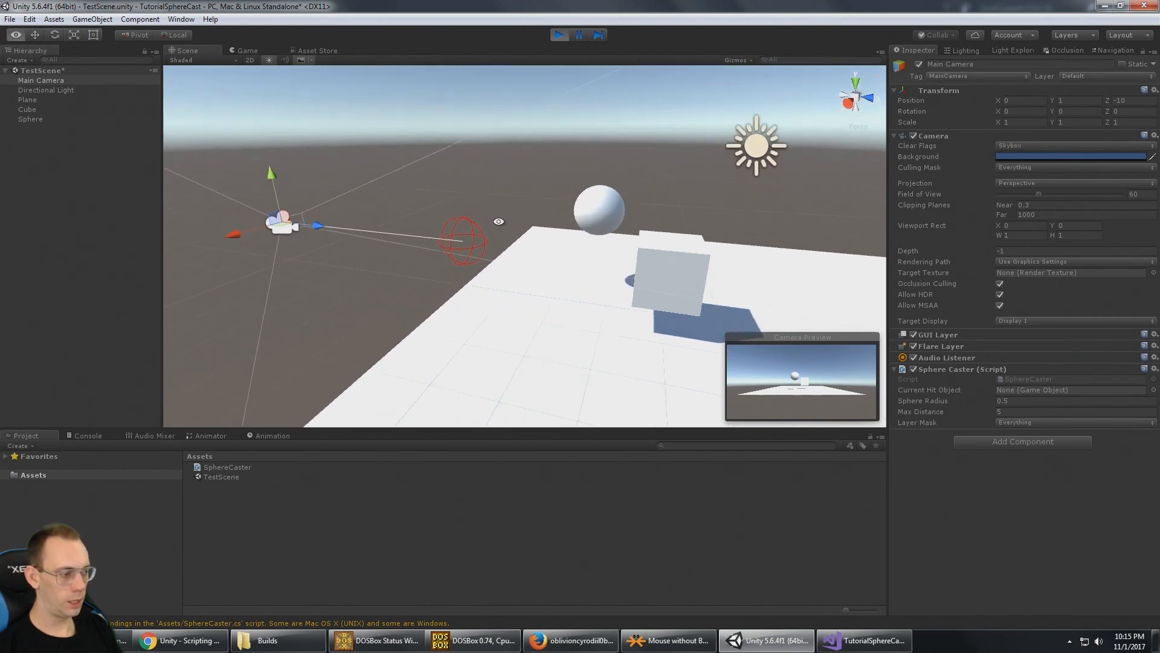
pyautogui.click(862, 640)
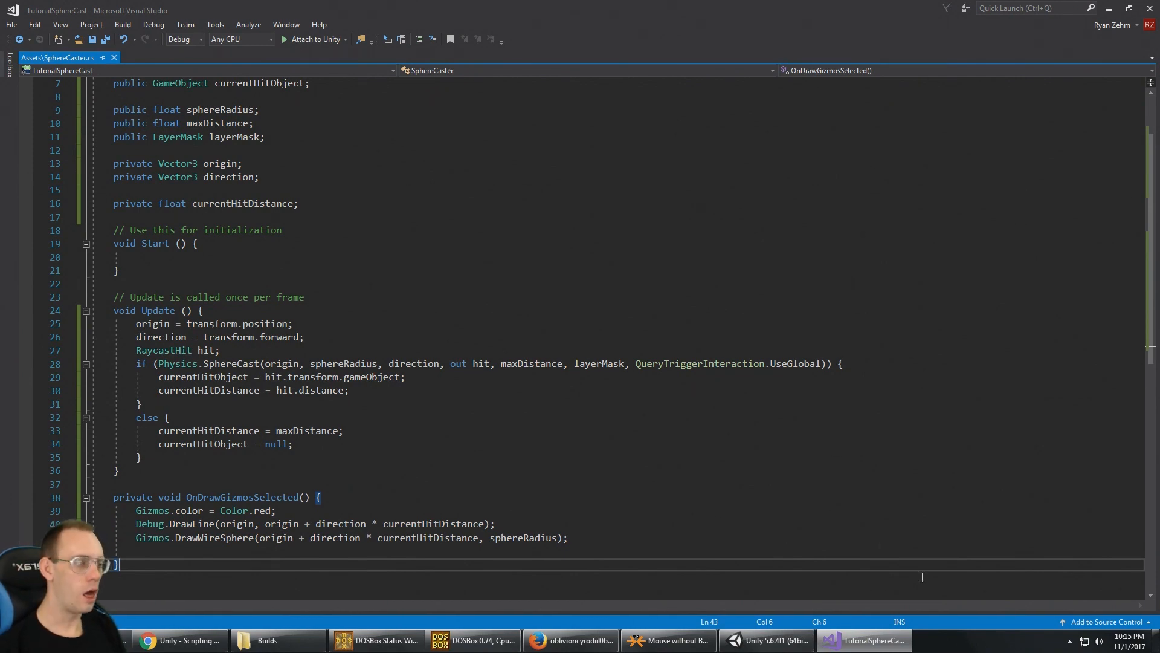
# Review the currentHitDistance gizmo code, then return to the running Unity scene
pyautogui.click(766, 640)
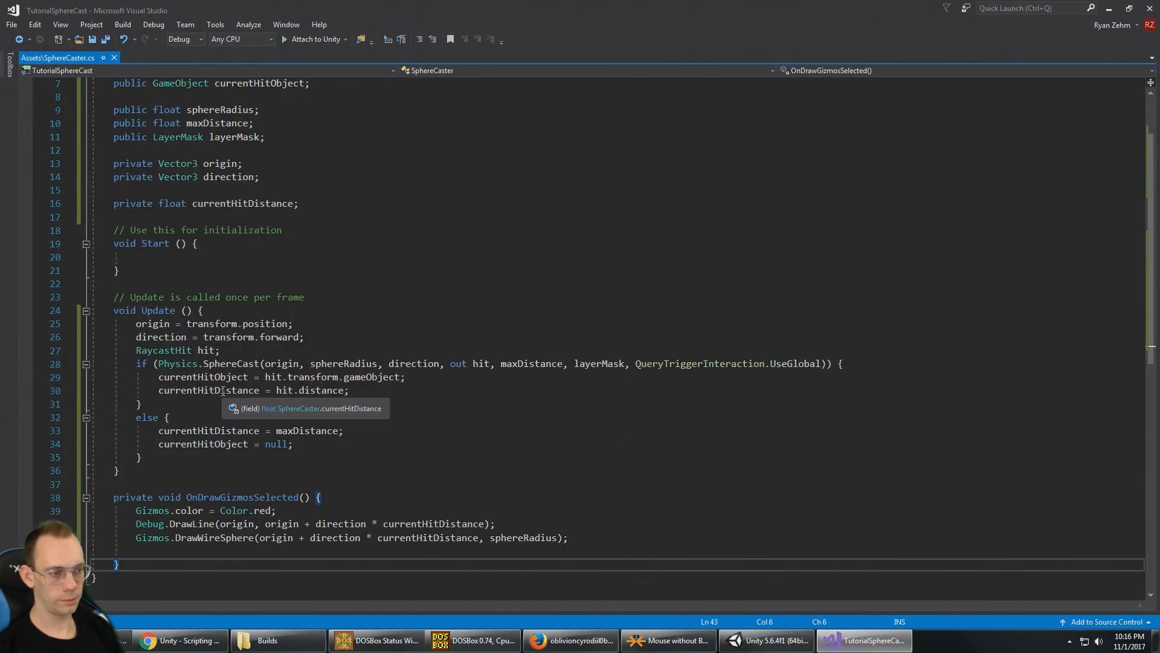
pyautogui.click(766, 640)
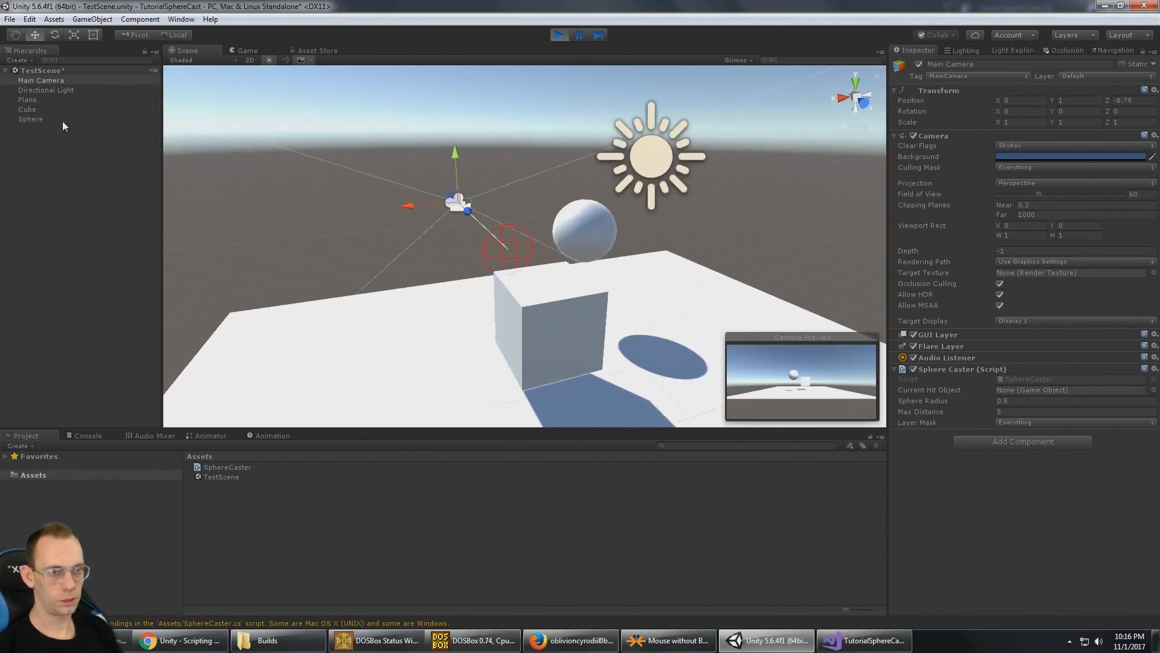
# Move Main Camera's Z position until the Sphere is hit, then pull it back out of range
pyautogui.click(30, 119)
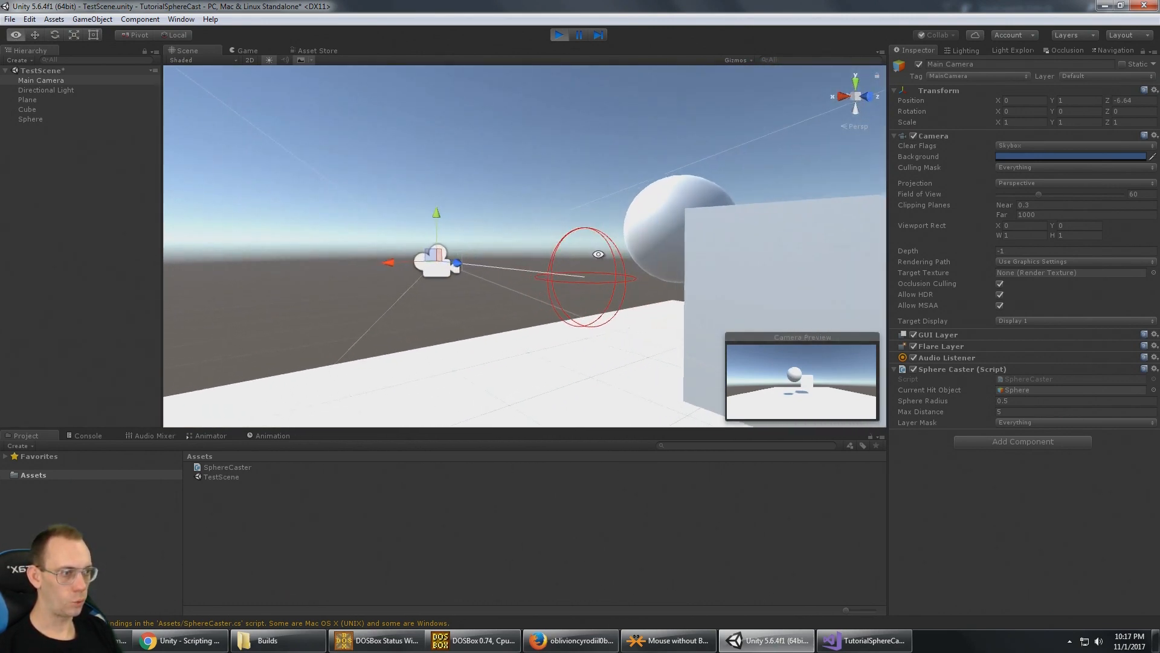
pyautogui.moveTo(584, 251); pyautogui.dragTo(502, 266)
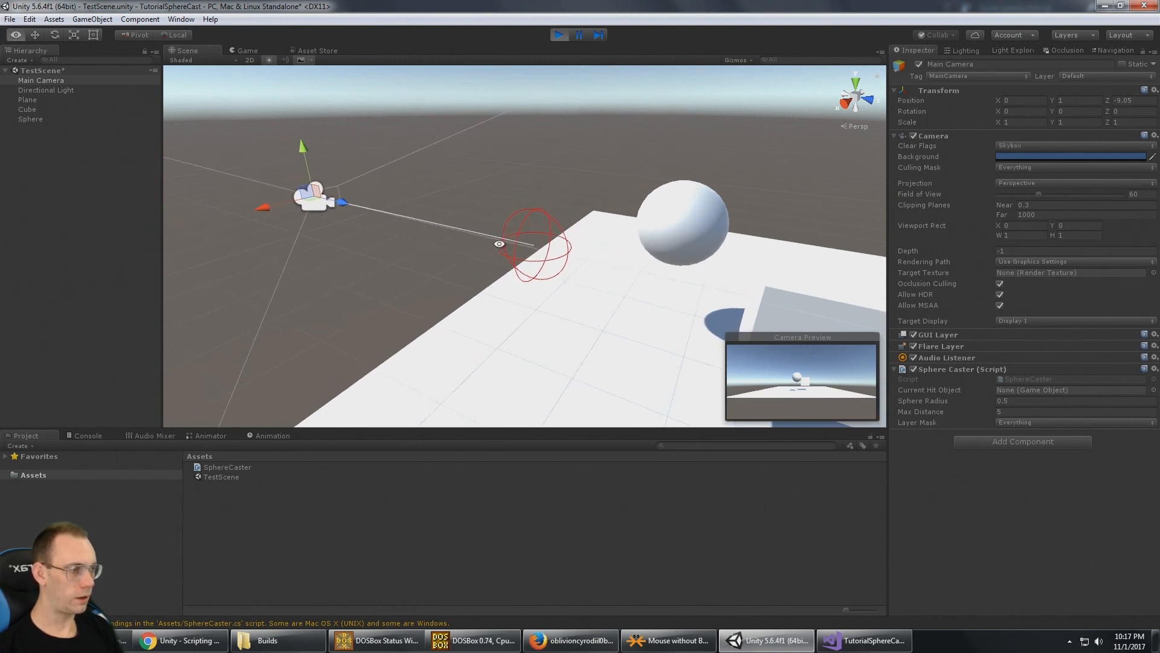
# Assign the Sphere object to the Water layer, then reselect Main Camera
pyautogui.click(1073, 422)
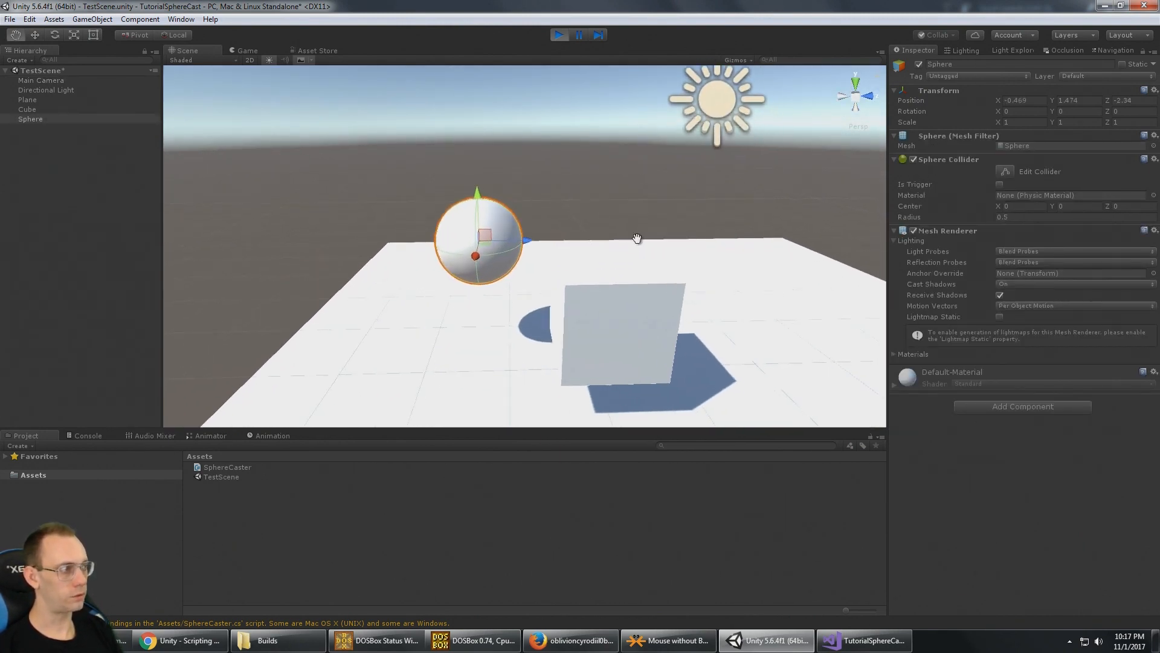
pyautogui.click(1073, 75)
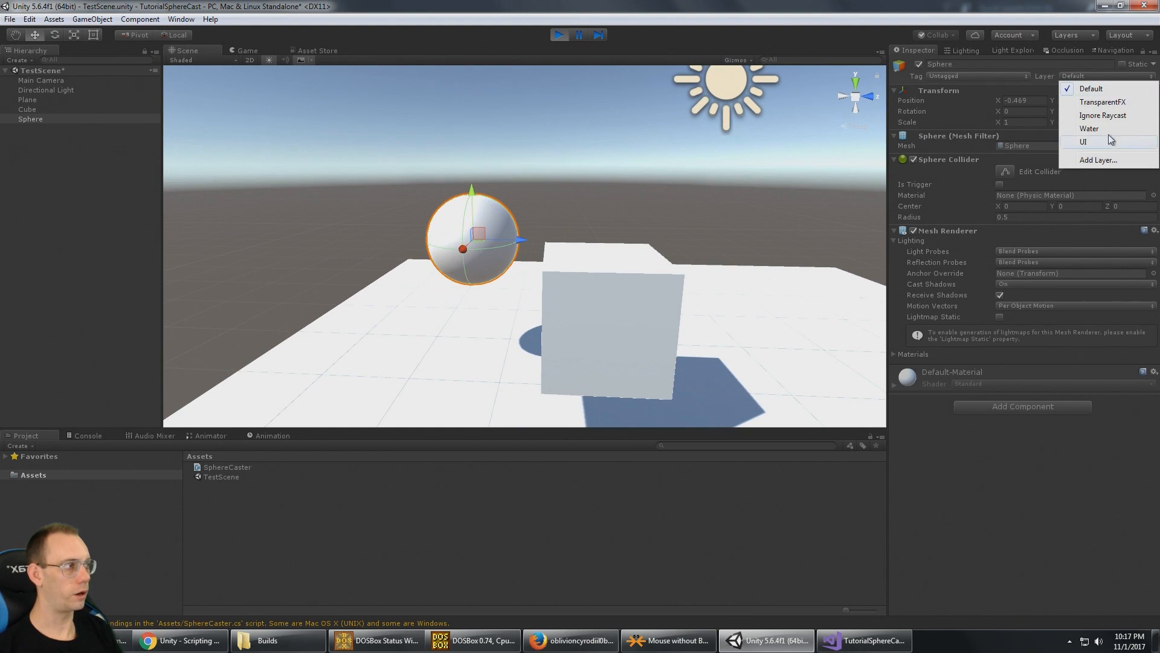
pyautogui.click(1089, 128)
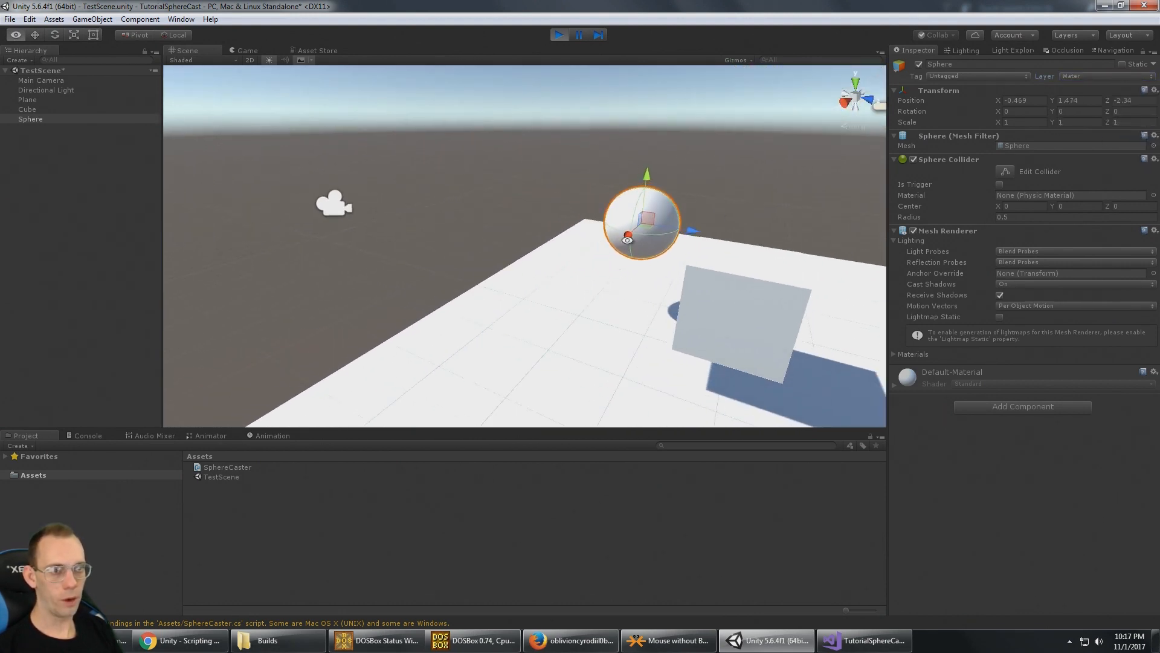
pyautogui.click(41, 79)
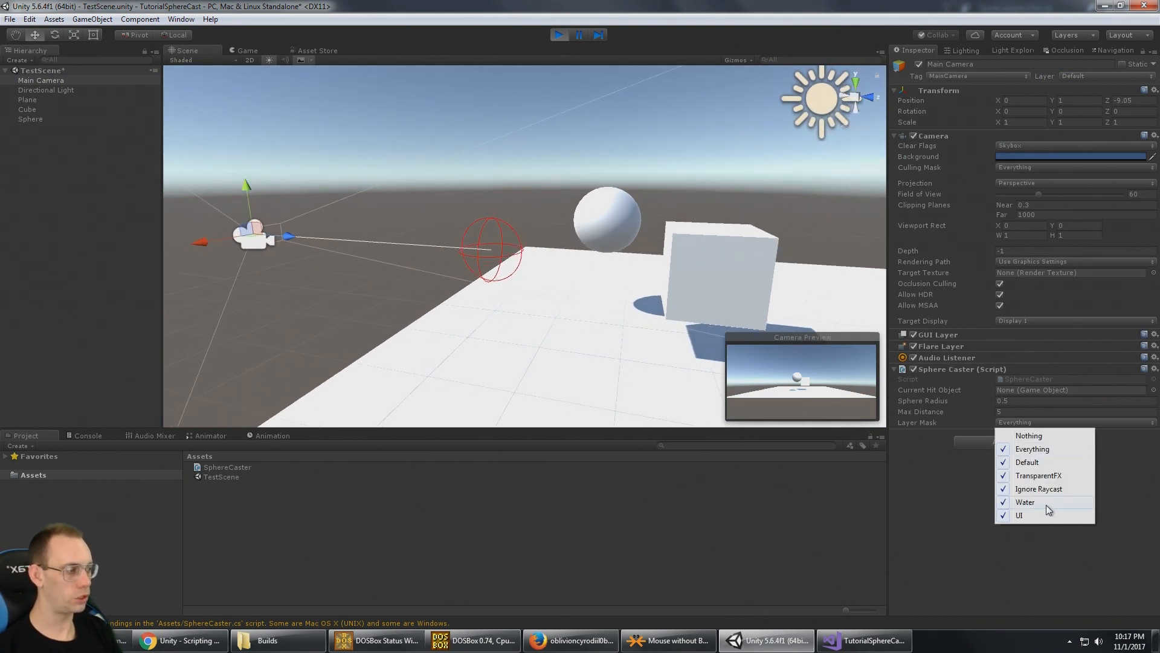
# Uncheck Water in the Sphere Caster's Layer Mask and view the Physics.SphereCastAll reference
pyautogui.click(1026, 502)
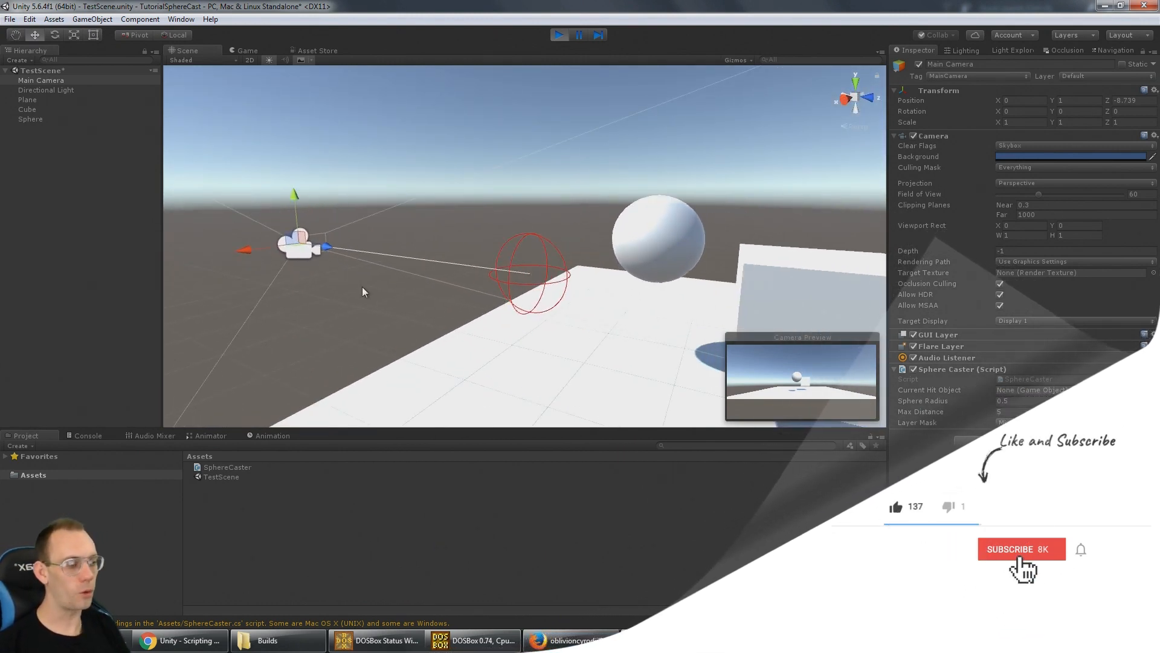
pyautogui.click(1021, 548)
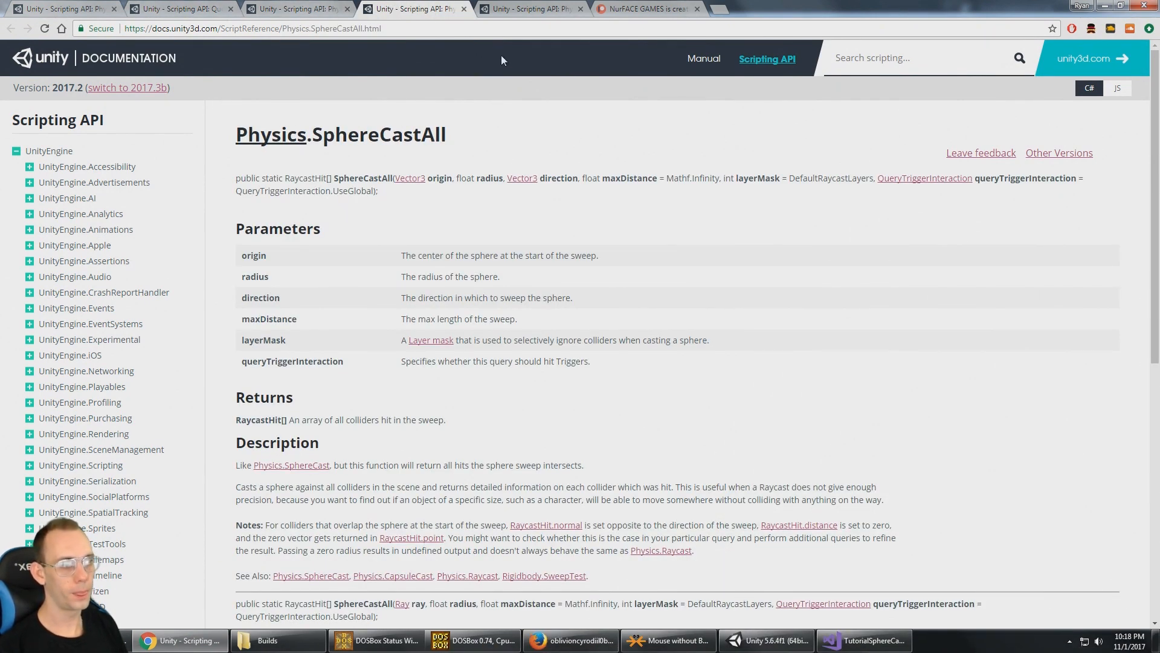
pyautogui.moveTo(467, 182)
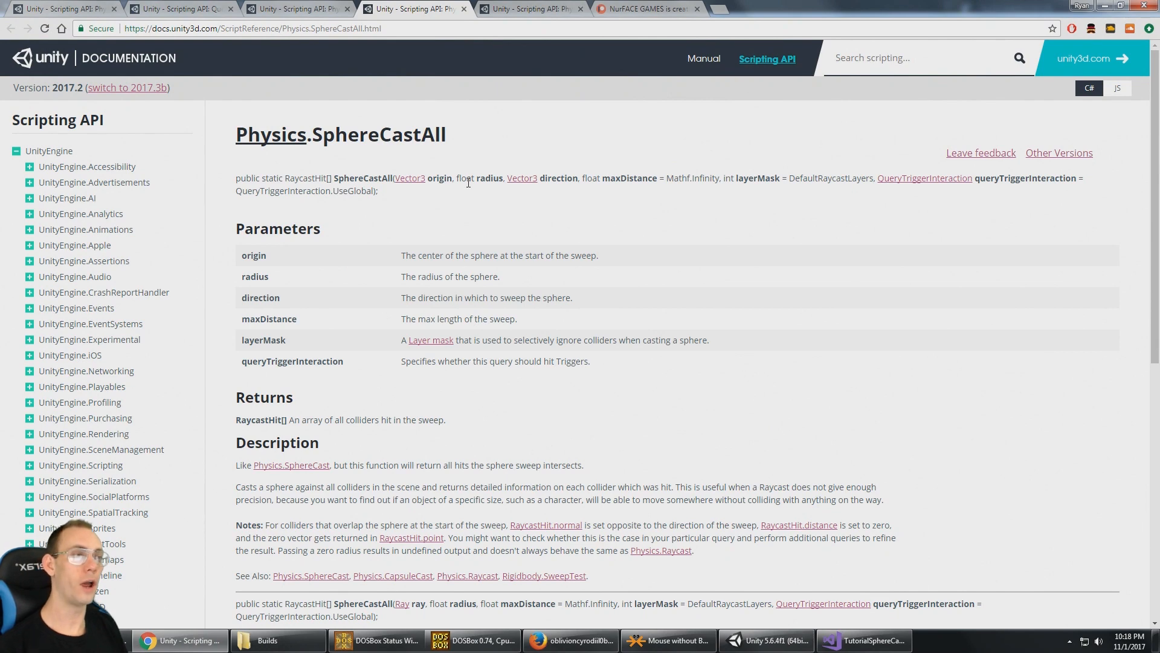